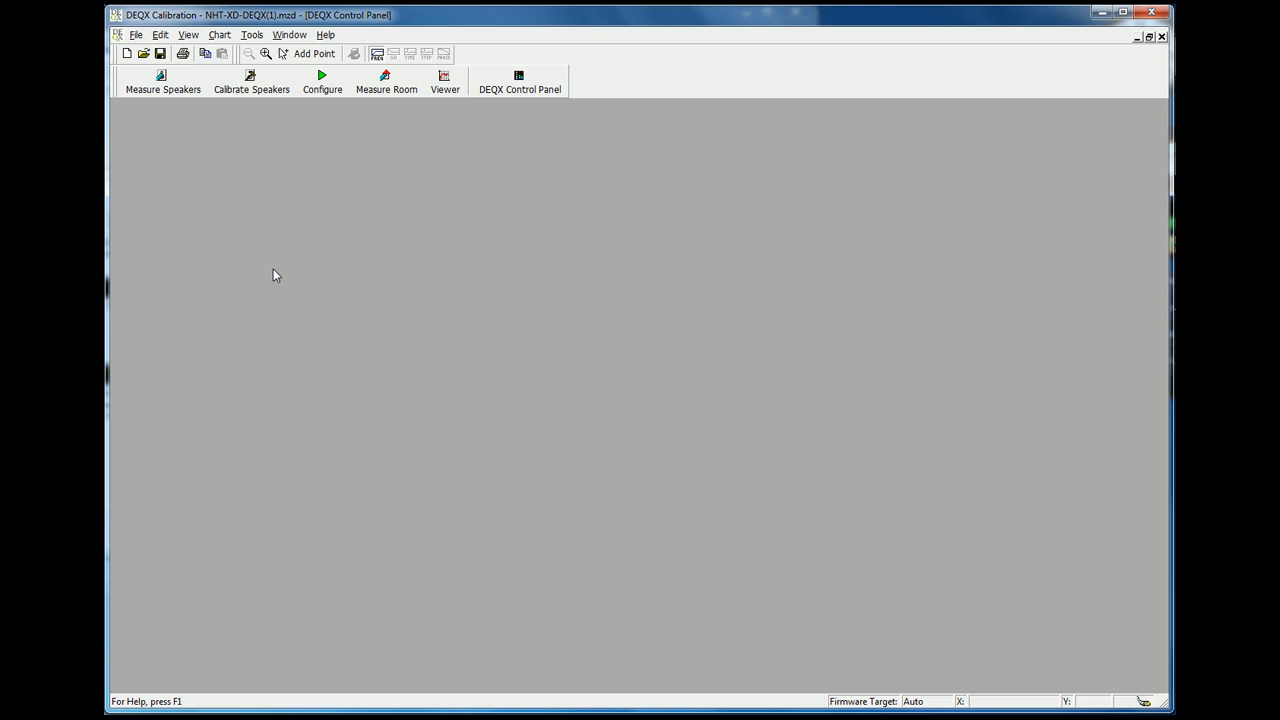
pyautogui.moveTo(298, 120)
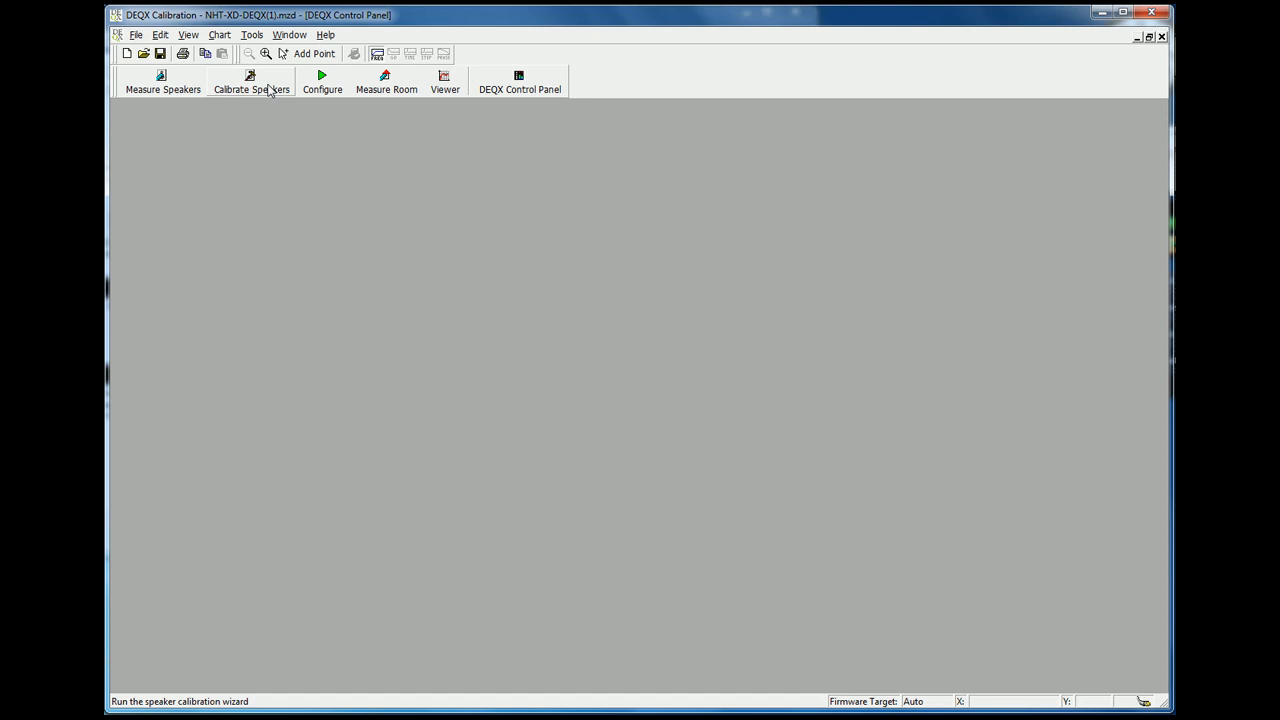
# Start a new speaker calibration and choose the Bi-amp speaker configuration
pyautogui.click(252, 80)
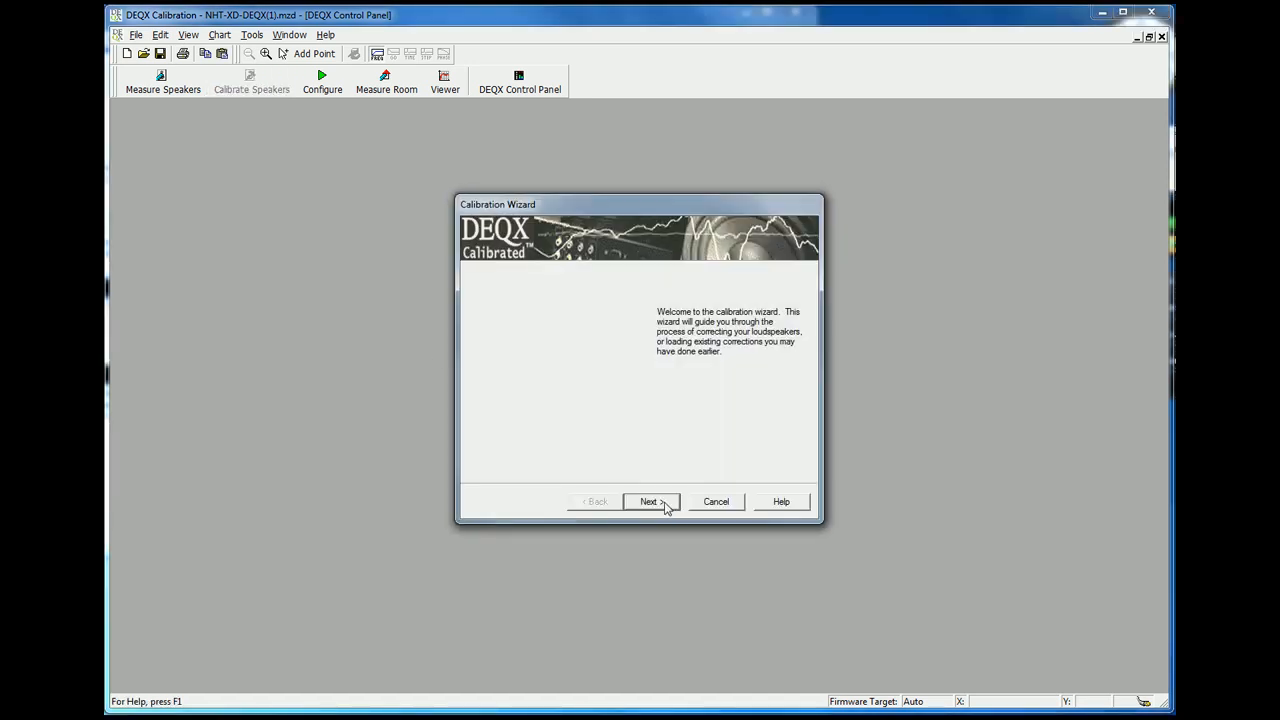
pyautogui.click(650, 500)
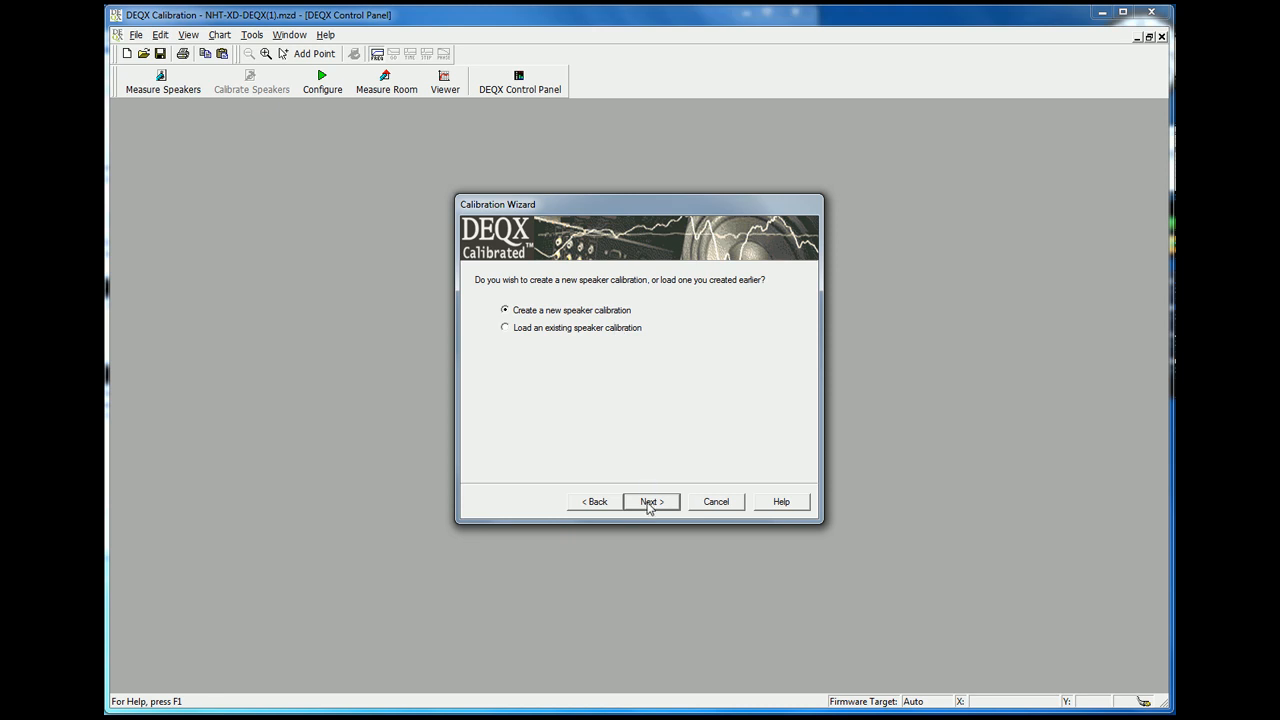
pyautogui.click(650, 500)
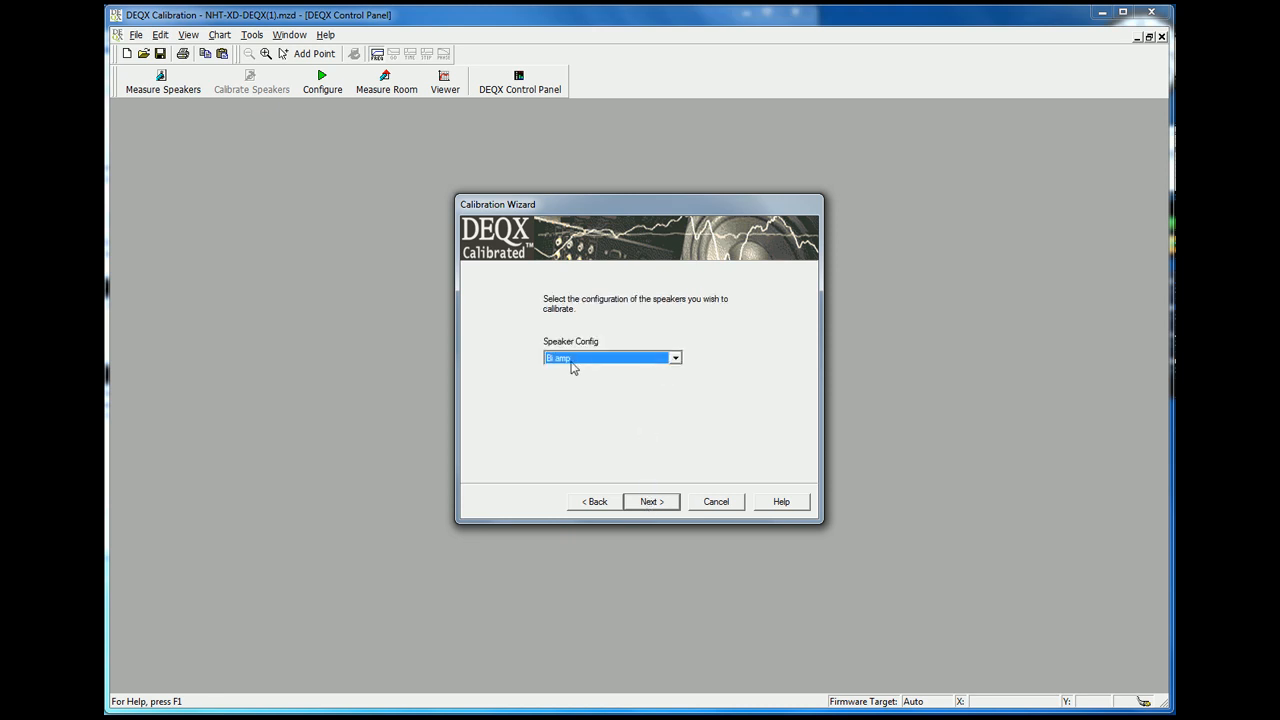
pyautogui.click(676, 358)
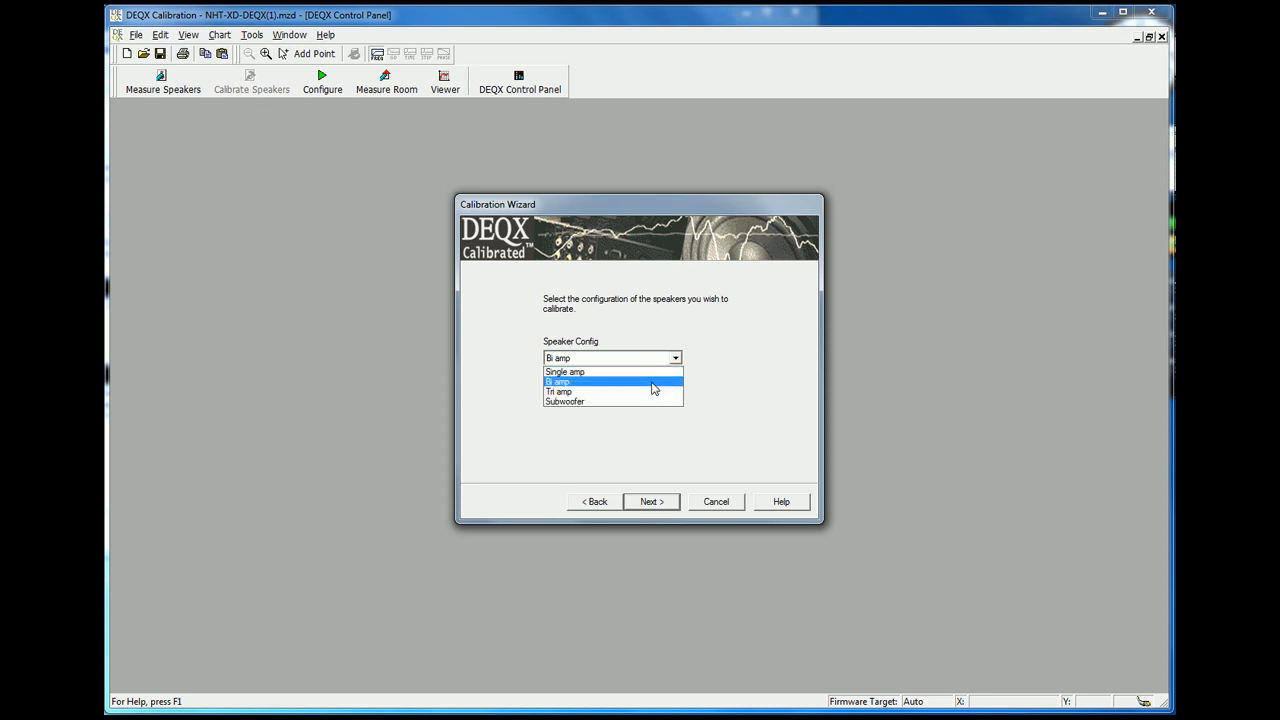
pyautogui.click(650, 500)
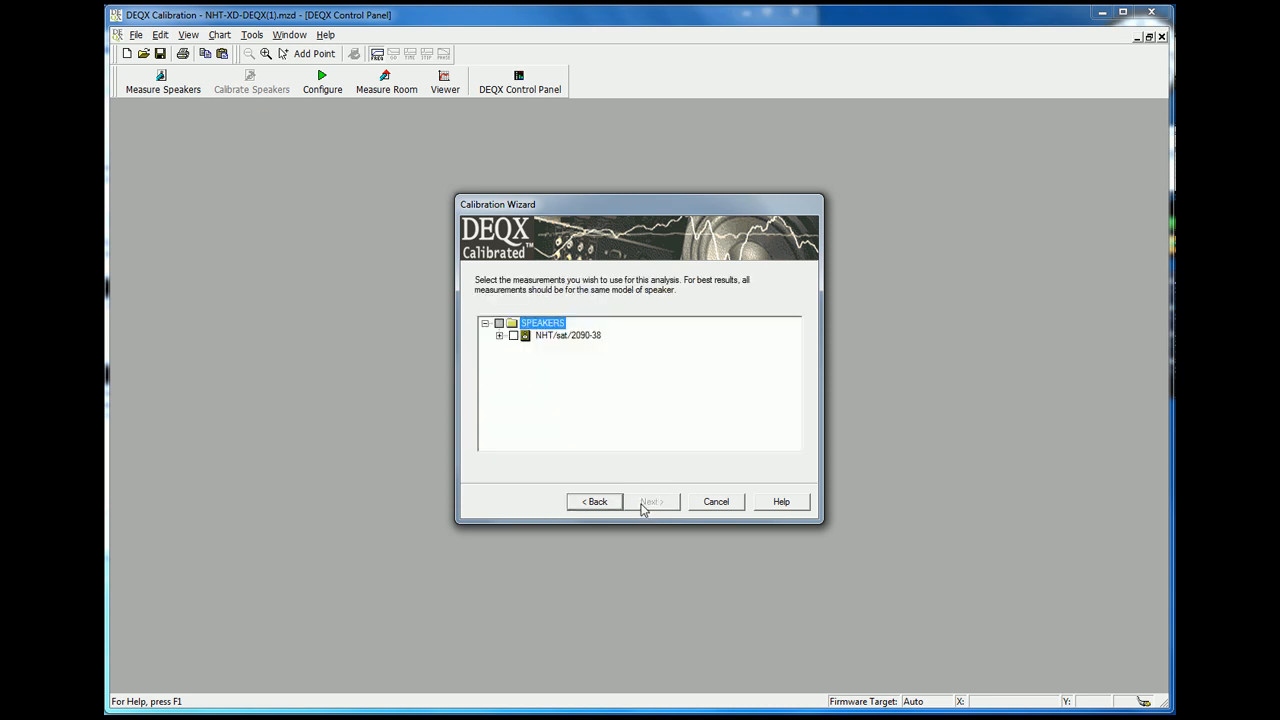
pyautogui.click(500, 336)
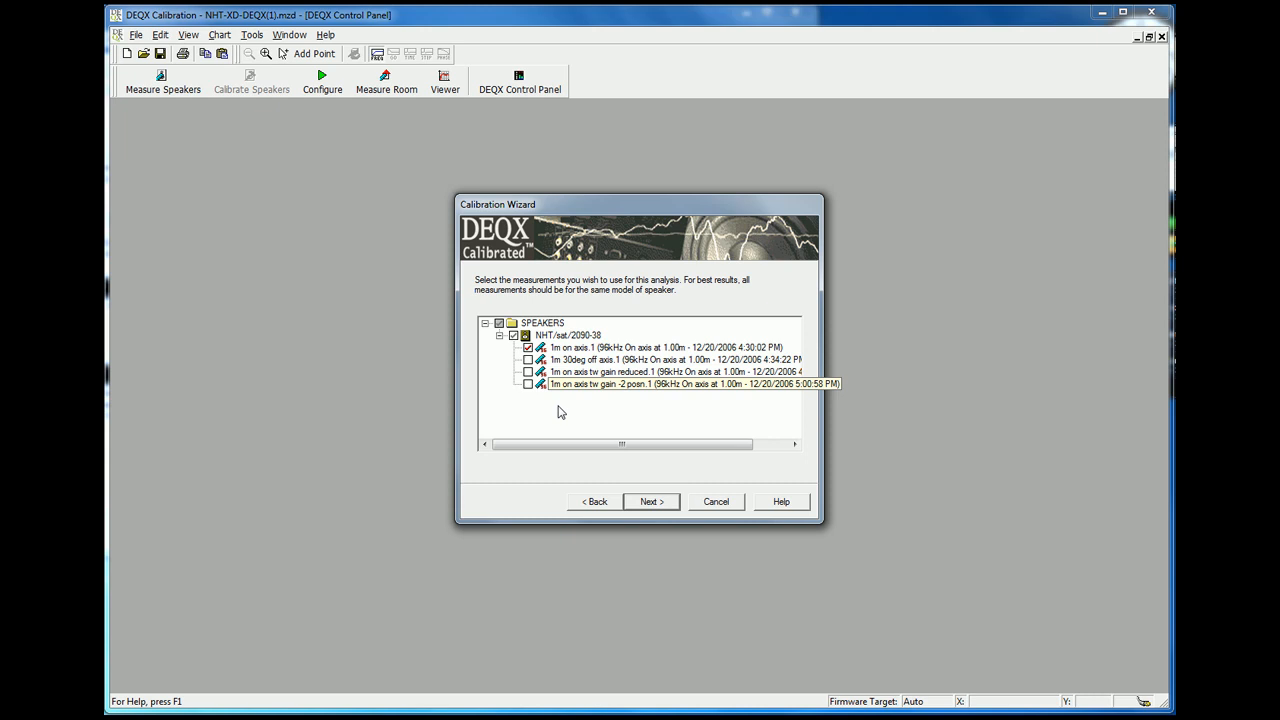
# Use the last on-axis measurement and create the template '1m on axis Calibration Demo'
pyautogui.click(670, 384)
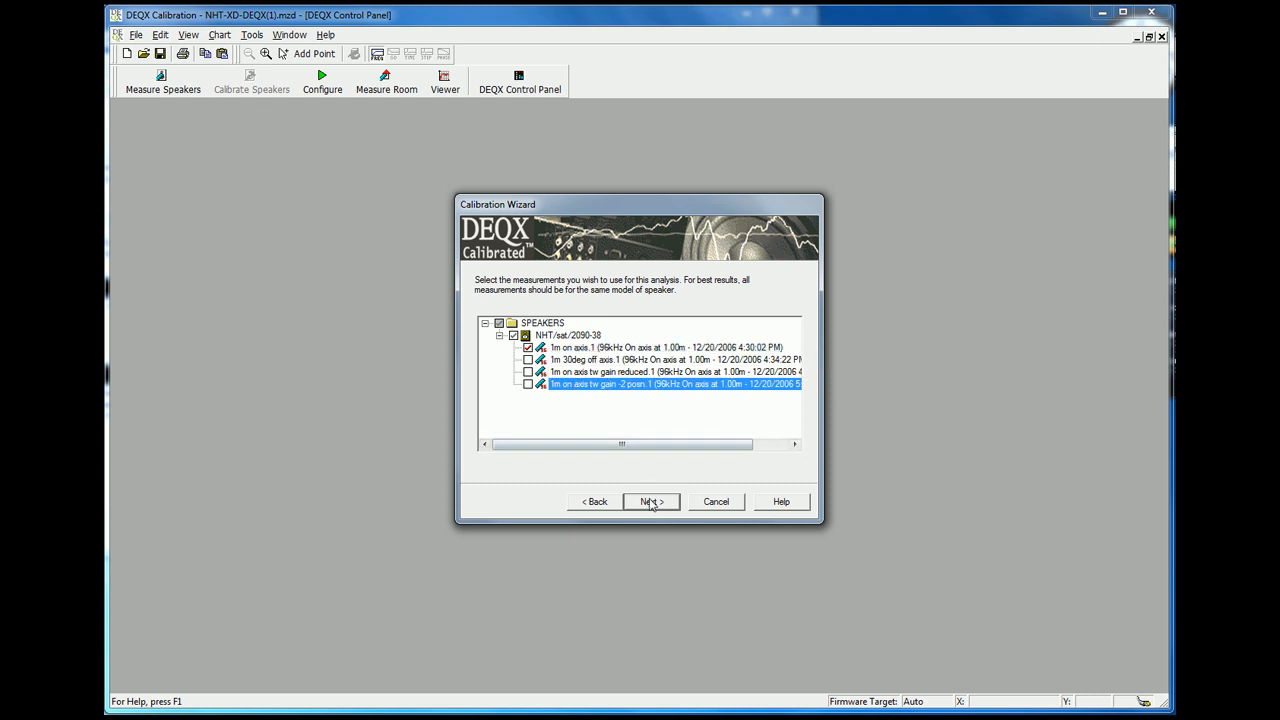
pyautogui.click(650, 500)
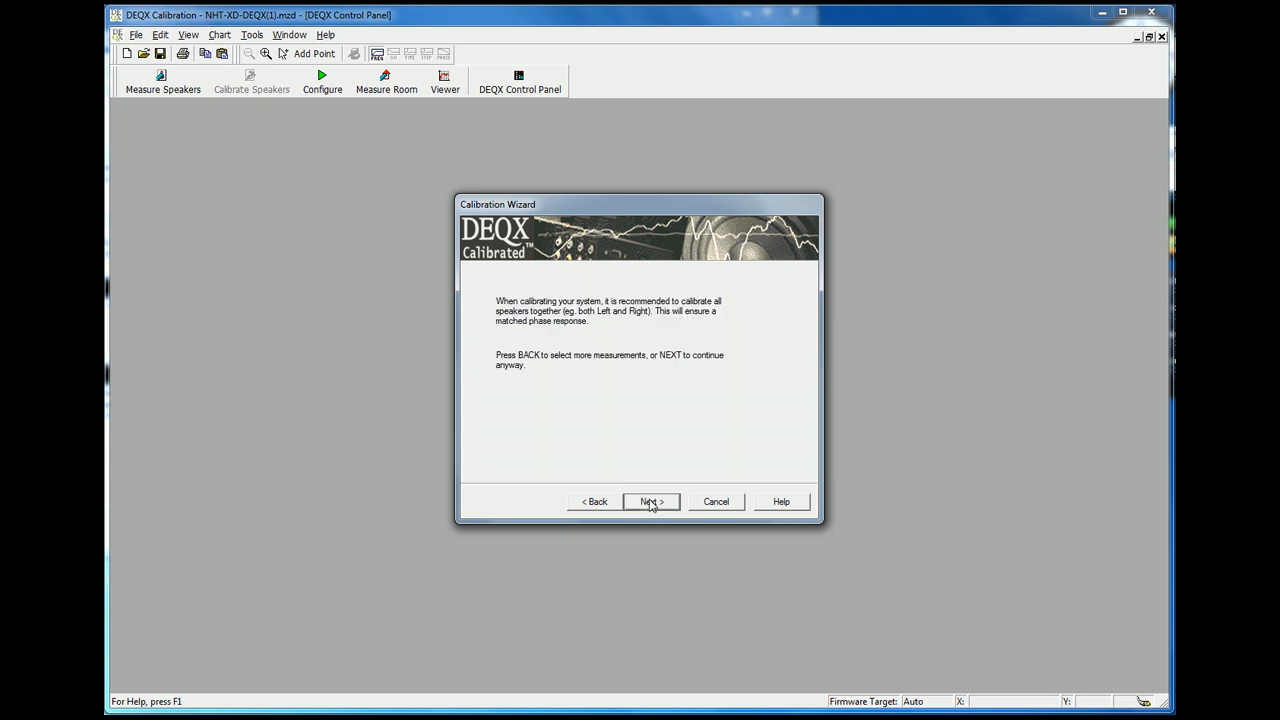
pyautogui.click(648, 500)
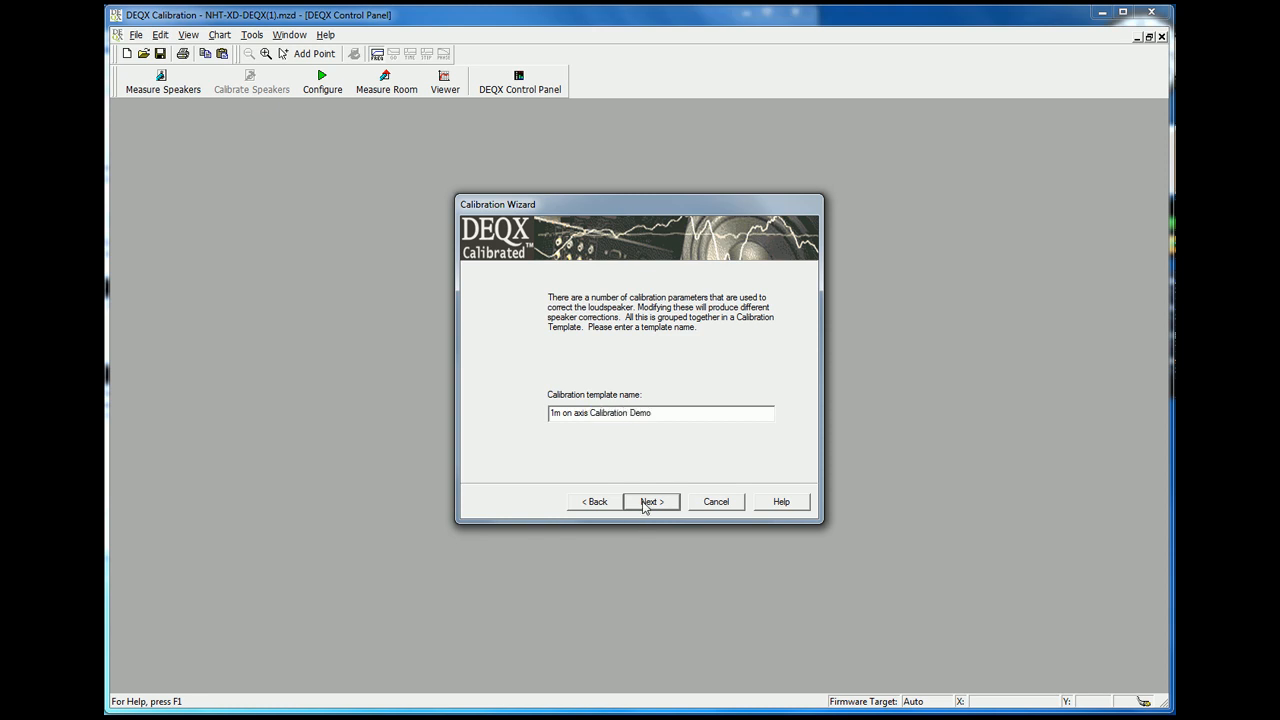
pyautogui.click(648, 500)
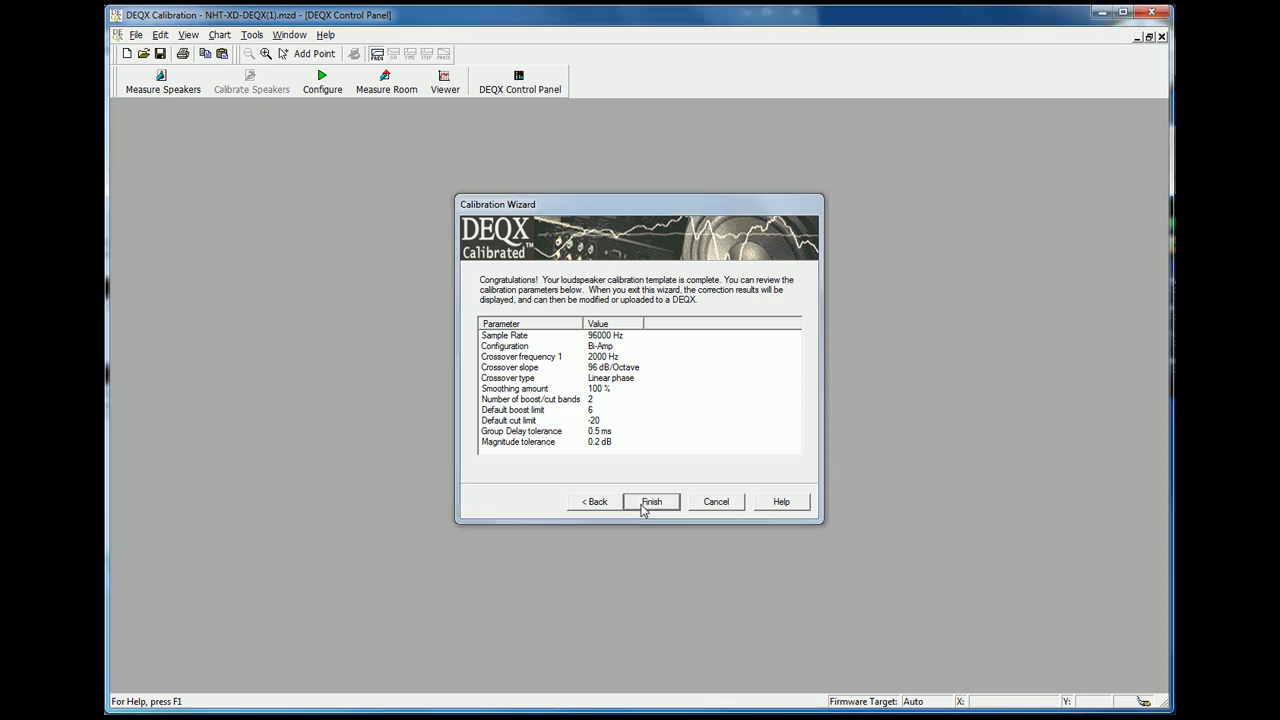
pyautogui.click(650, 500)
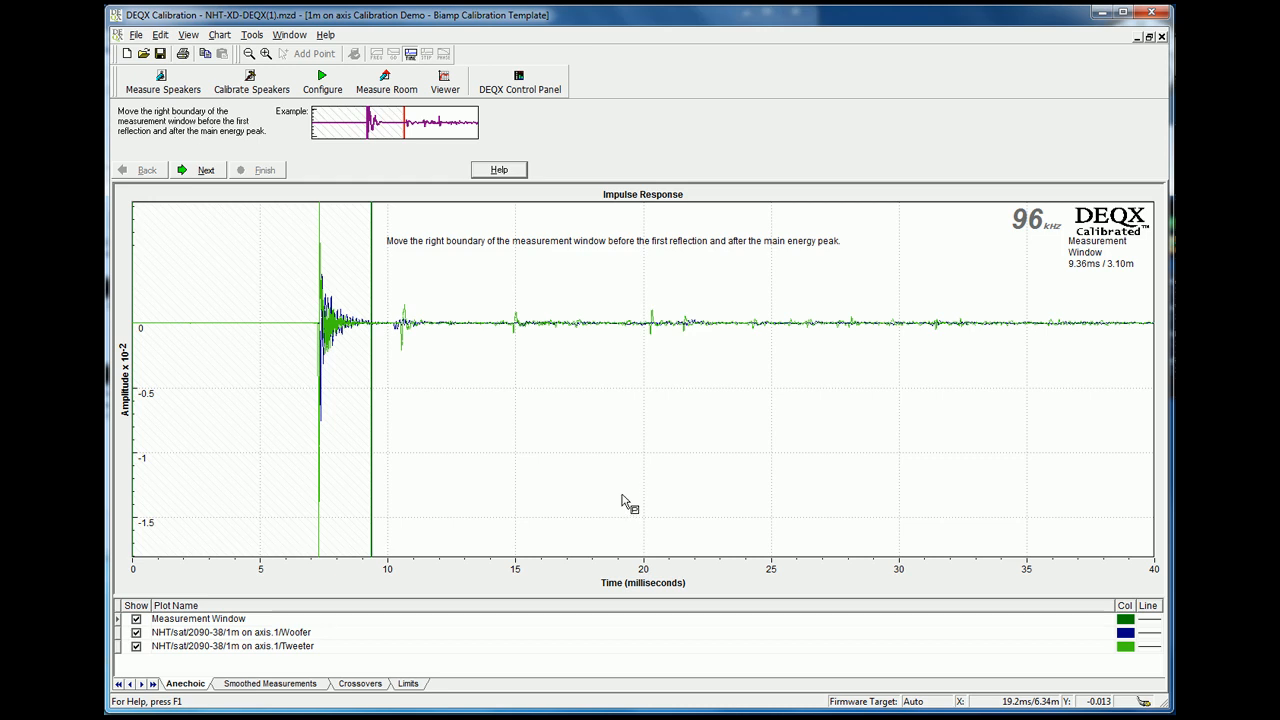
pyautogui.moveTo(502, 414)
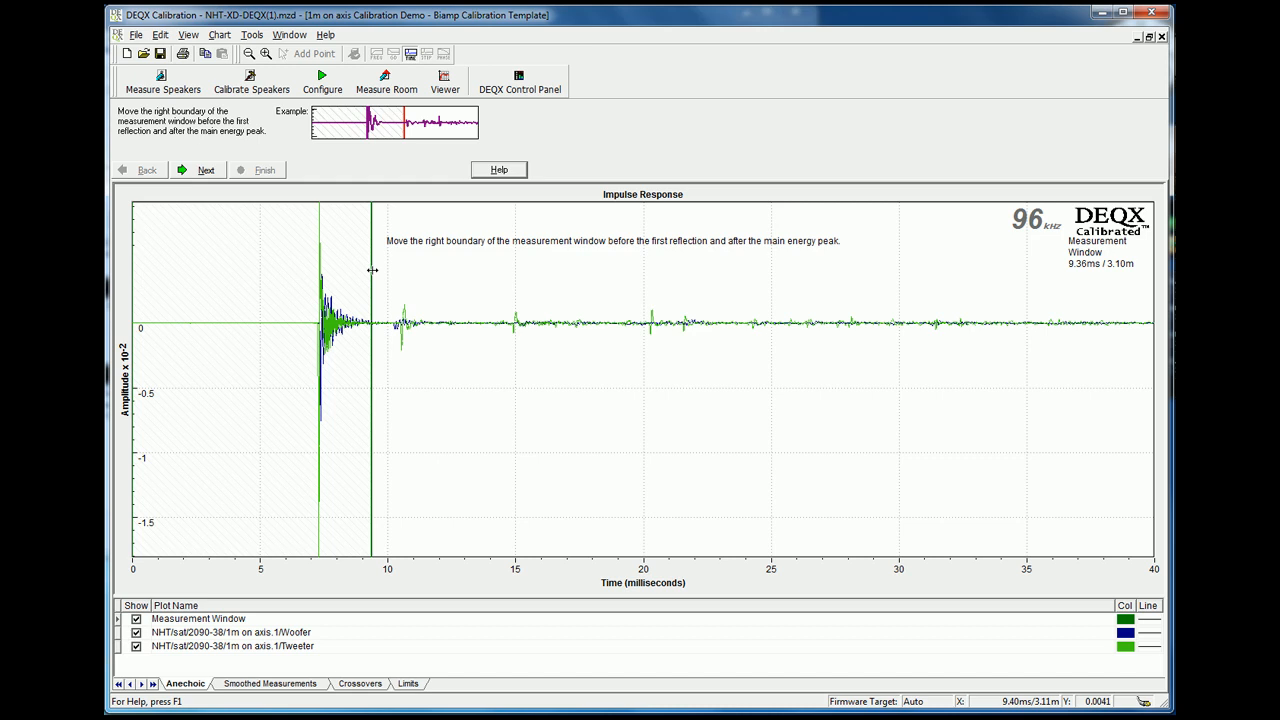
# Set the measurement window's right boundary near 10.1 ms, before the first reflection, and continue
pyautogui.moveTo(372, 272); pyautogui.dragTo(398, 272)
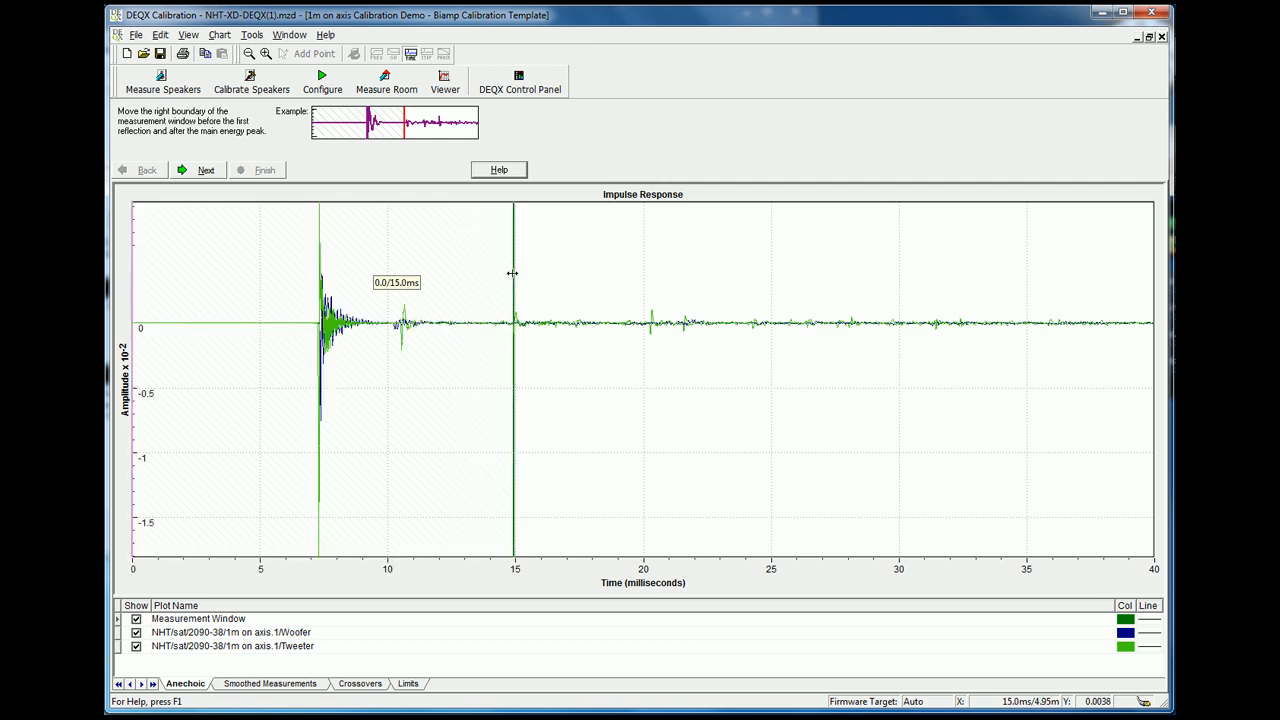
pyautogui.moveTo(516, 272); pyautogui.dragTo(464, 272)
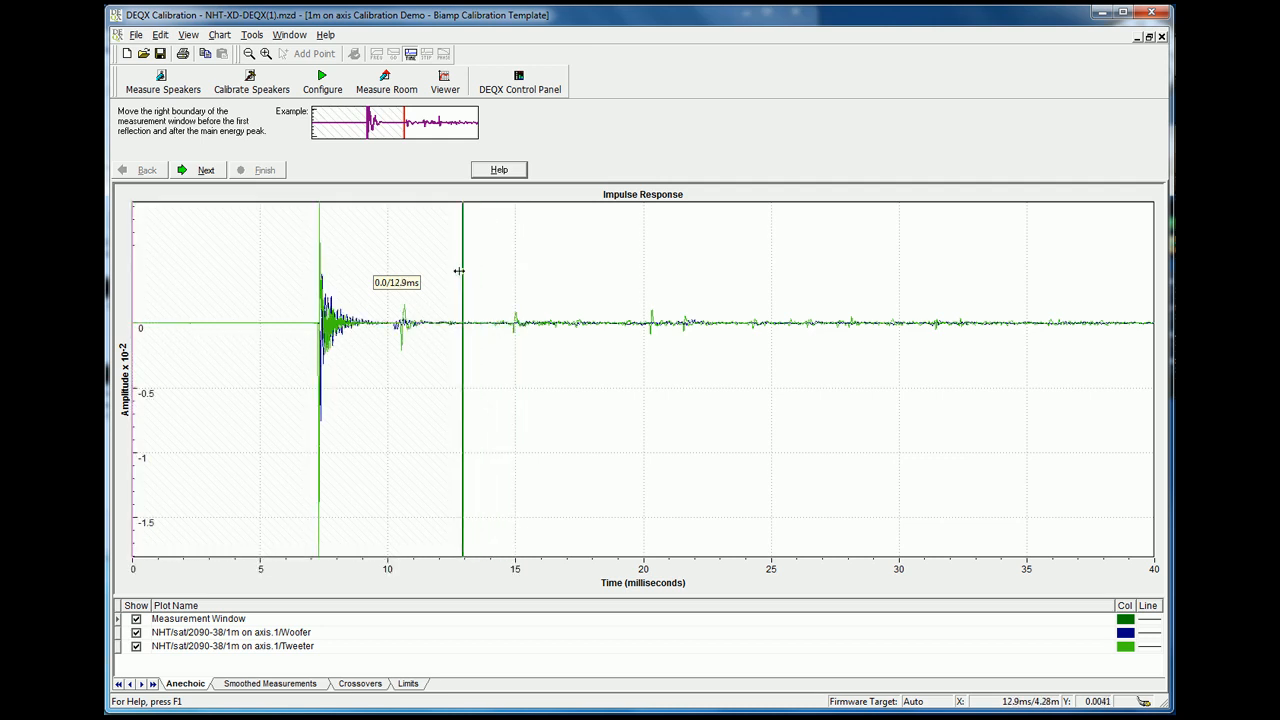
pyautogui.moveTo(464, 272); pyautogui.dragTo(424, 272)
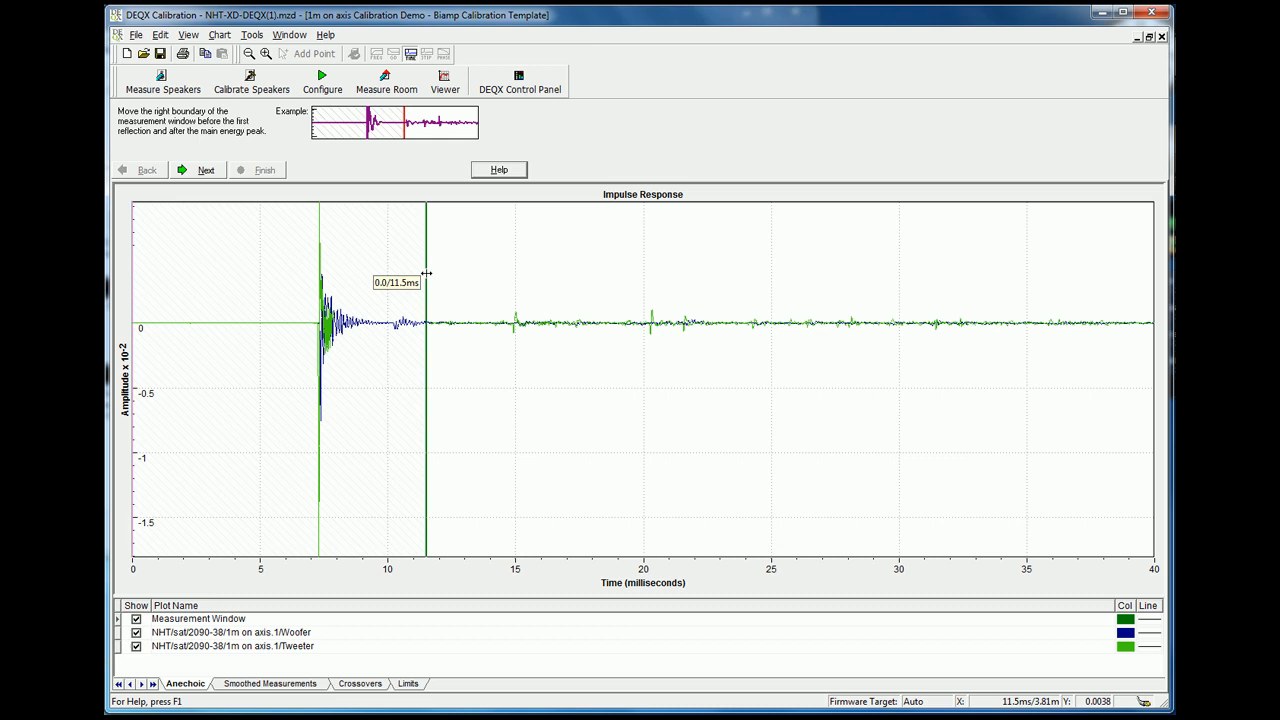
pyautogui.moveTo(424, 276); pyautogui.dragTo(486, 276)
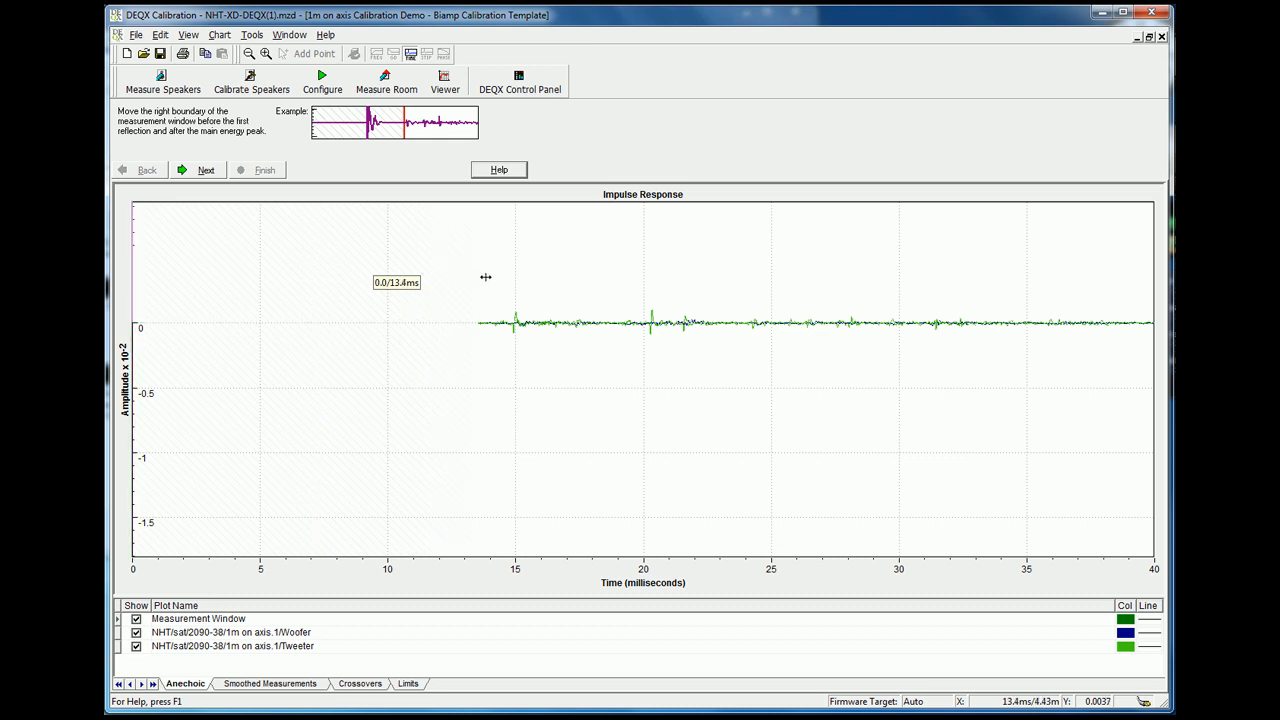
pyautogui.moveTo(484, 276); pyautogui.dragTo(504, 276)
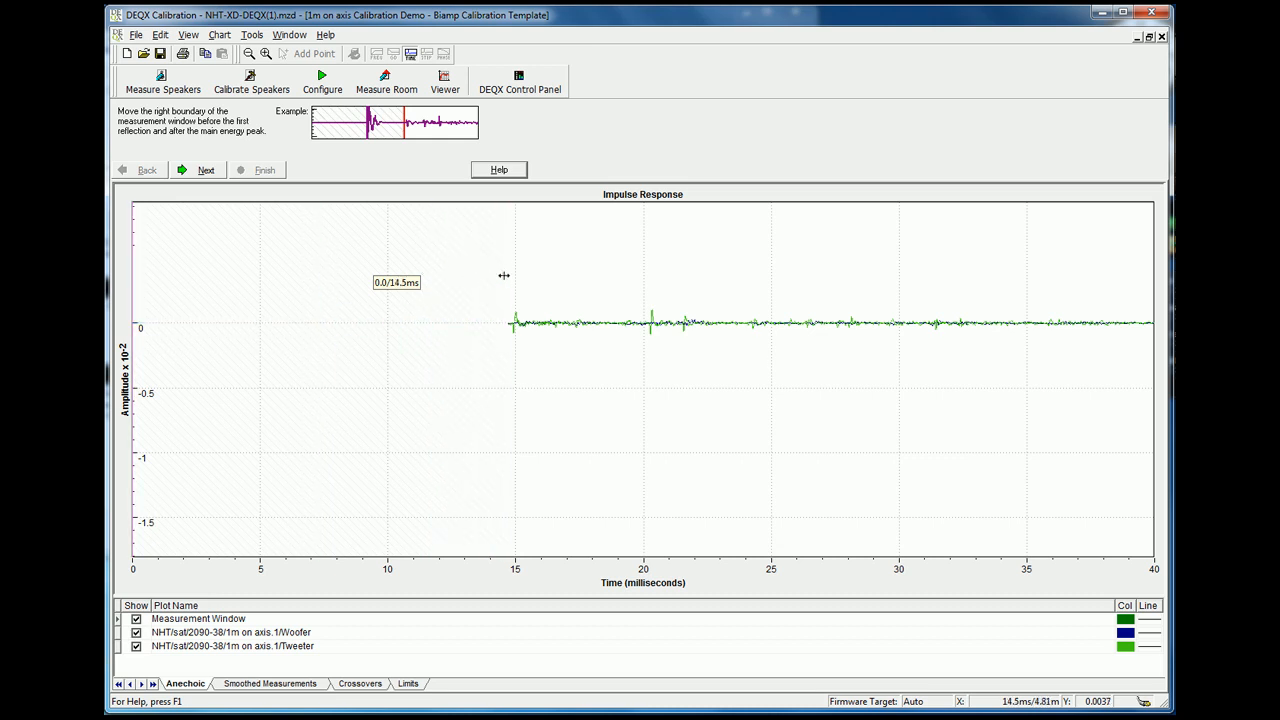
pyautogui.moveTo(512, 320); pyautogui.dragTo(396, 320)
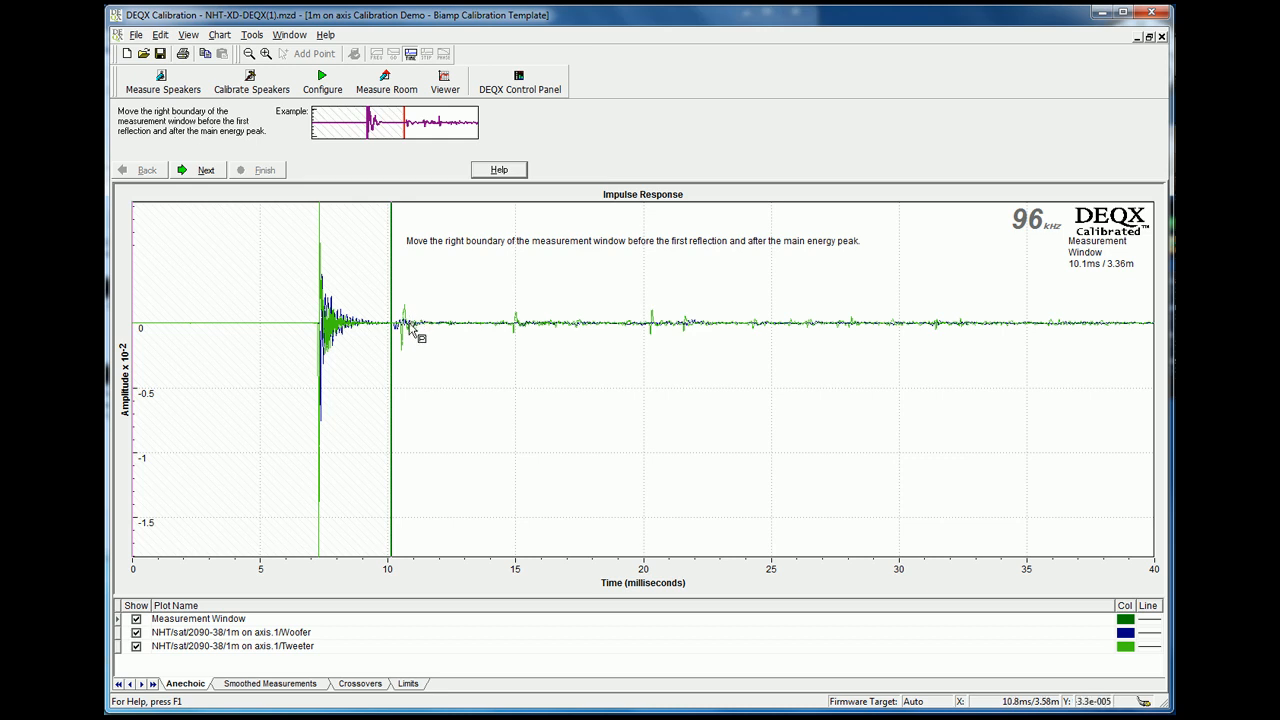
pyautogui.moveTo(528, 320)
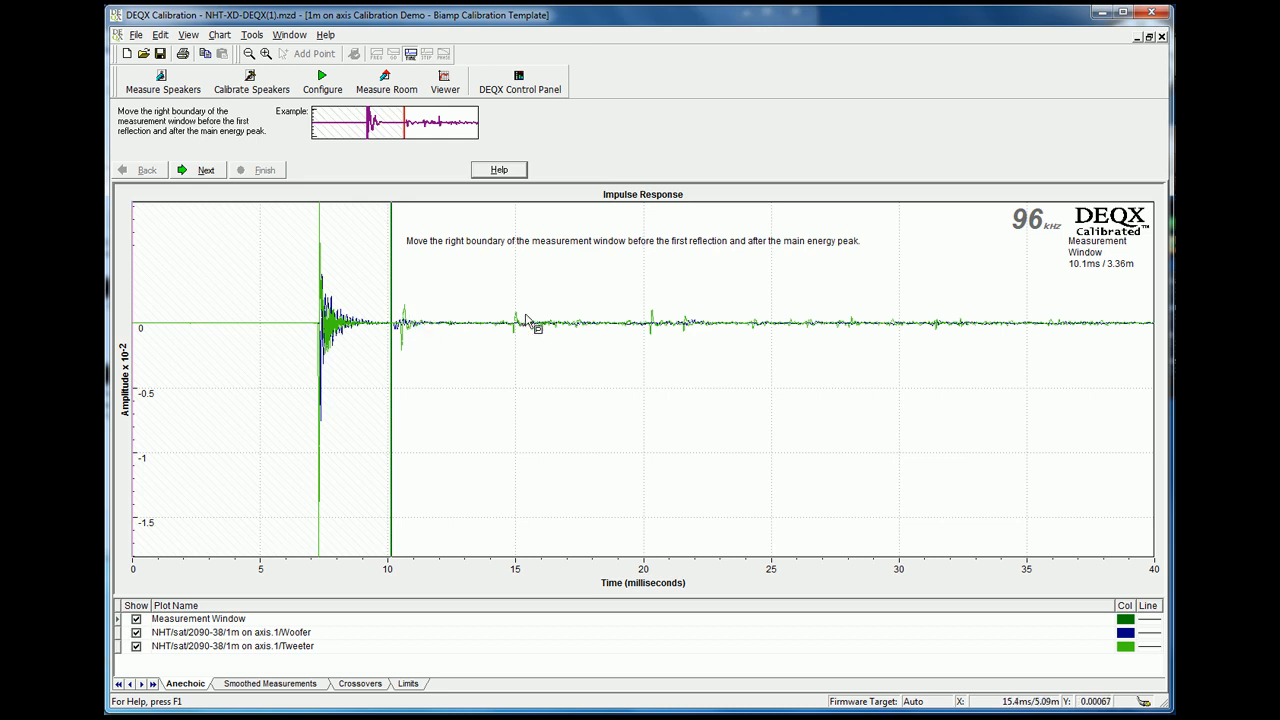
pyautogui.moveTo(414, 244)
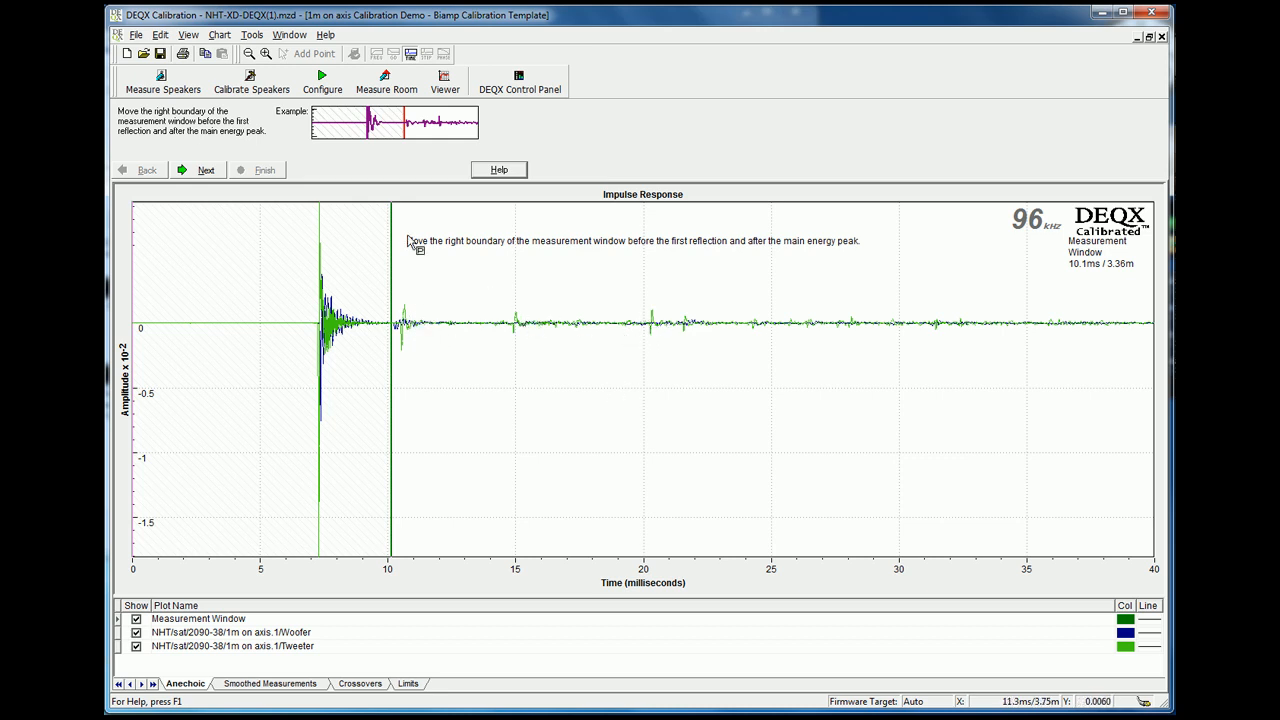
pyautogui.click(200, 170)
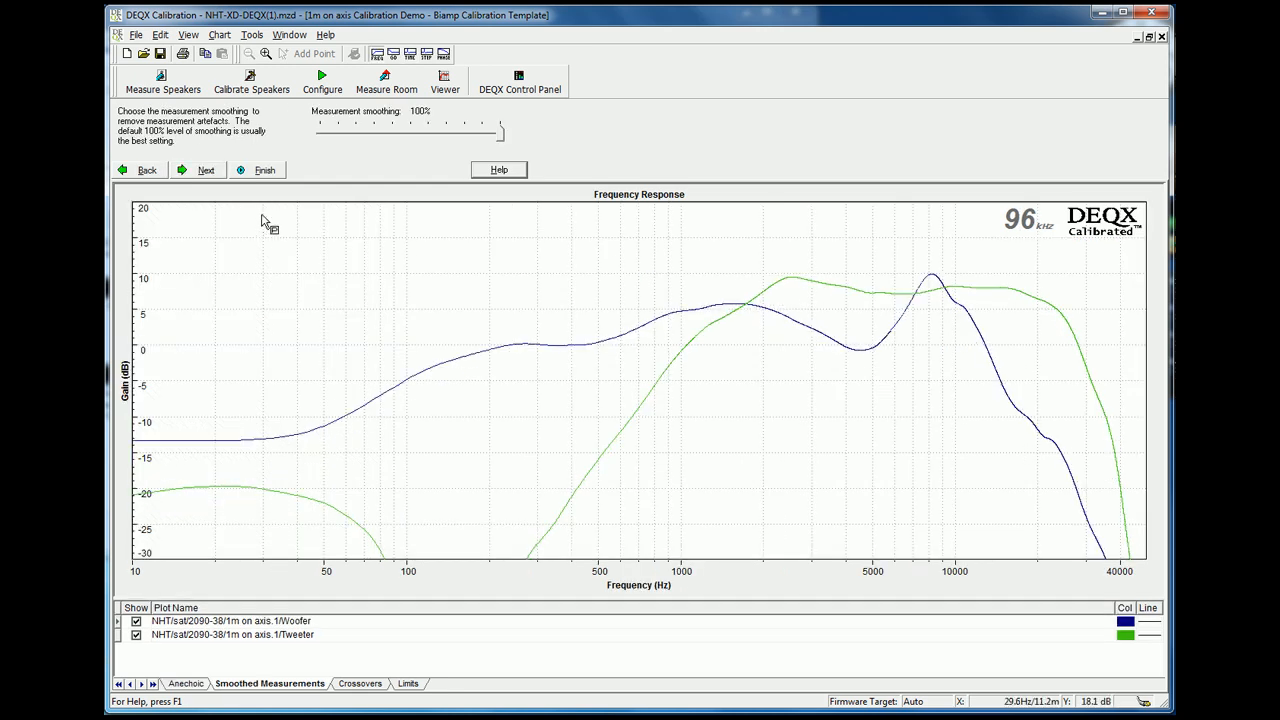
pyautogui.moveTo(284, 208)
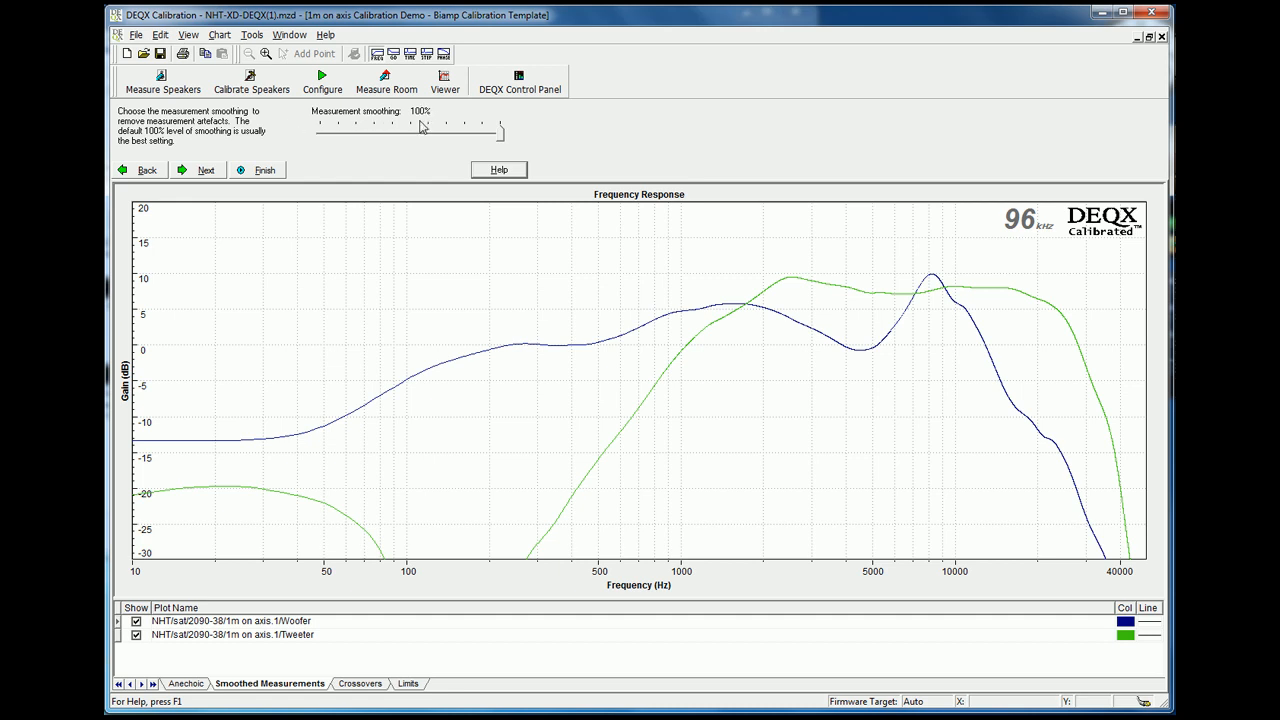
pyautogui.moveTo(504, 144)
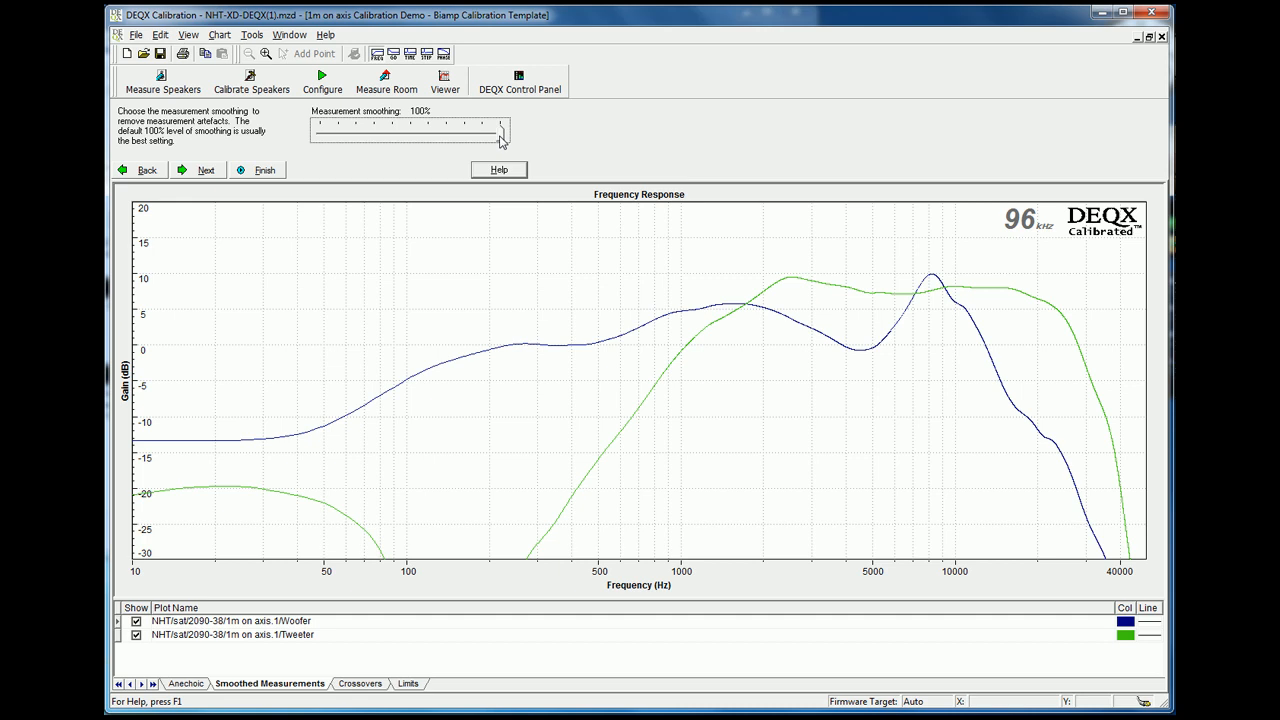
# Compare woofer and tweeter responses with measurement smoothing toggled between 0% and 100%
pyautogui.moveTo(500, 124); pyautogui.dragTo(316, 124)
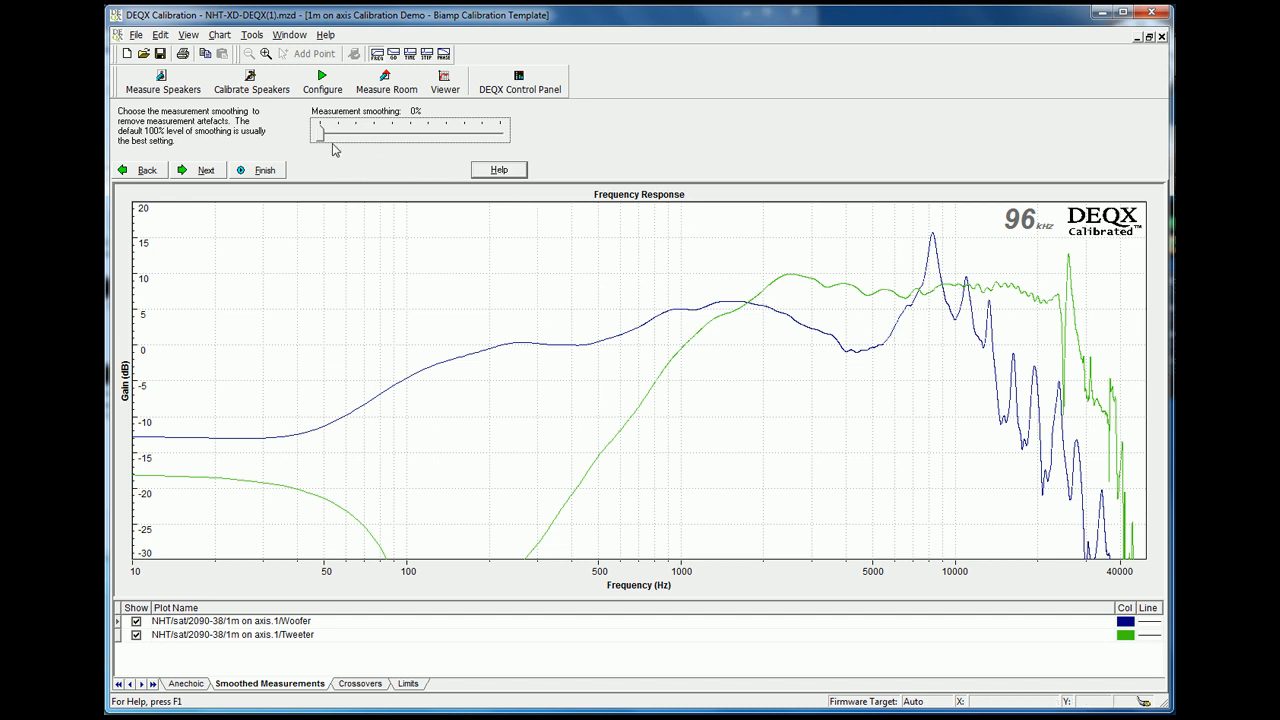
pyautogui.moveTo(318, 130); pyautogui.dragTo(500, 130)
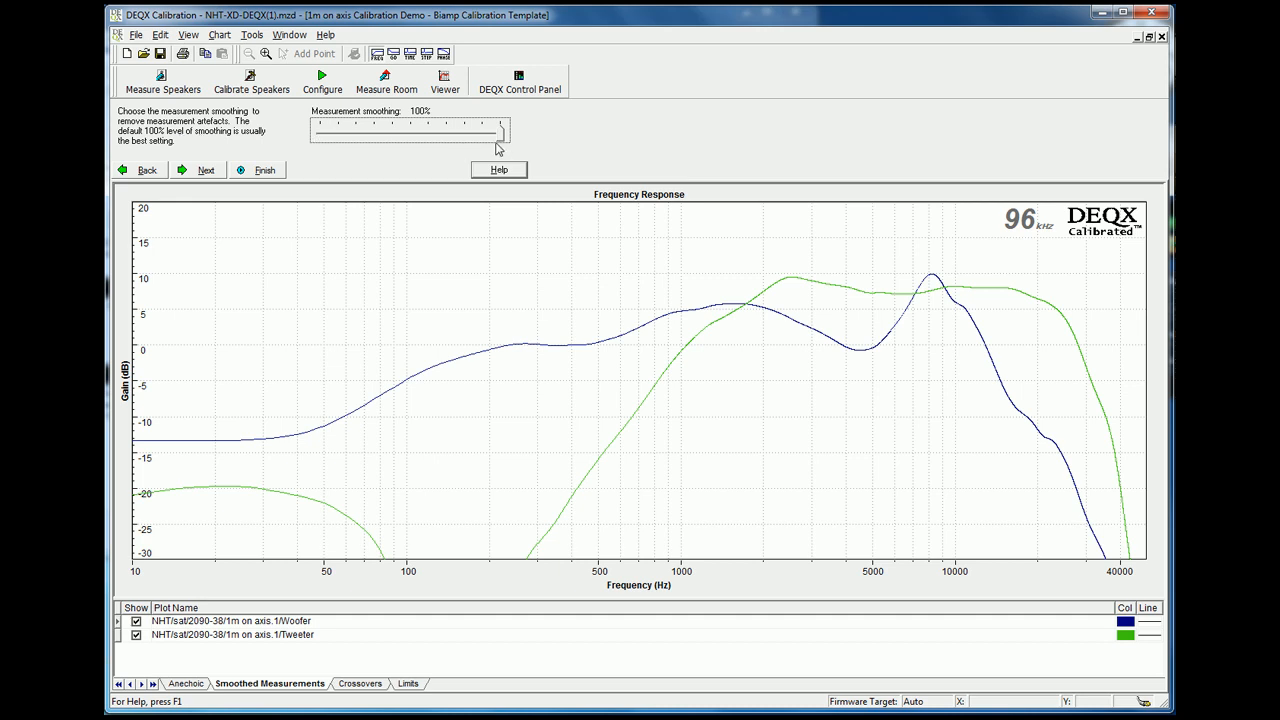
pyautogui.moveTo(496, 130); pyautogui.dragTo(318, 130)
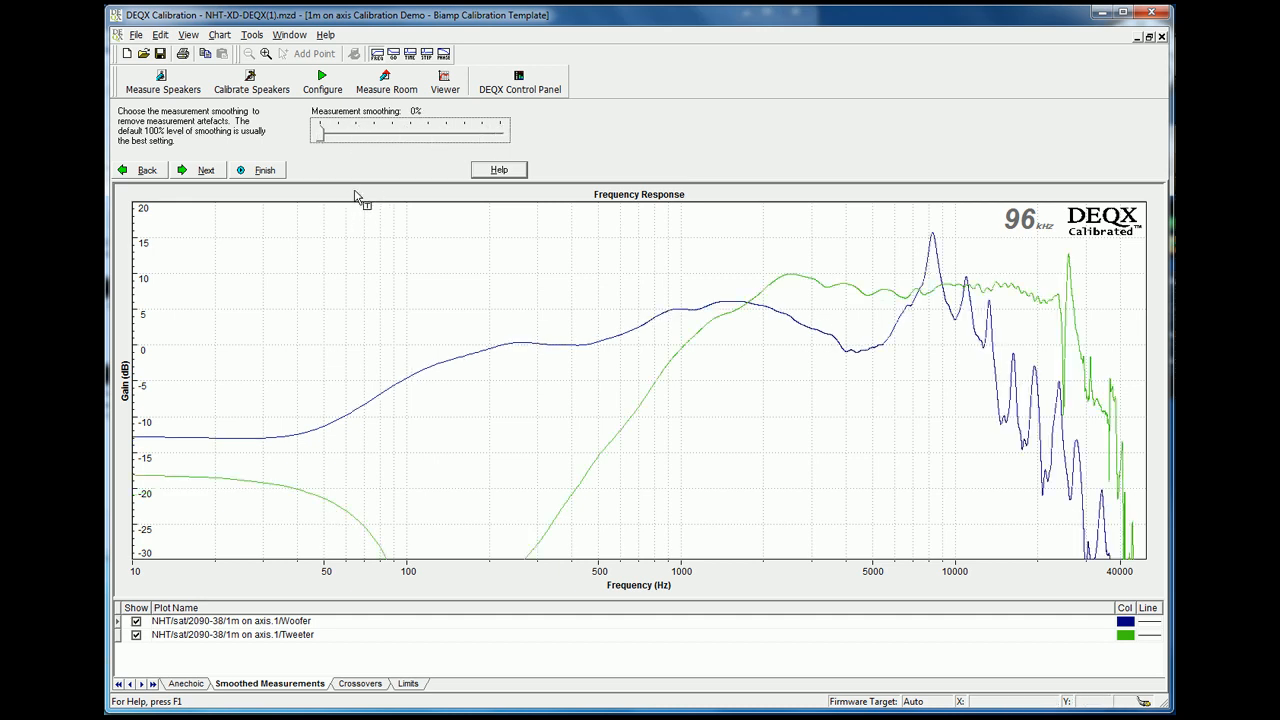
pyautogui.moveTo(638, 232)
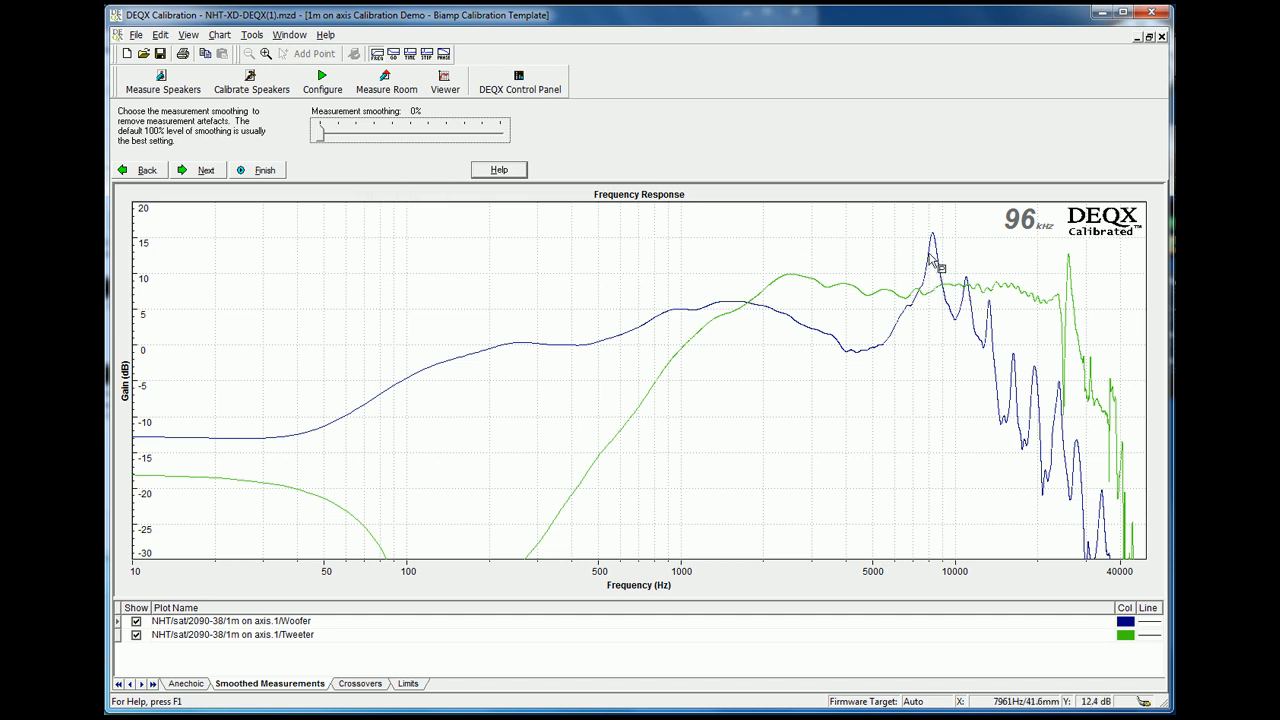
pyautogui.moveTo(970, 296)
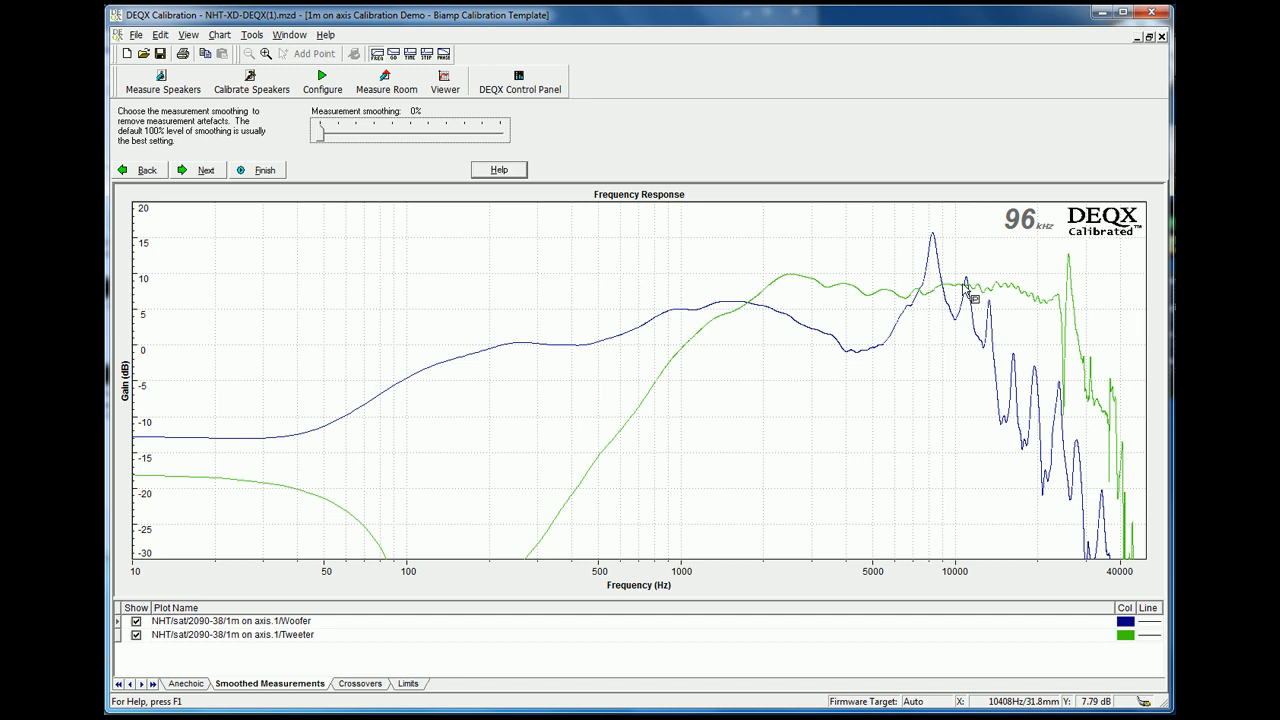
pyautogui.moveTo(980, 340)
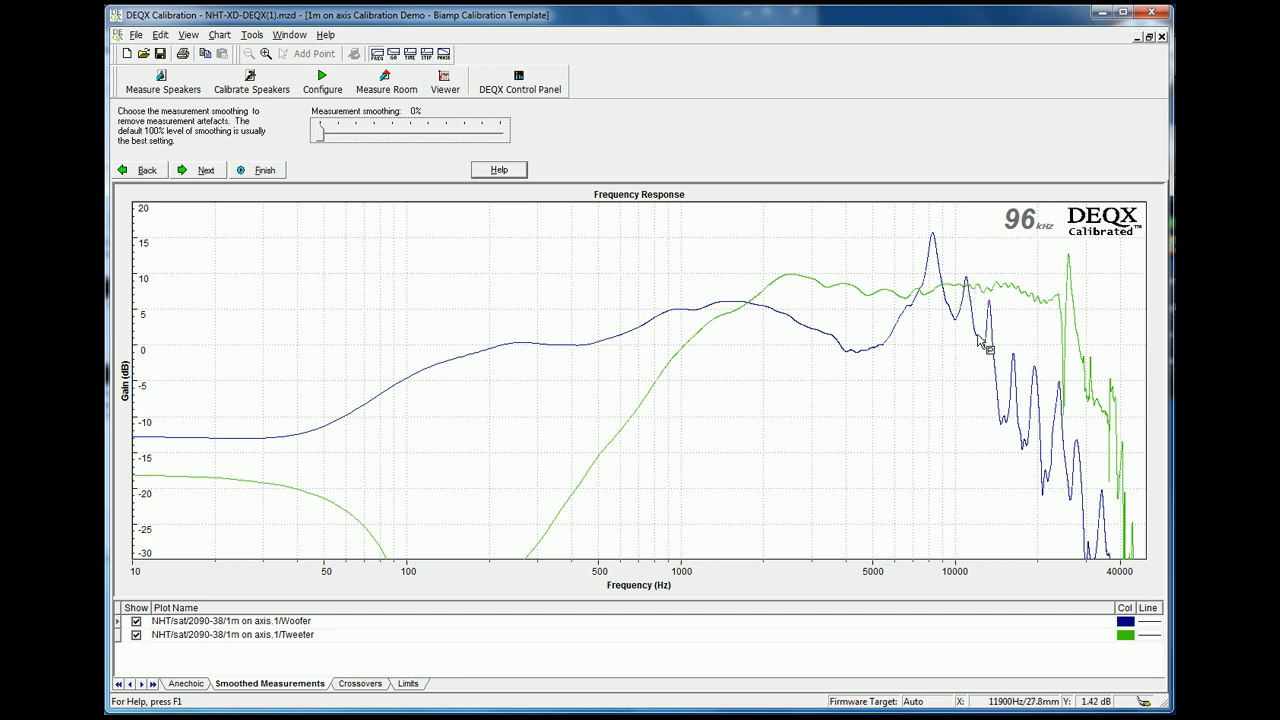
pyautogui.moveTo(998, 336)
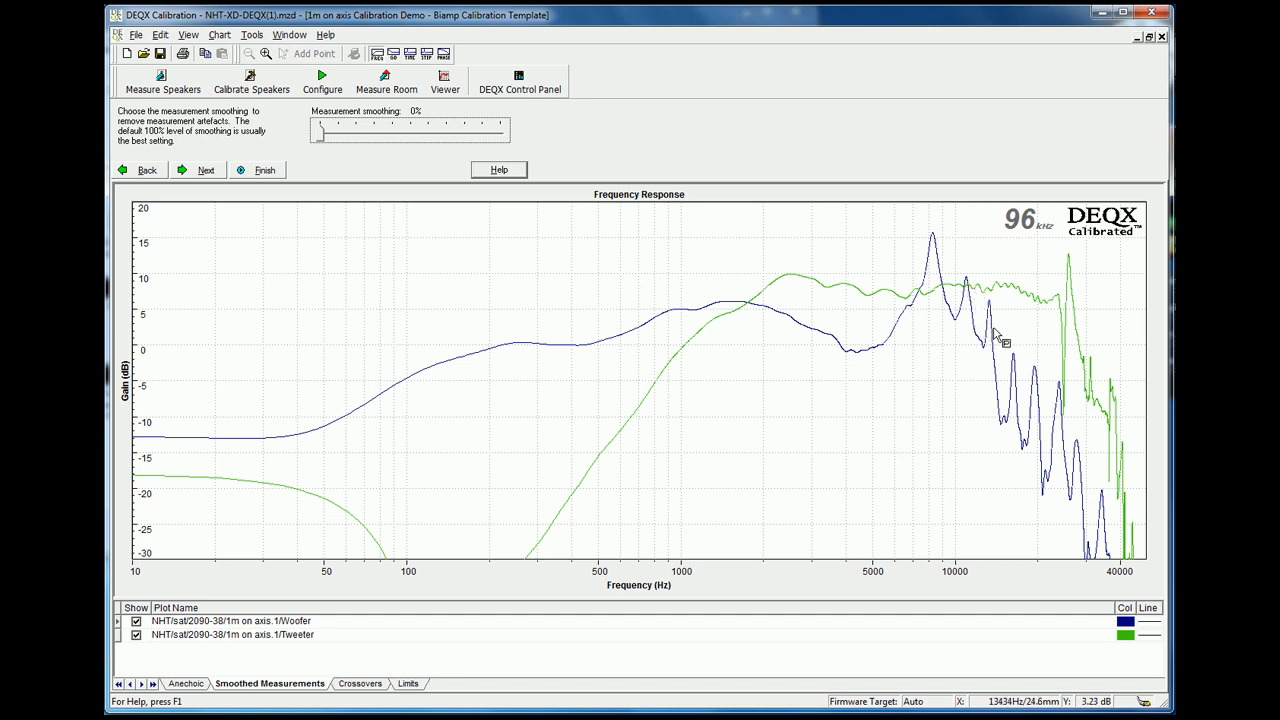
pyautogui.moveTo(1004, 418)
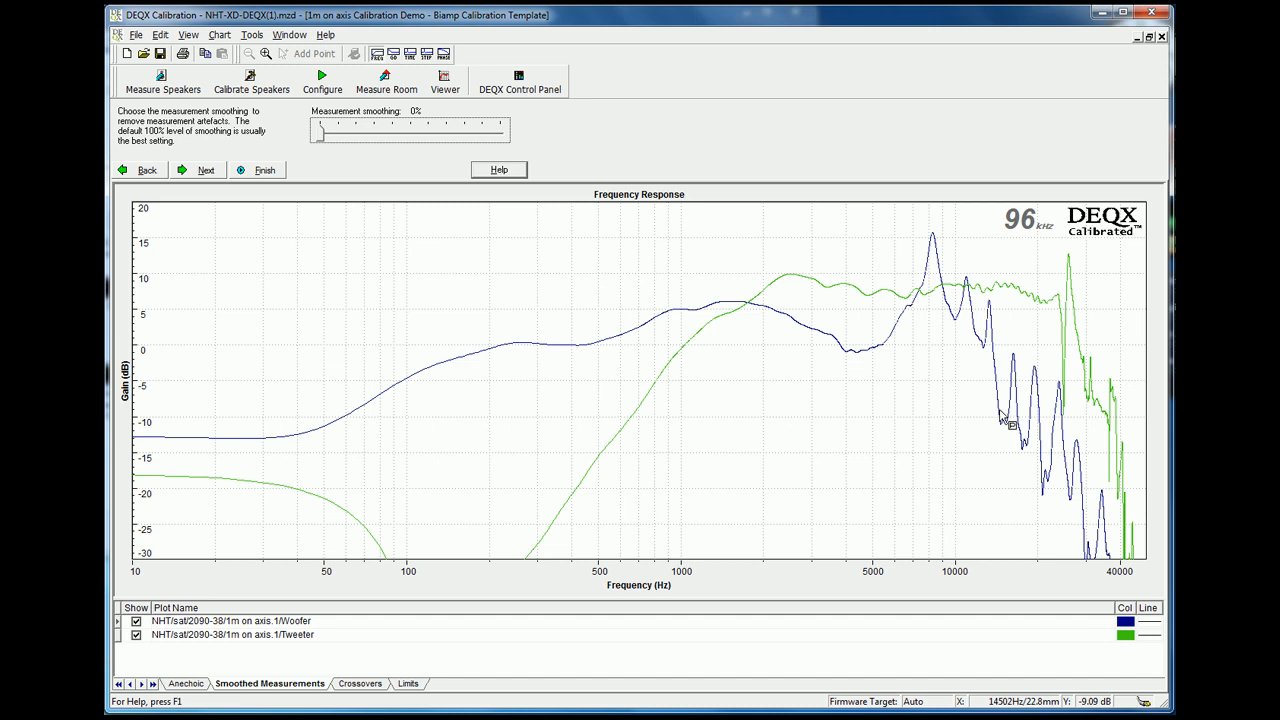
pyautogui.moveTo(1020, 378)
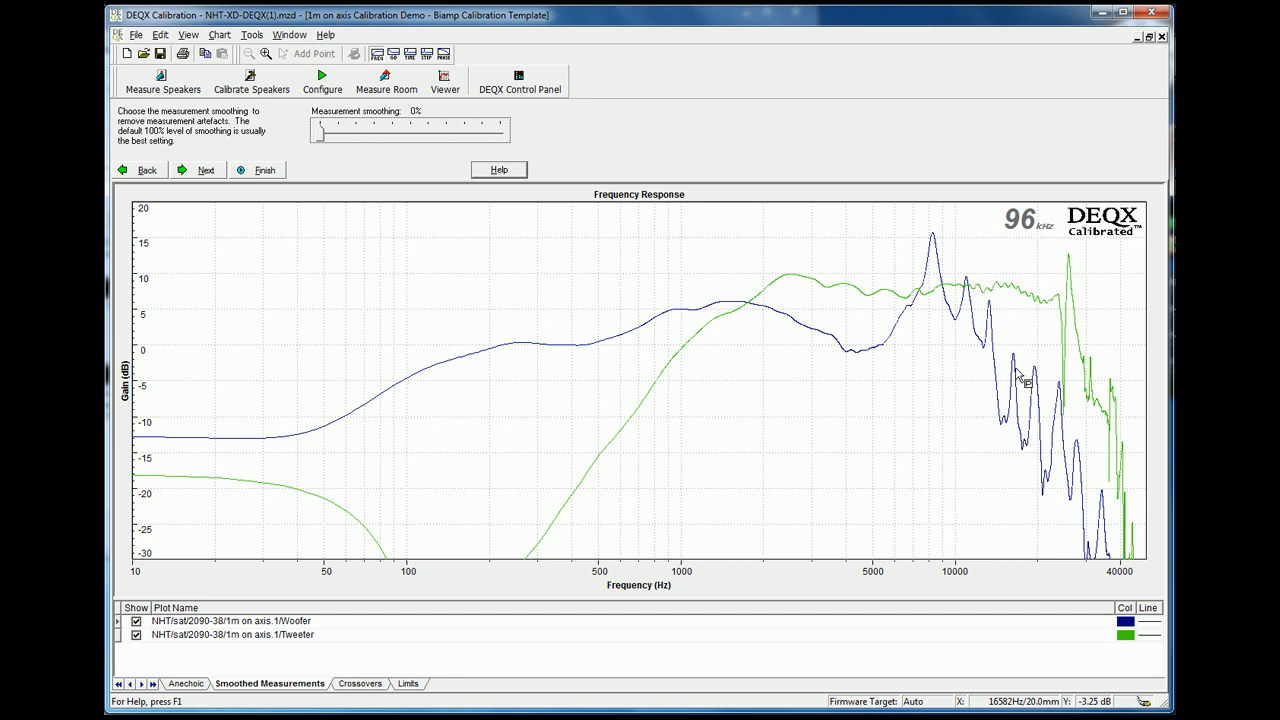
pyautogui.moveTo(744, 278)
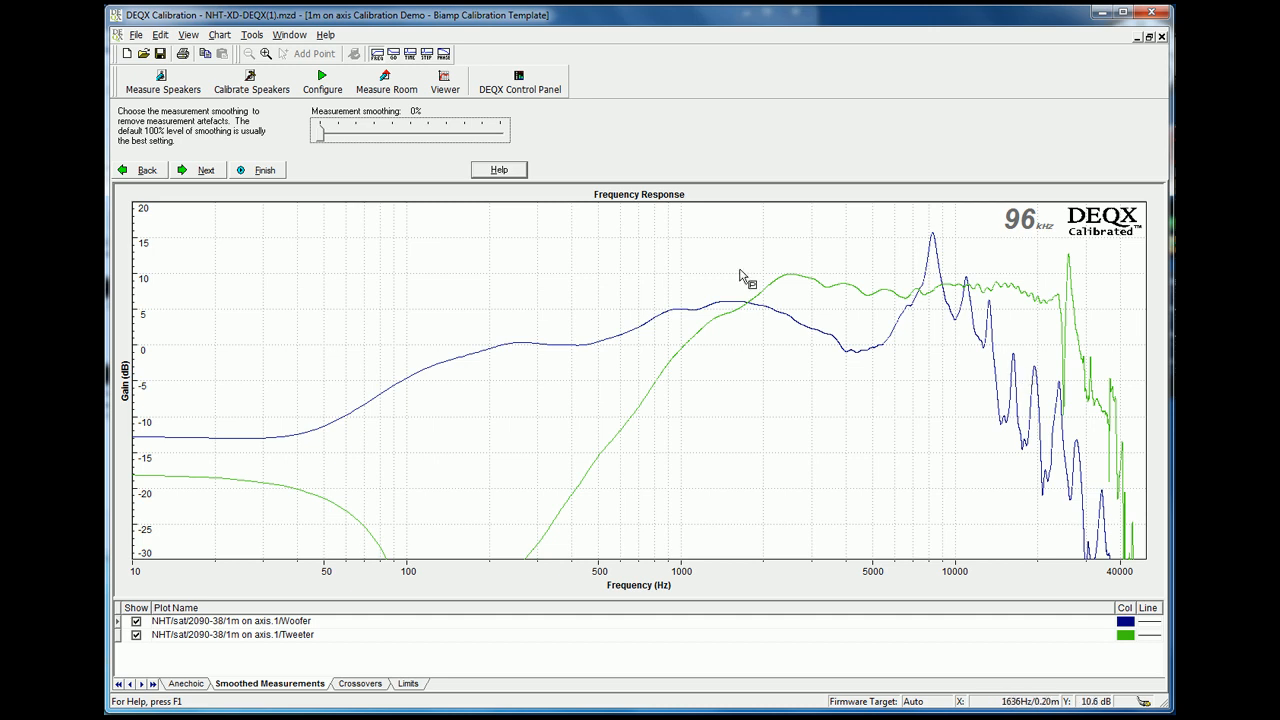
pyautogui.moveTo(320, 128); pyautogui.dragTo(504, 128)
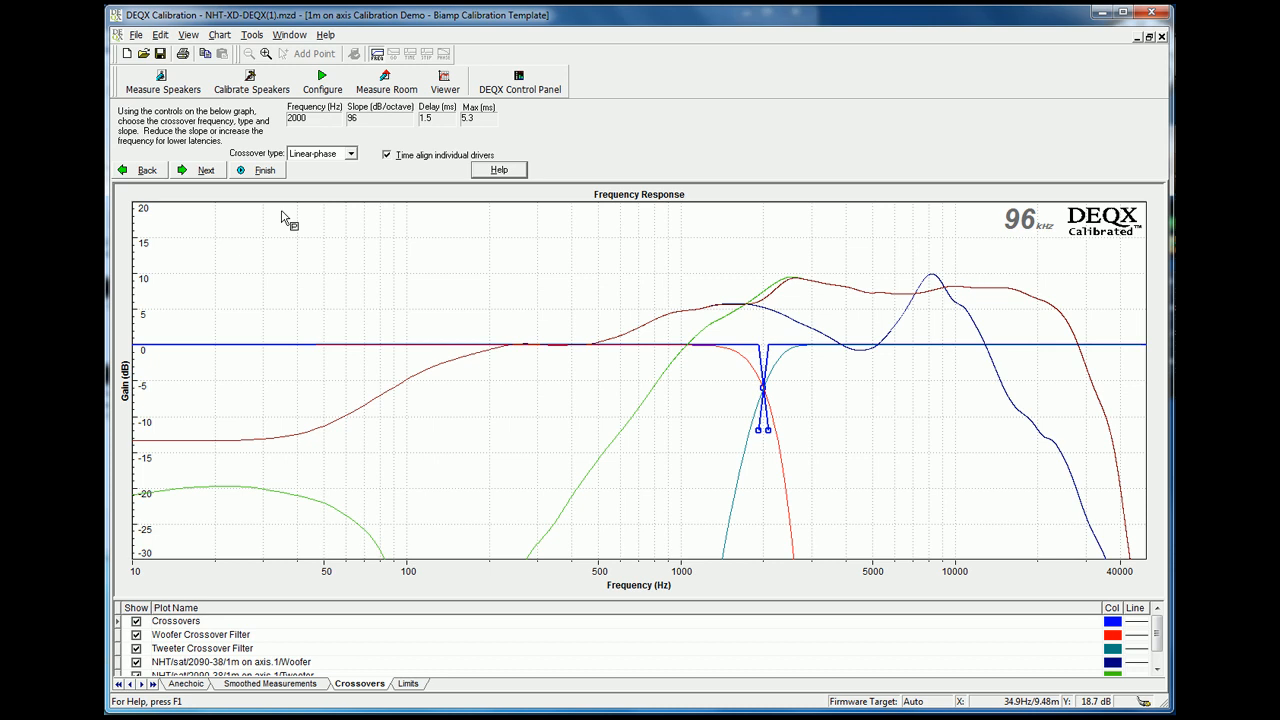
pyautogui.moveTo(340, 560)
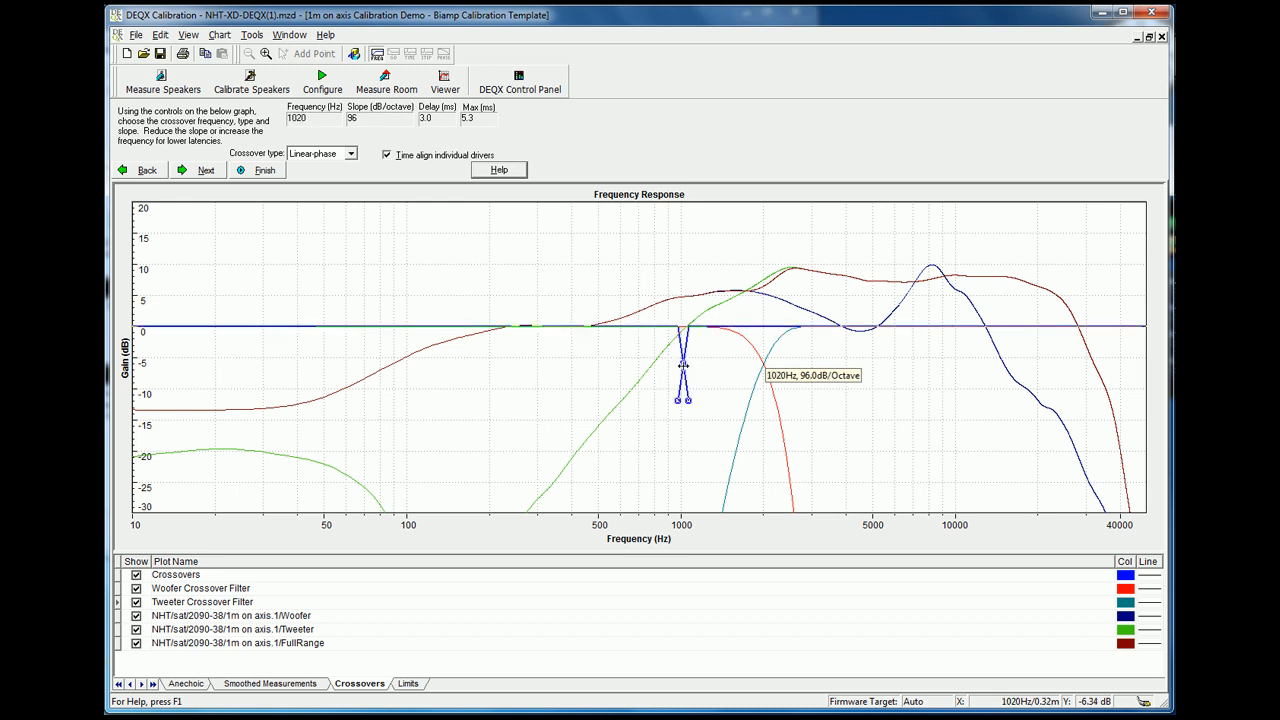
# Place the woofer–tweeter crossover near 2541 Hz at 48 dB/octave and continue to limits
pyautogui.moveTo(684, 364); pyautogui.dragTo(808, 364)
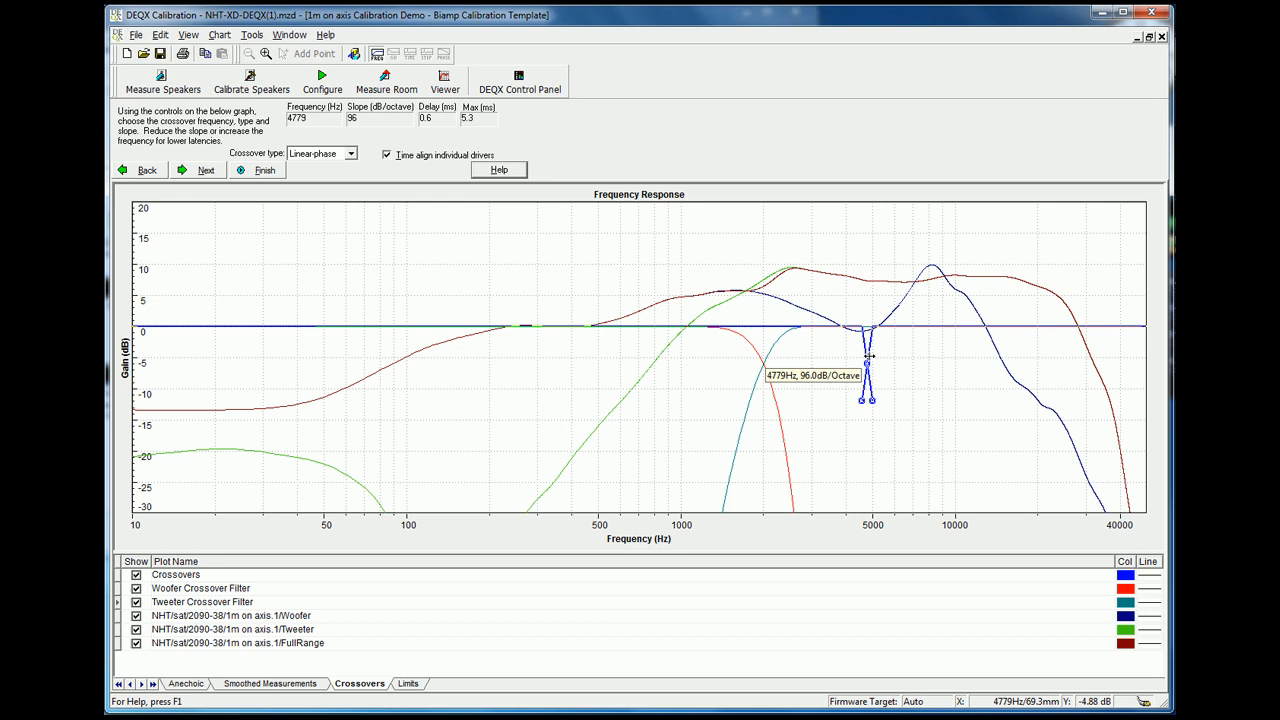
pyautogui.moveTo(870, 356); pyautogui.dragTo(788, 356)
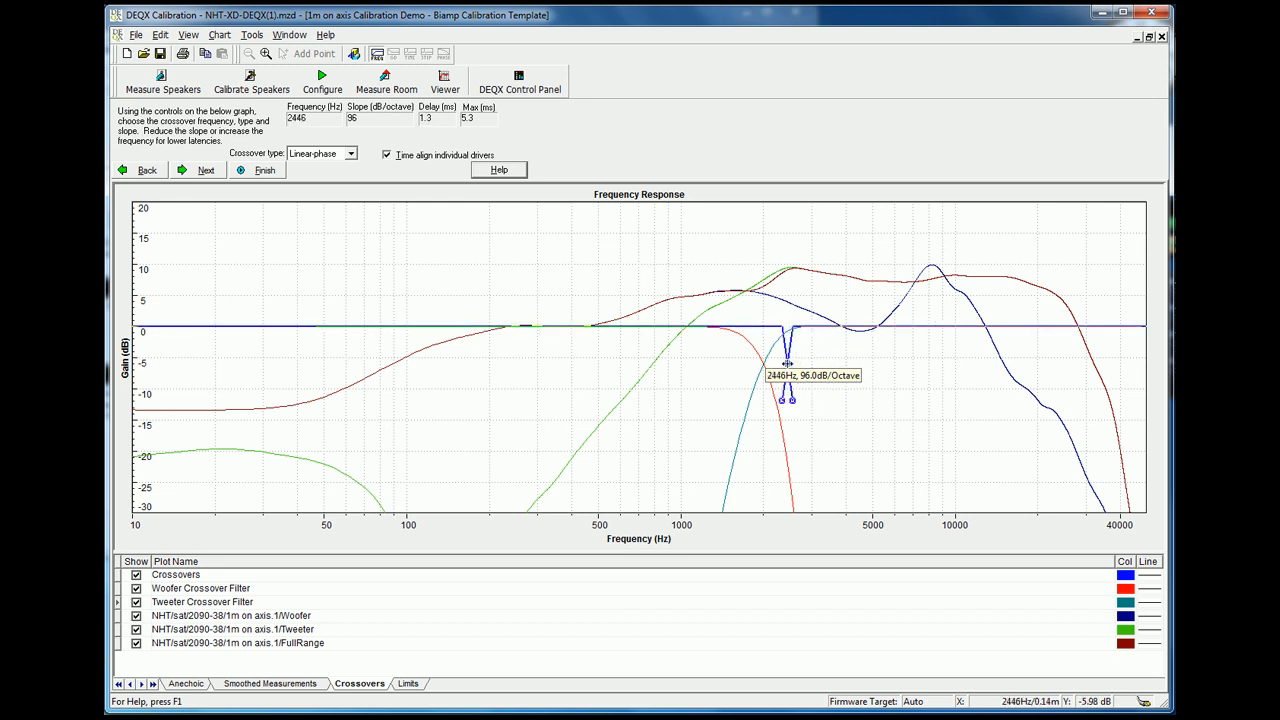
pyautogui.moveTo(788, 360); pyautogui.dragTo(792, 360)
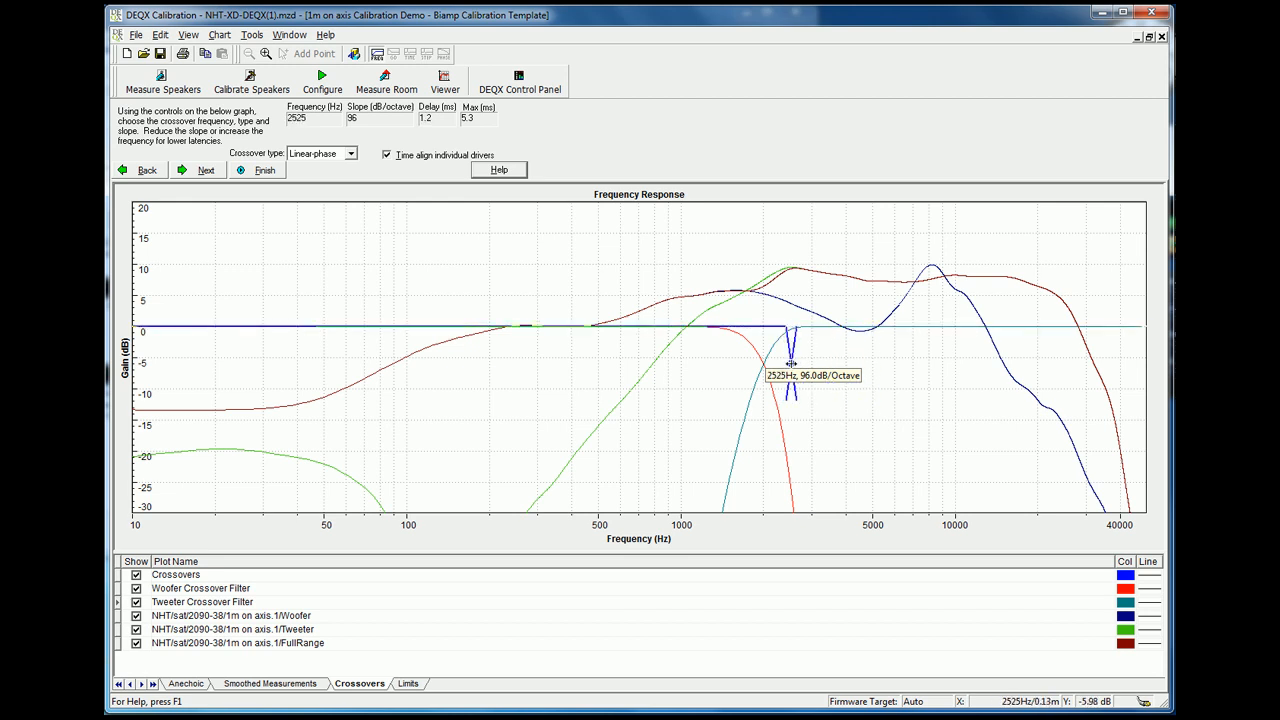
pyautogui.moveTo(790, 330); pyautogui.dragTo(800, 414)
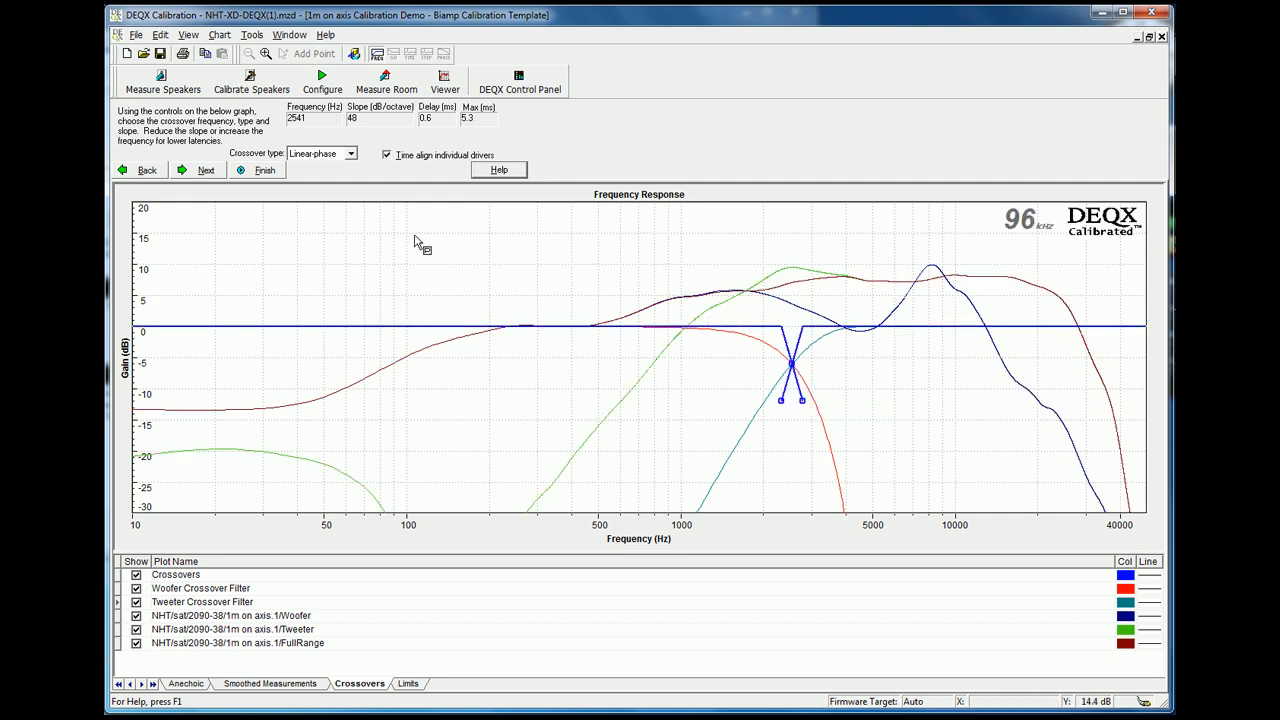
pyautogui.moveTo(386, 188)
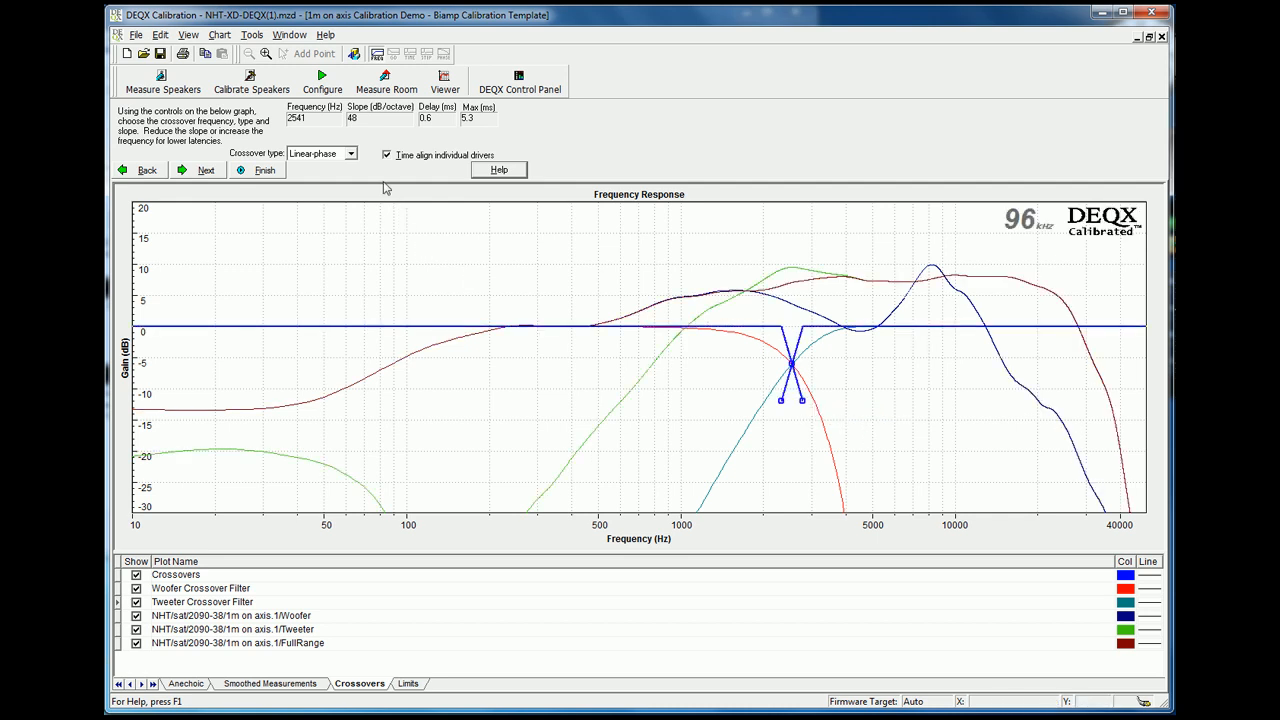
pyautogui.click(204, 170)
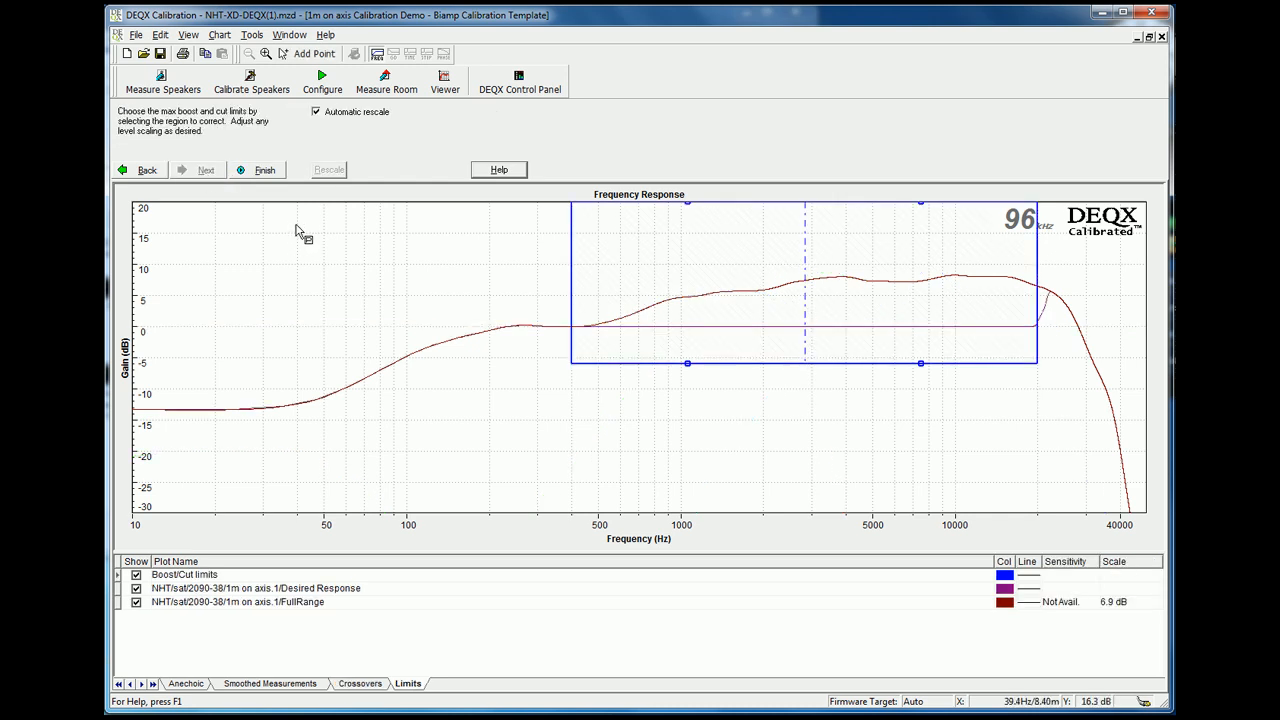
pyautogui.moveTo(376, 242)
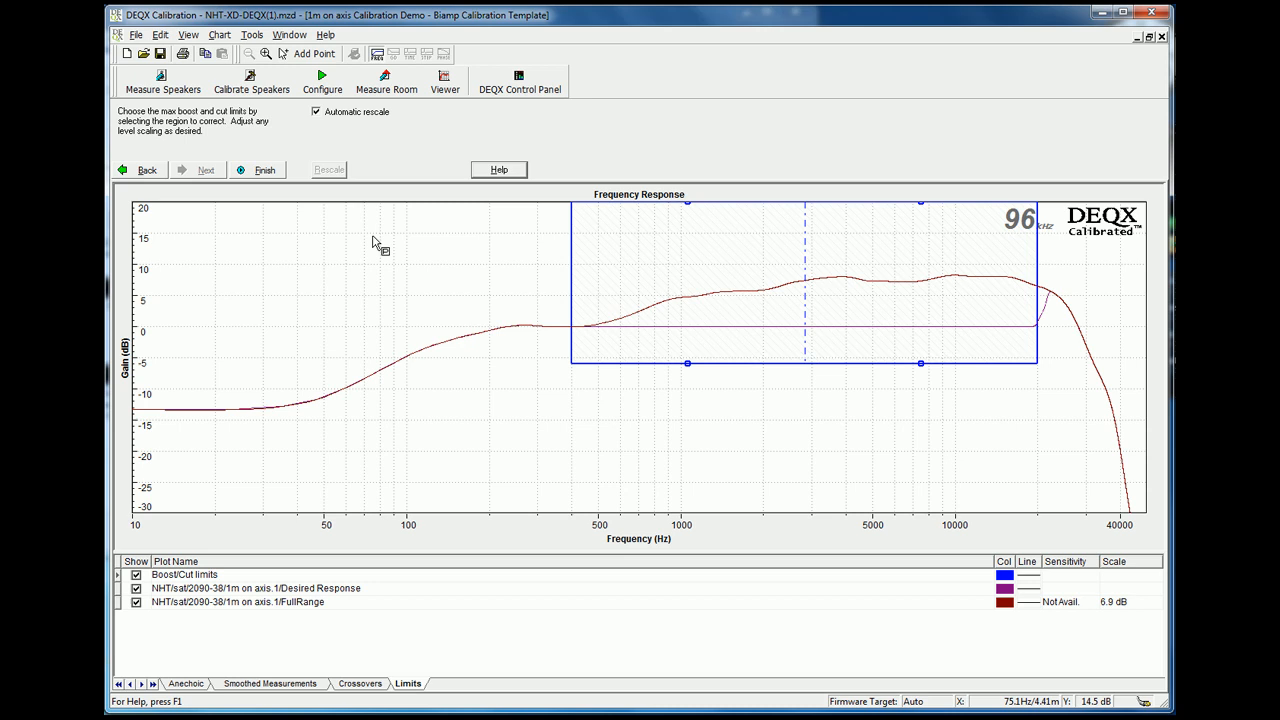
pyautogui.moveTo(618, 304)
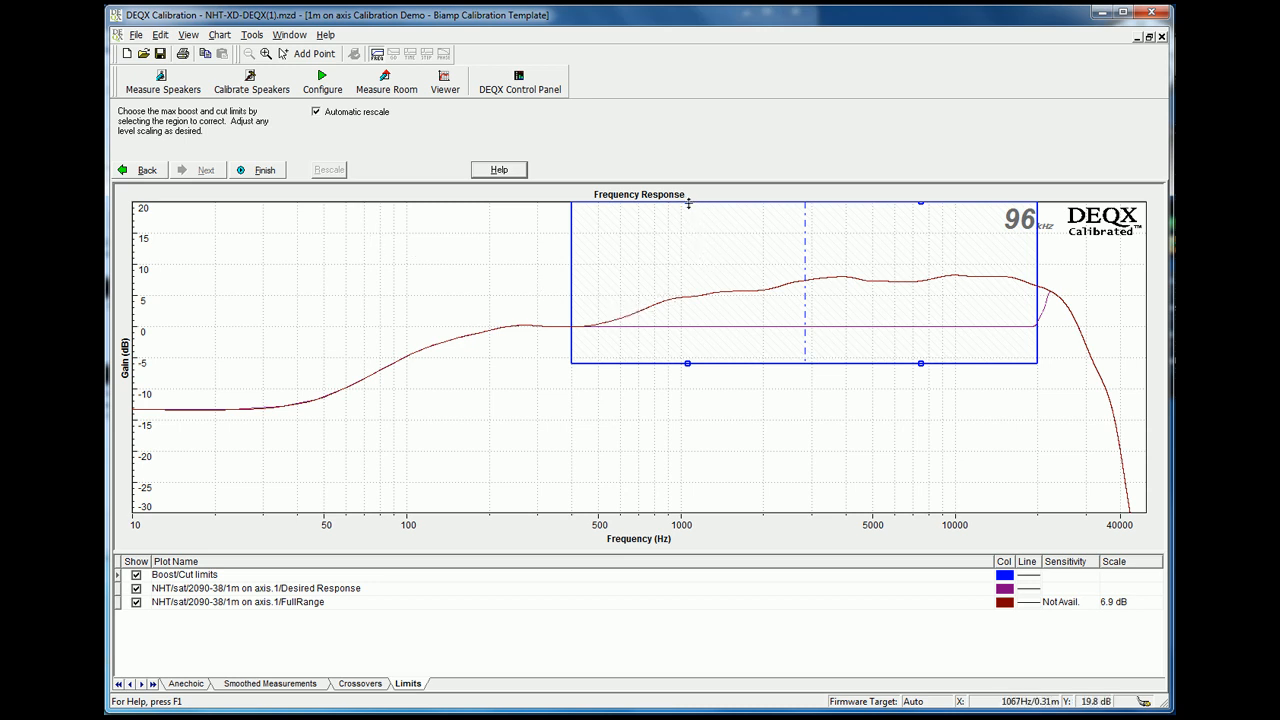
# Limit boost to about +9 dB below 3 kHz and +12 dB above it, then start building the filter
pyautogui.moveTo(688, 202); pyautogui.dragTo(688, 248)
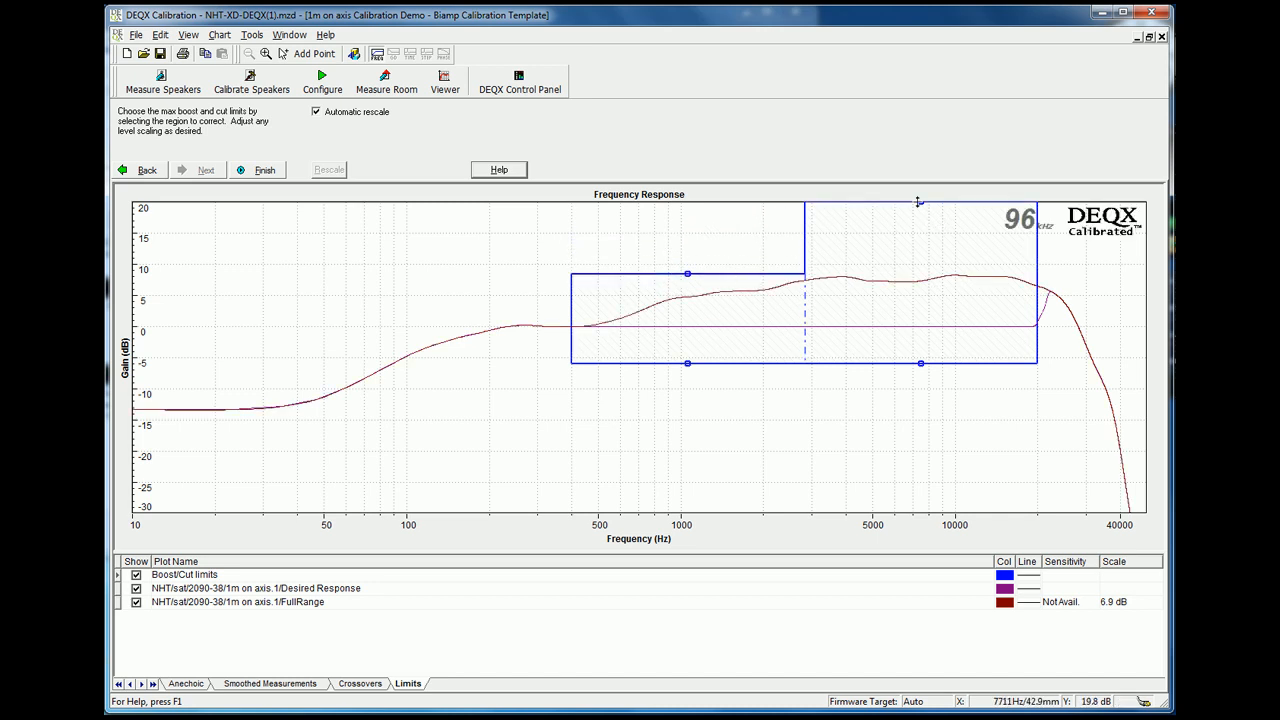
pyautogui.moveTo(918, 200); pyautogui.dragTo(918, 276)
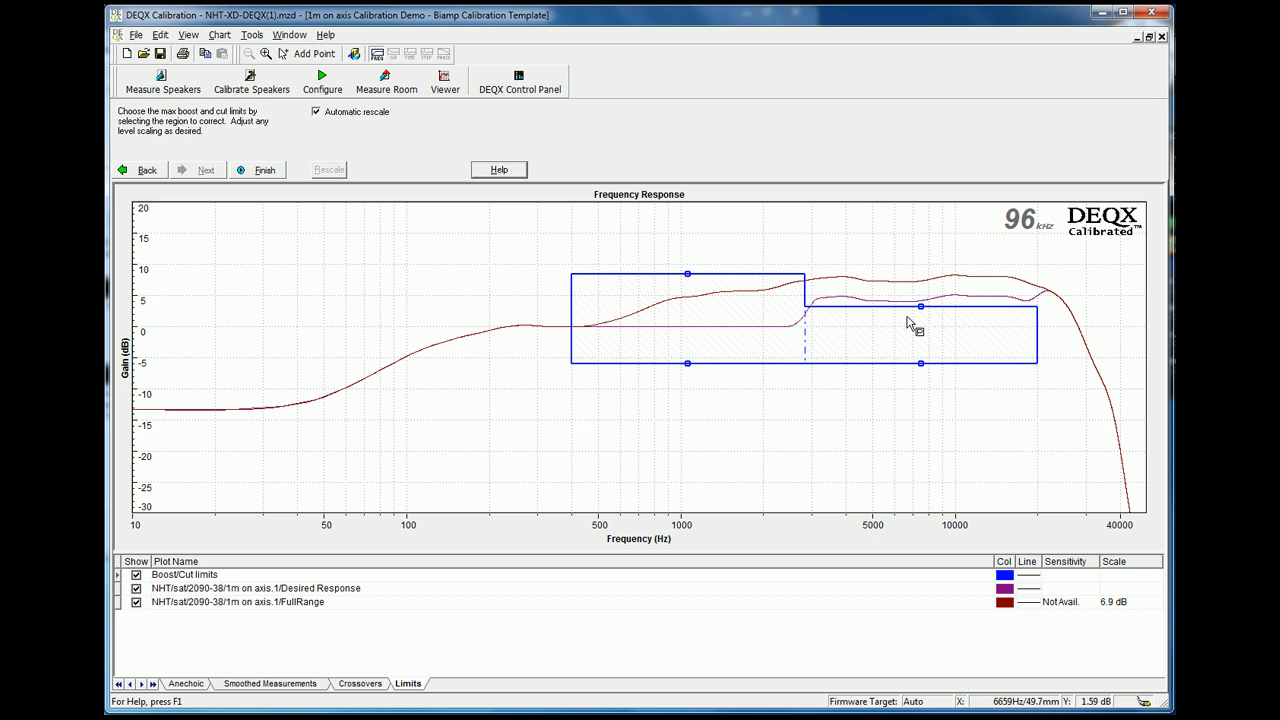
pyautogui.moveTo(920, 308)
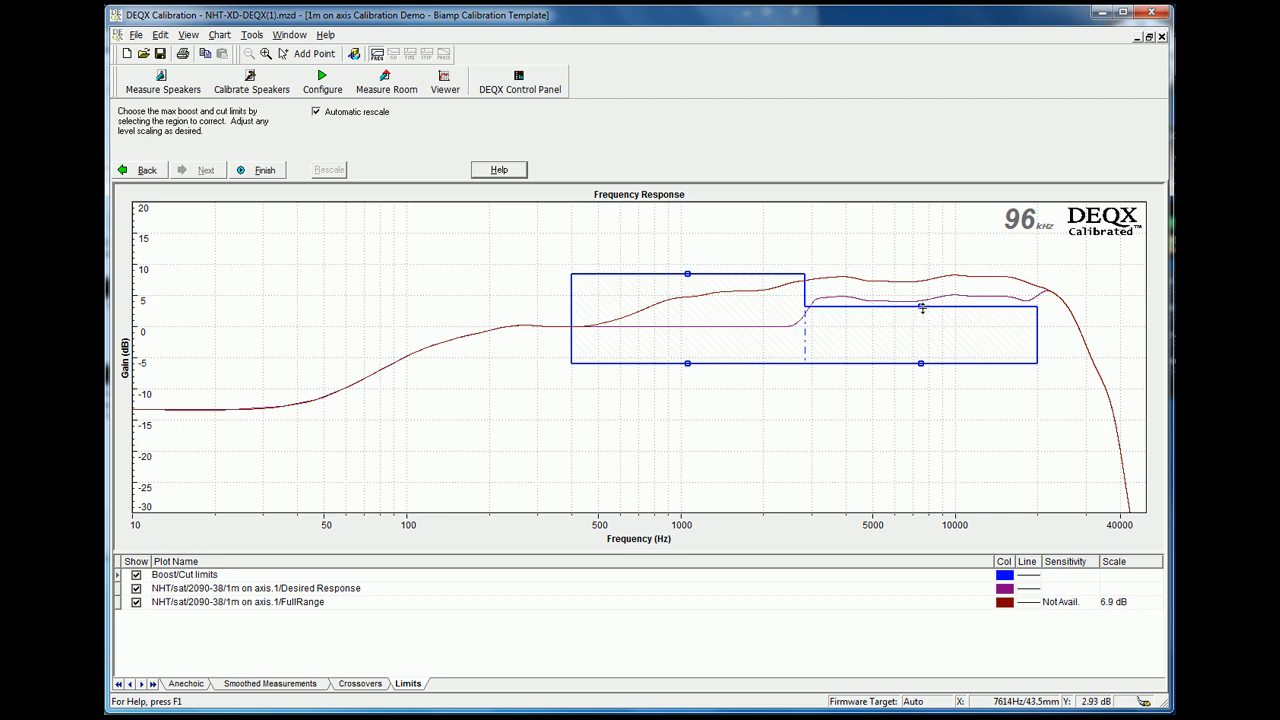
pyautogui.moveTo(584, 362)
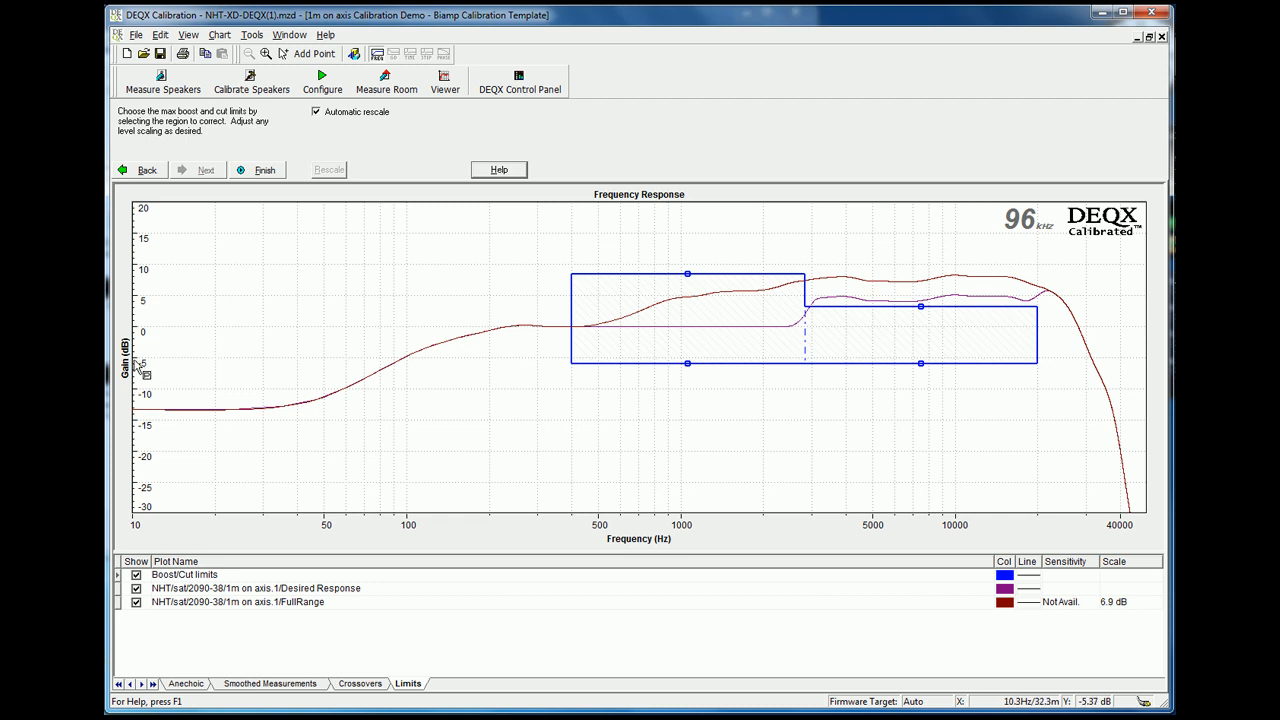
pyautogui.moveTo(580, 368)
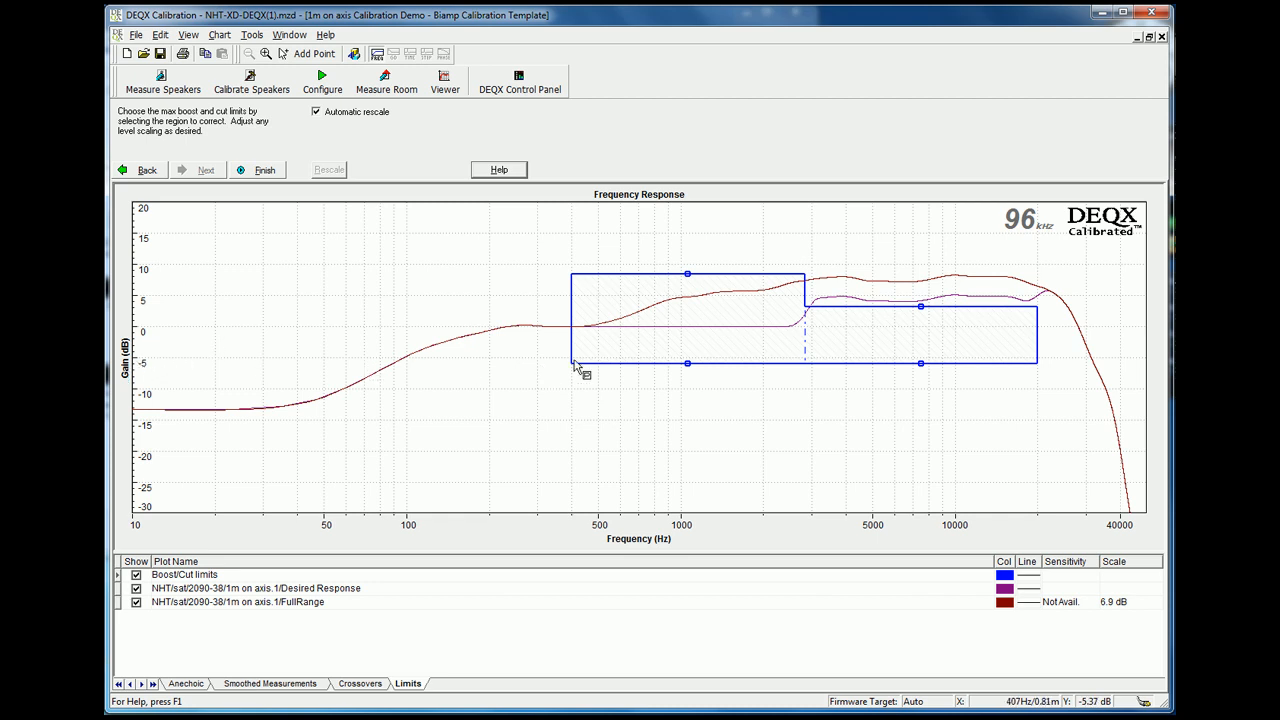
pyautogui.moveTo(148, 282)
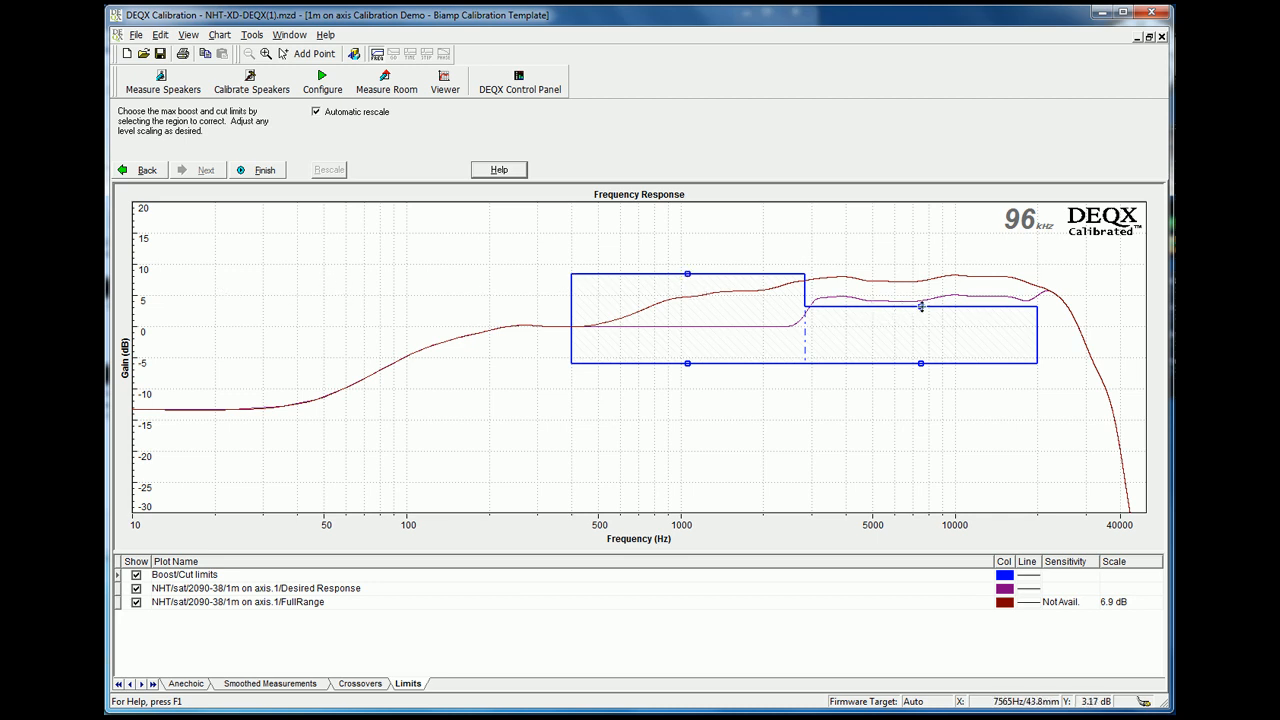
pyautogui.moveTo(920, 304); pyautogui.dragTo(920, 258)
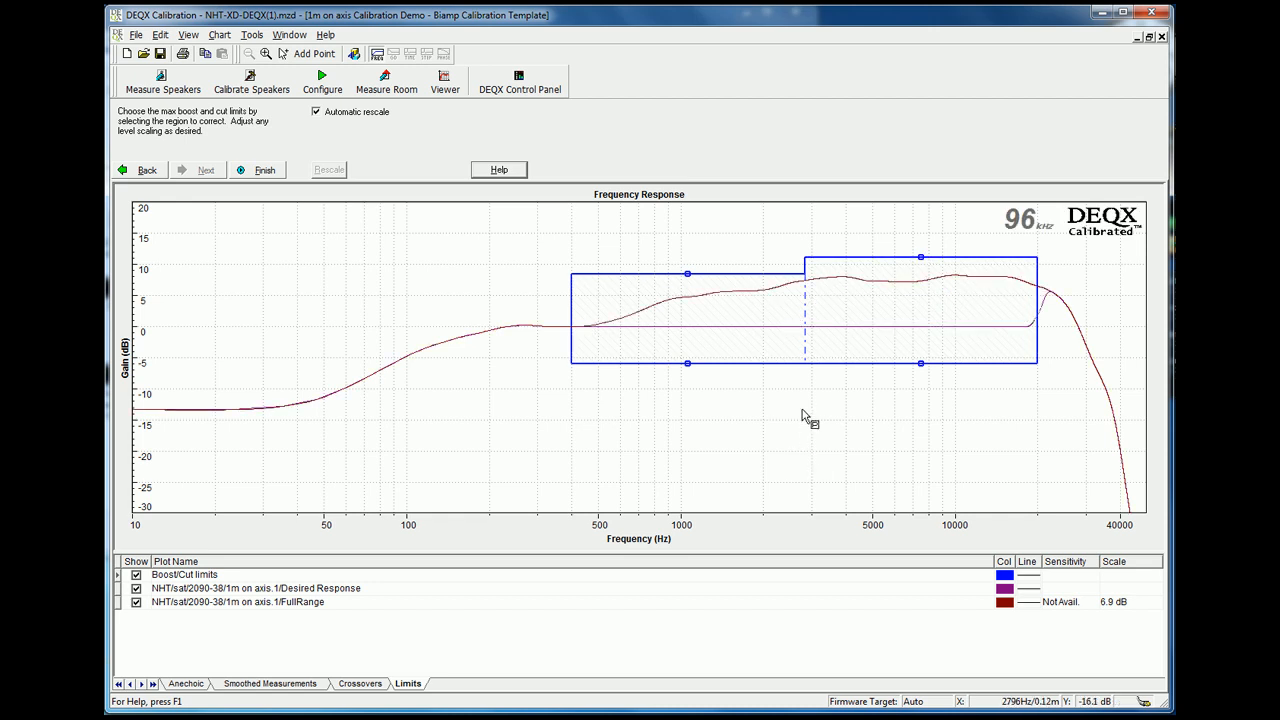
pyautogui.moveTo(816, 316)
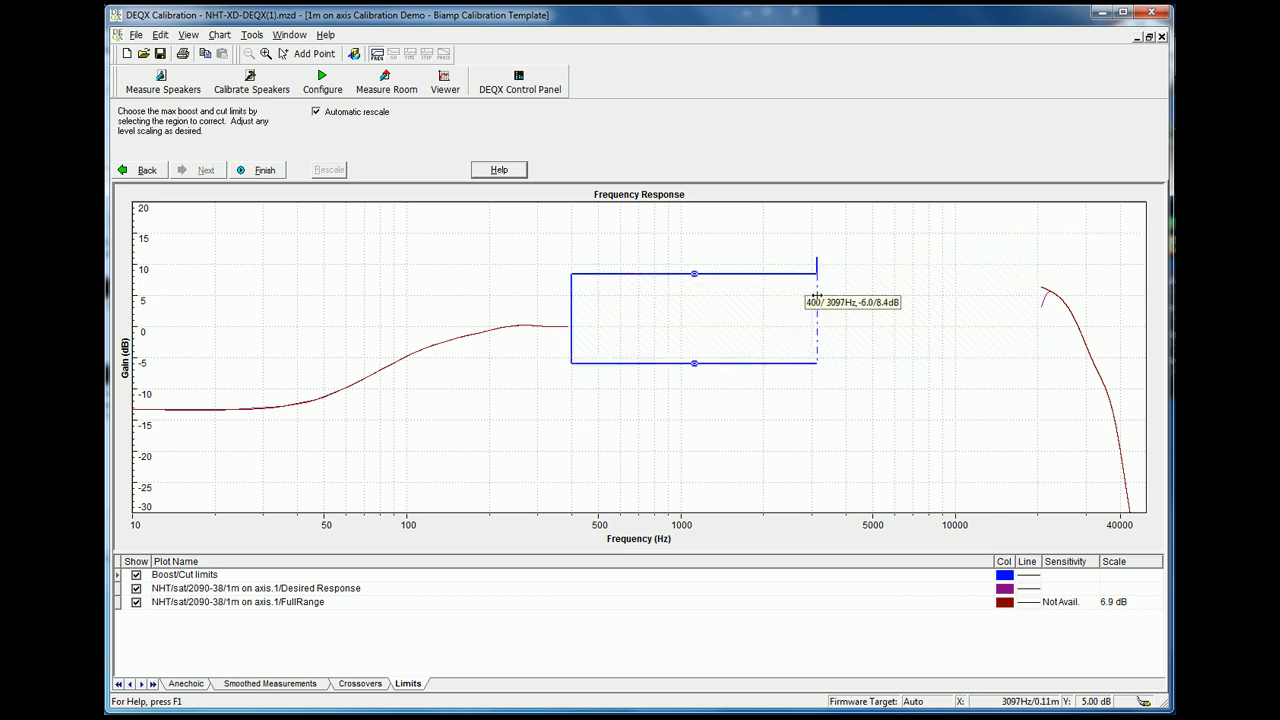
pyautogui.moveTo(816, 310); pyautogui.dragTo(1040, 310)
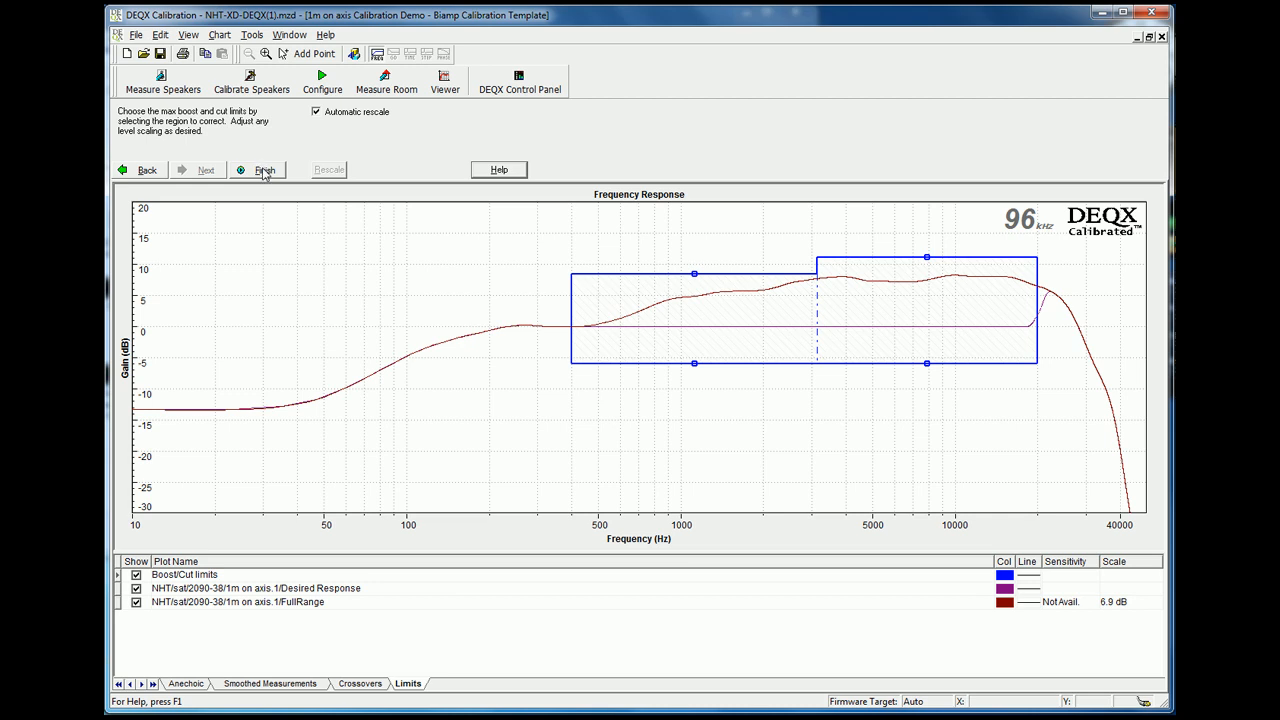
pyautogui.click(264, 168)
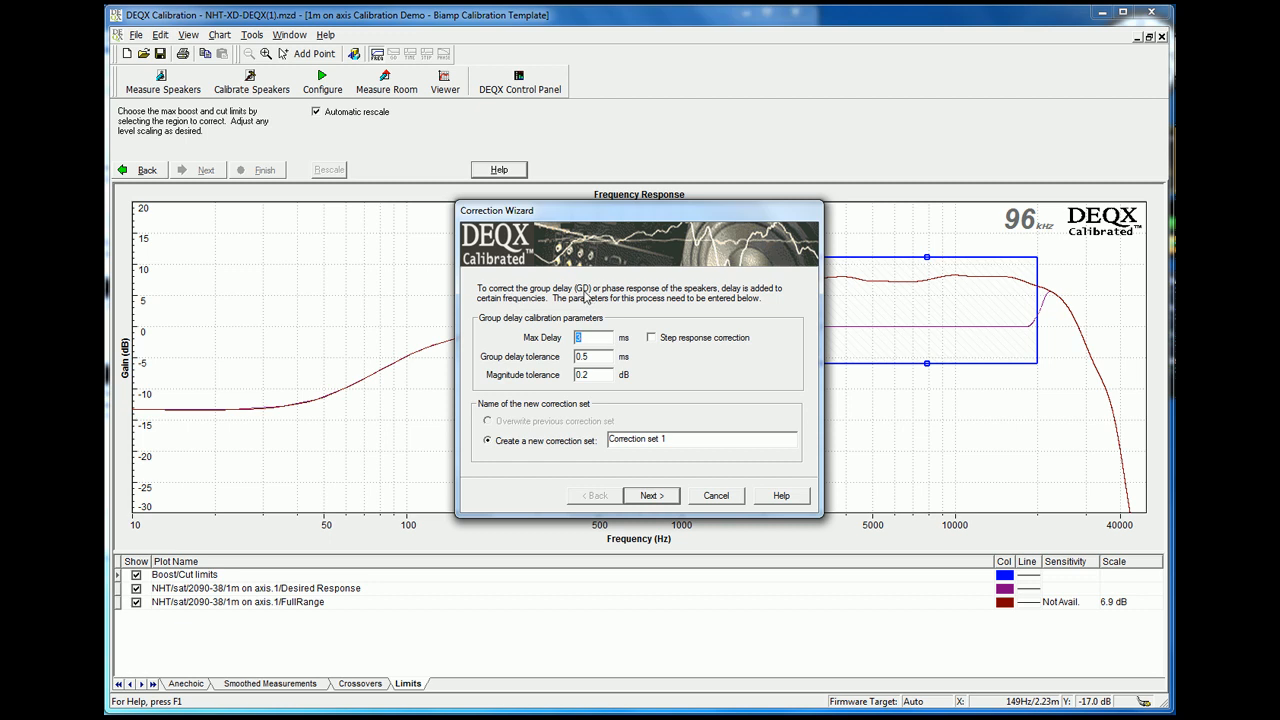
pyautogui.moveTo(616, 312)
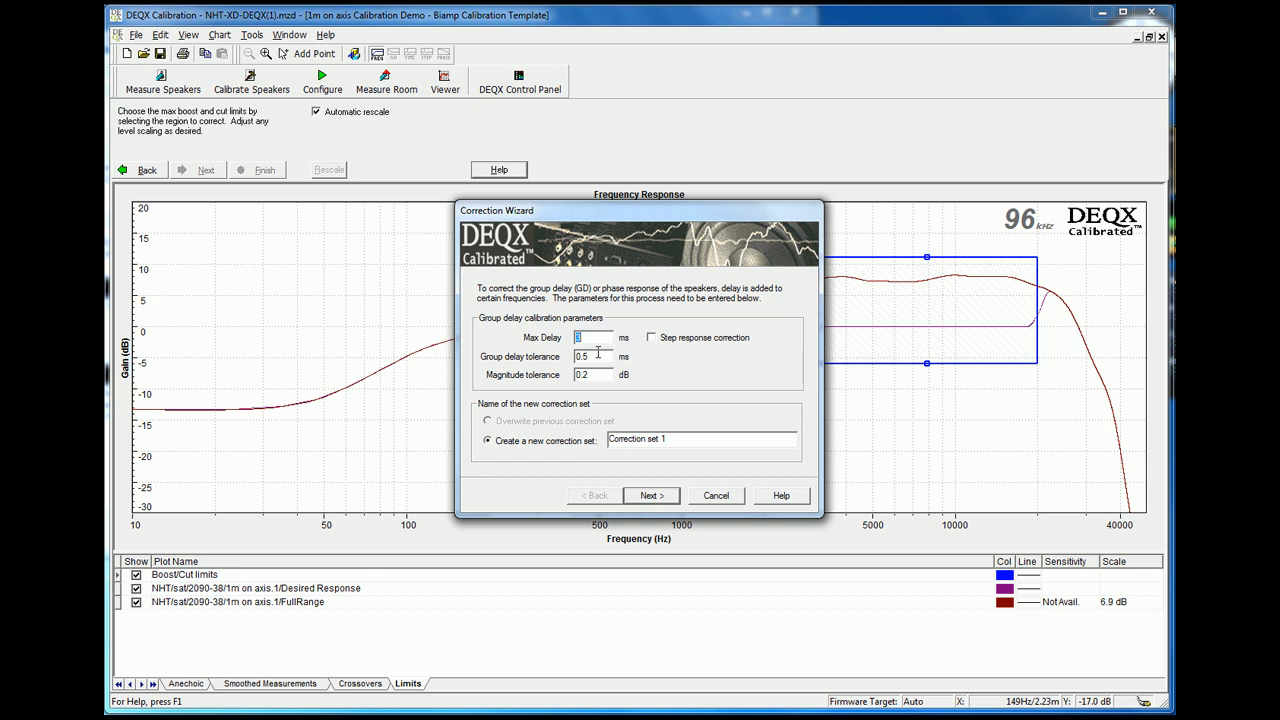
pyautogui.moveTo(596, 356)
pyautogui.write('1')
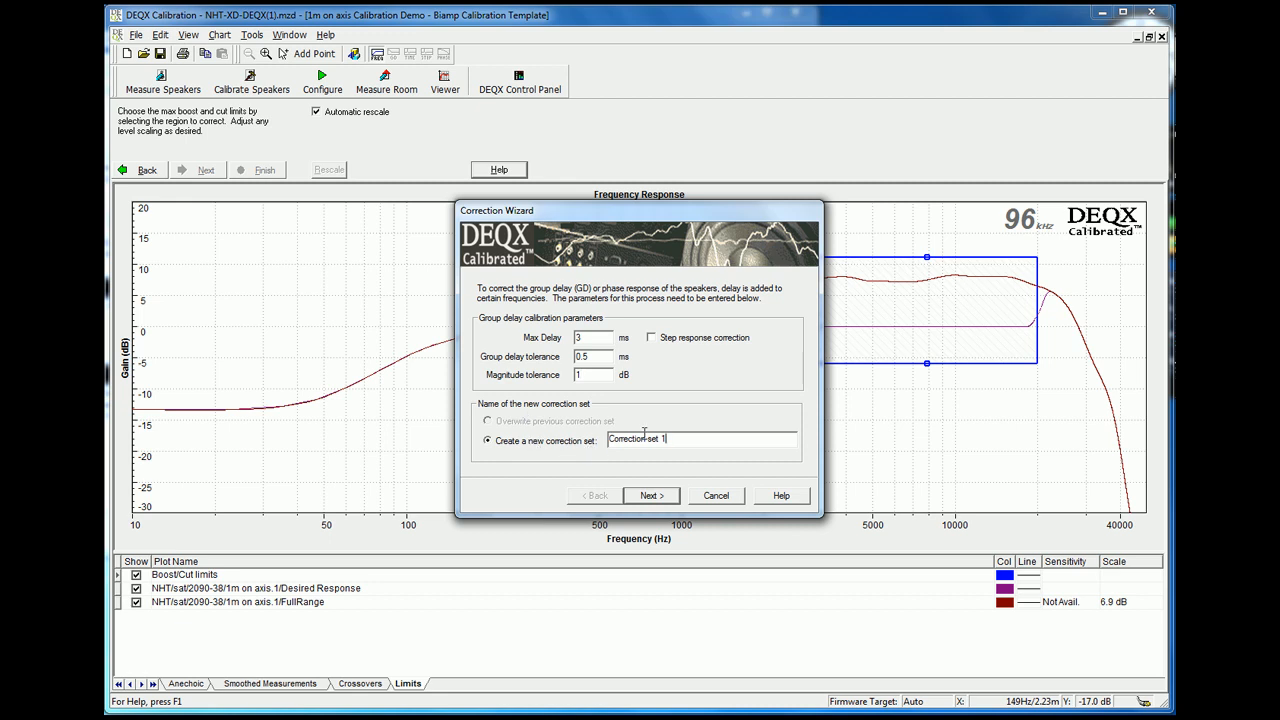
# Name the correction set 'Test speaker correction filter' with 3 ms max delay and 1 dB tolerance
pyautogui.write('Test speaker c')
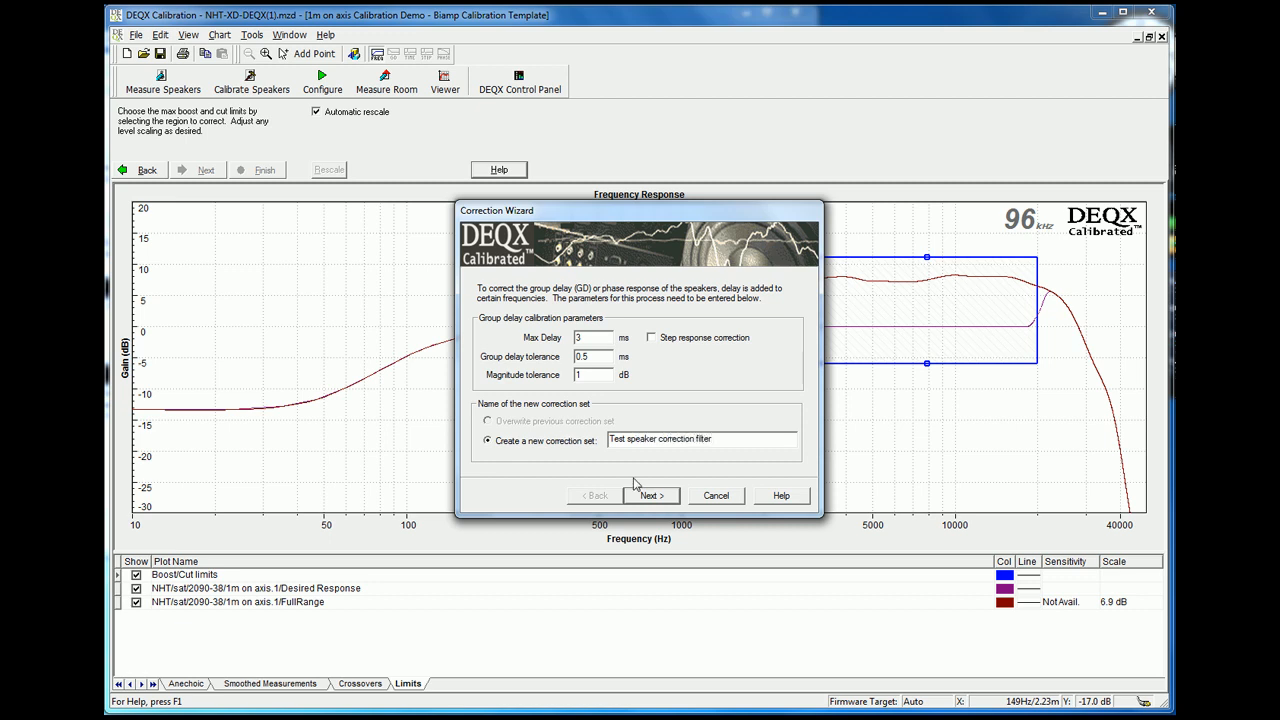
# Generate the correction filter and reach the out-of-phase driver notice
pyautogui.click(650, 496)
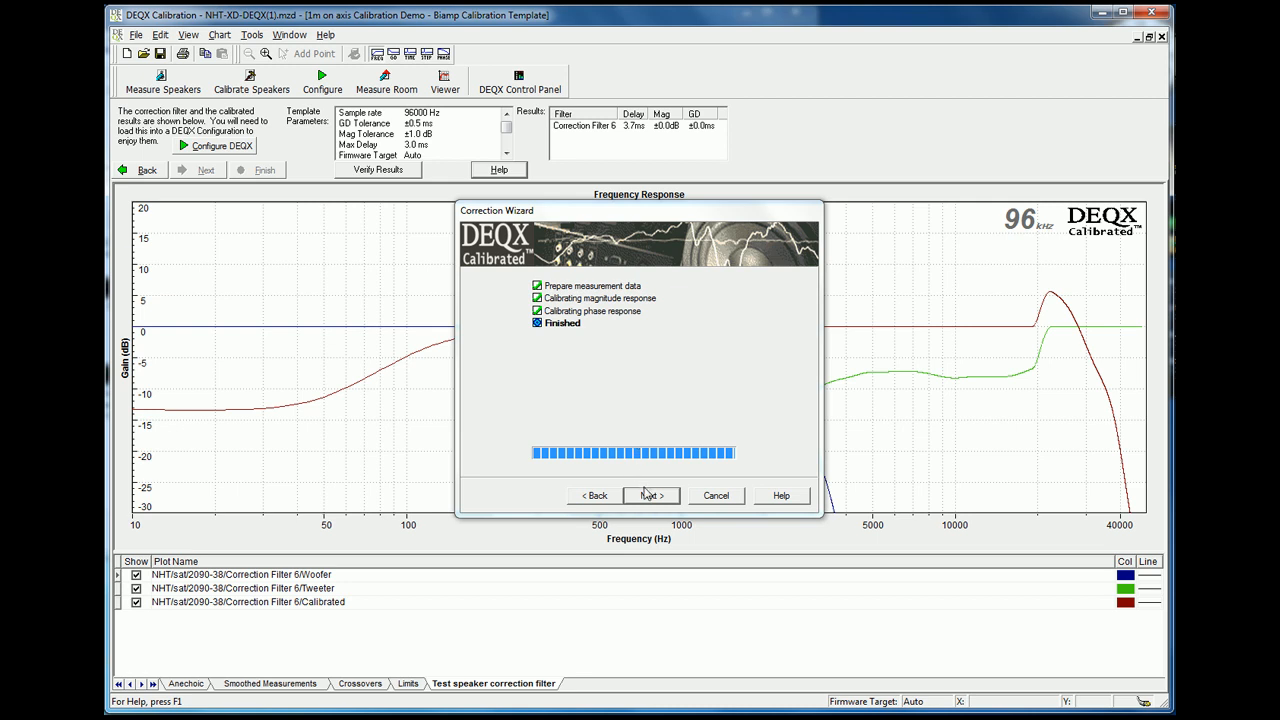
pyautogui.moveTo(502, 292)
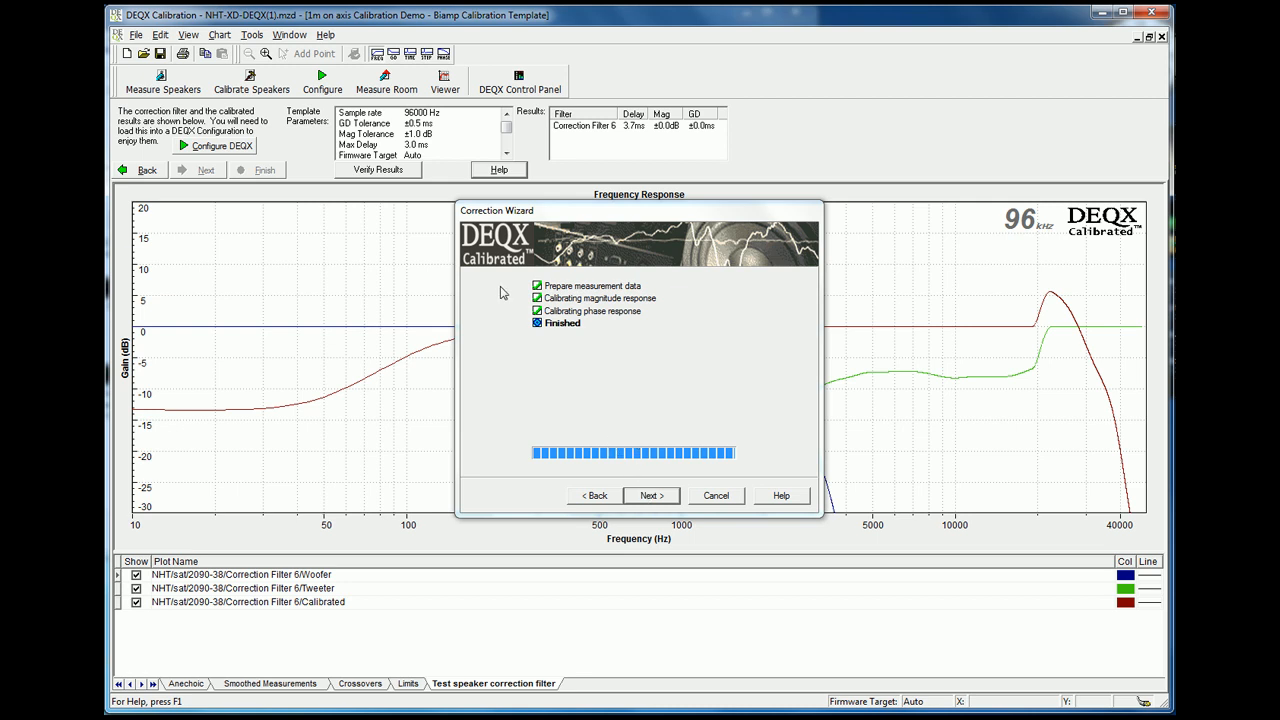
pyautogui.moveTo(476, 132)
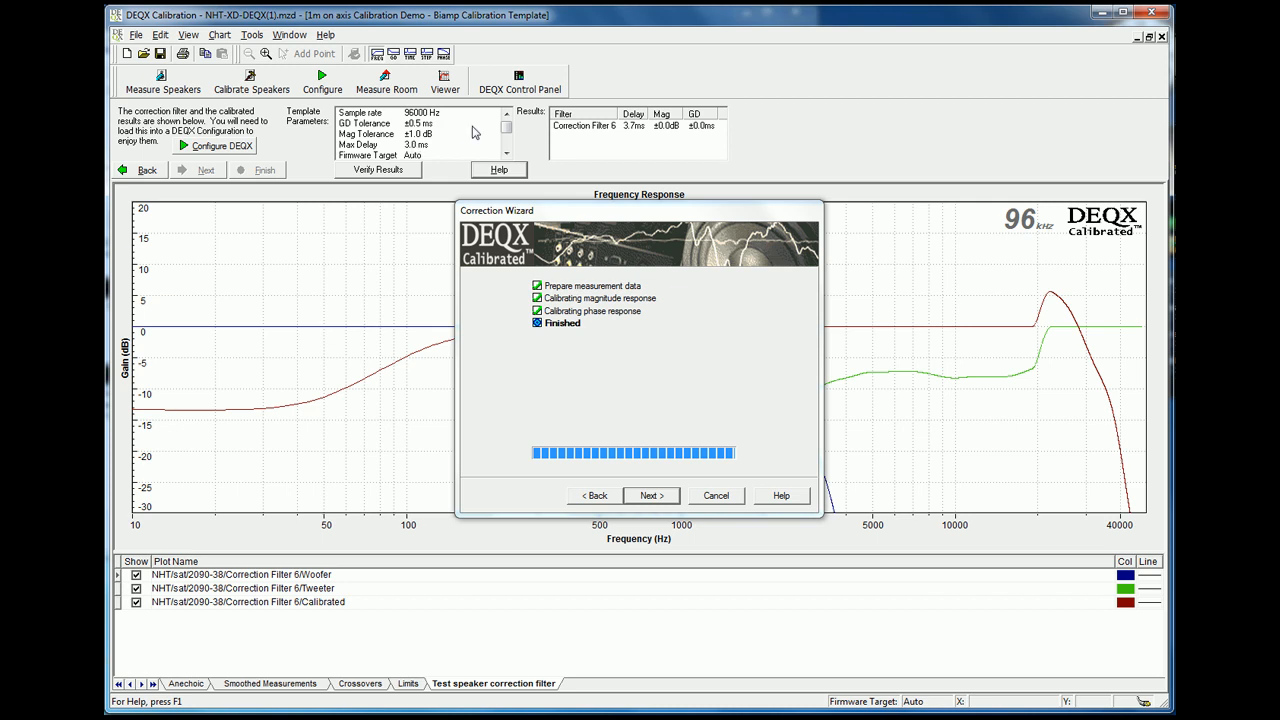
pyautogui.moveTo(432, 152)
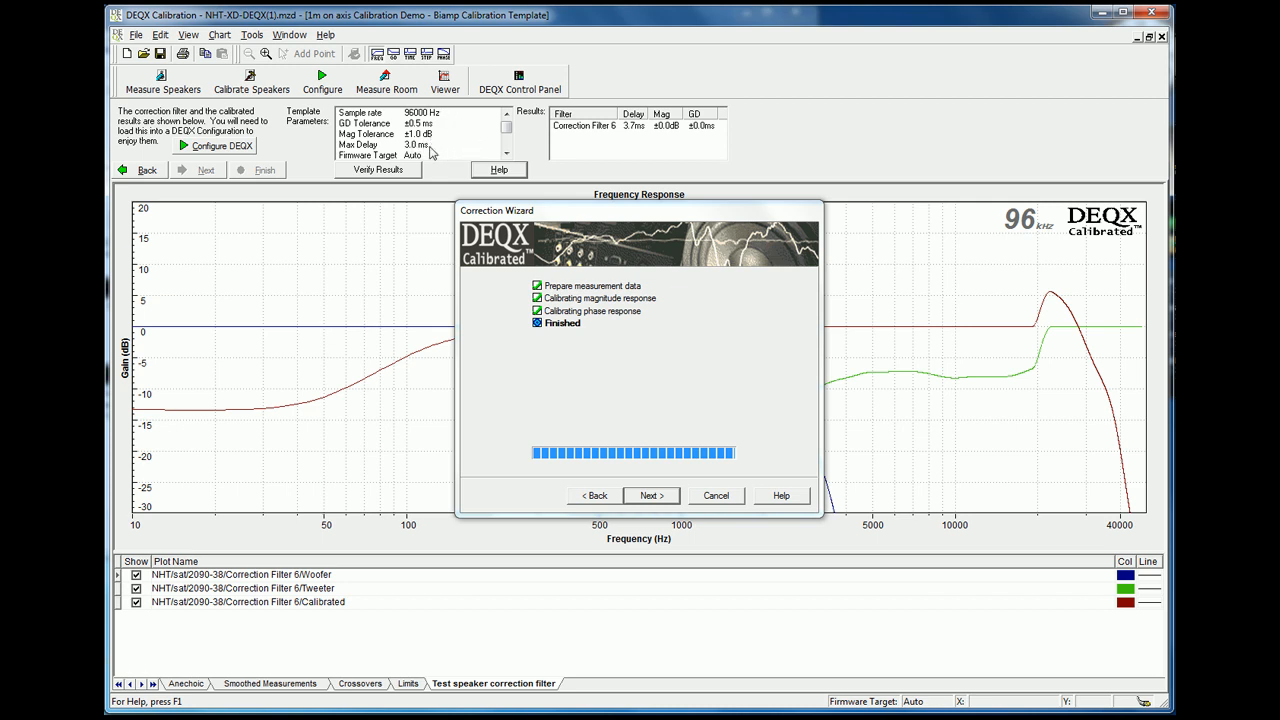
pyautogui.moveTo(578, 162)
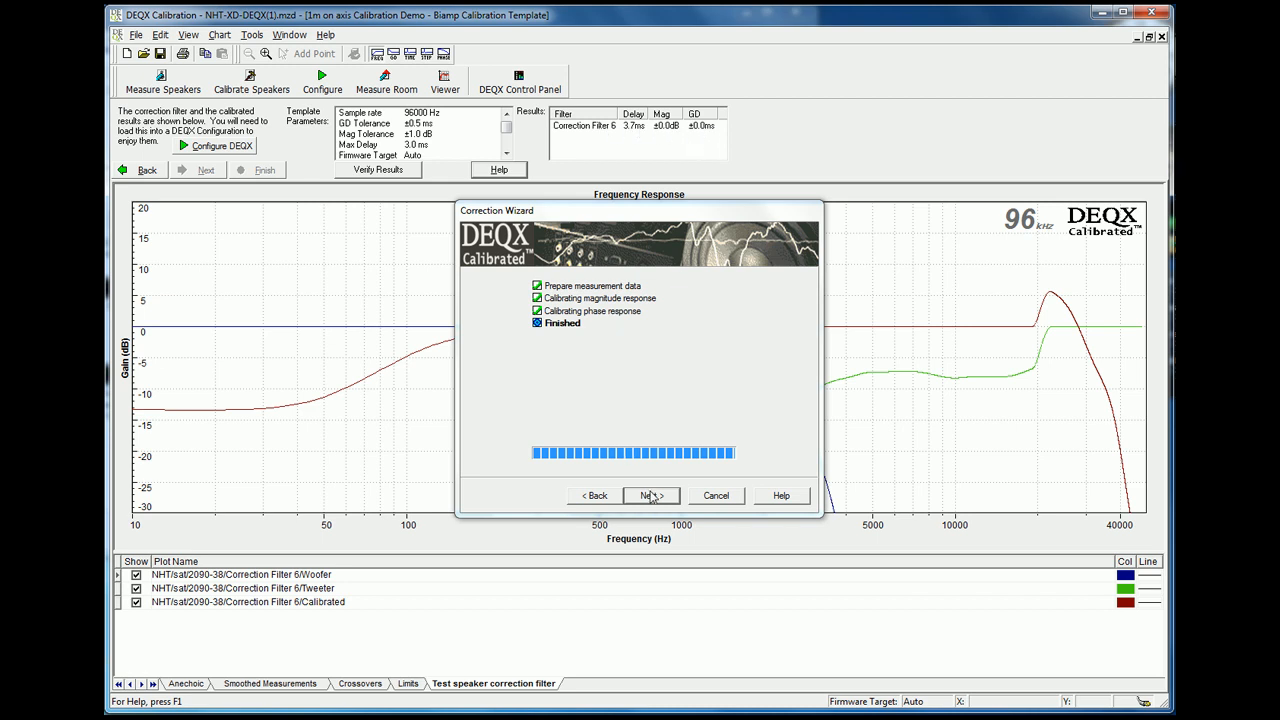
pyautogui.click(652, 496)
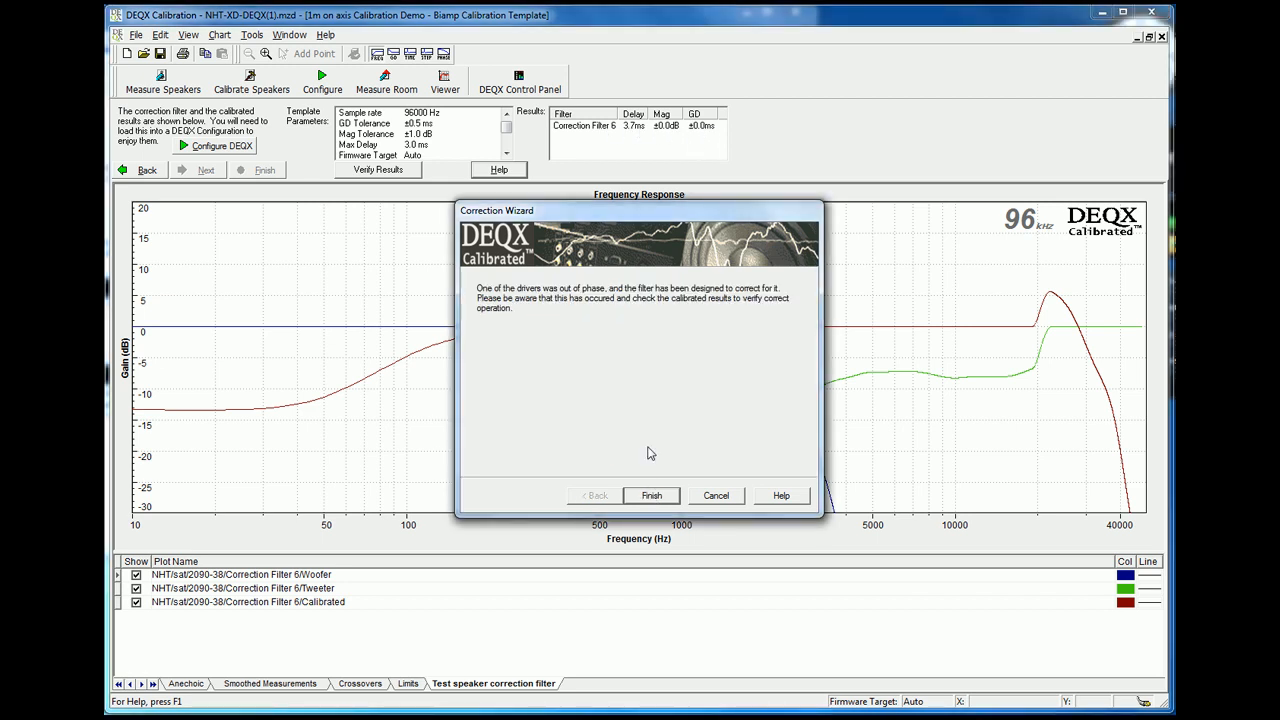
pyautogui.moveTo(504, 304)
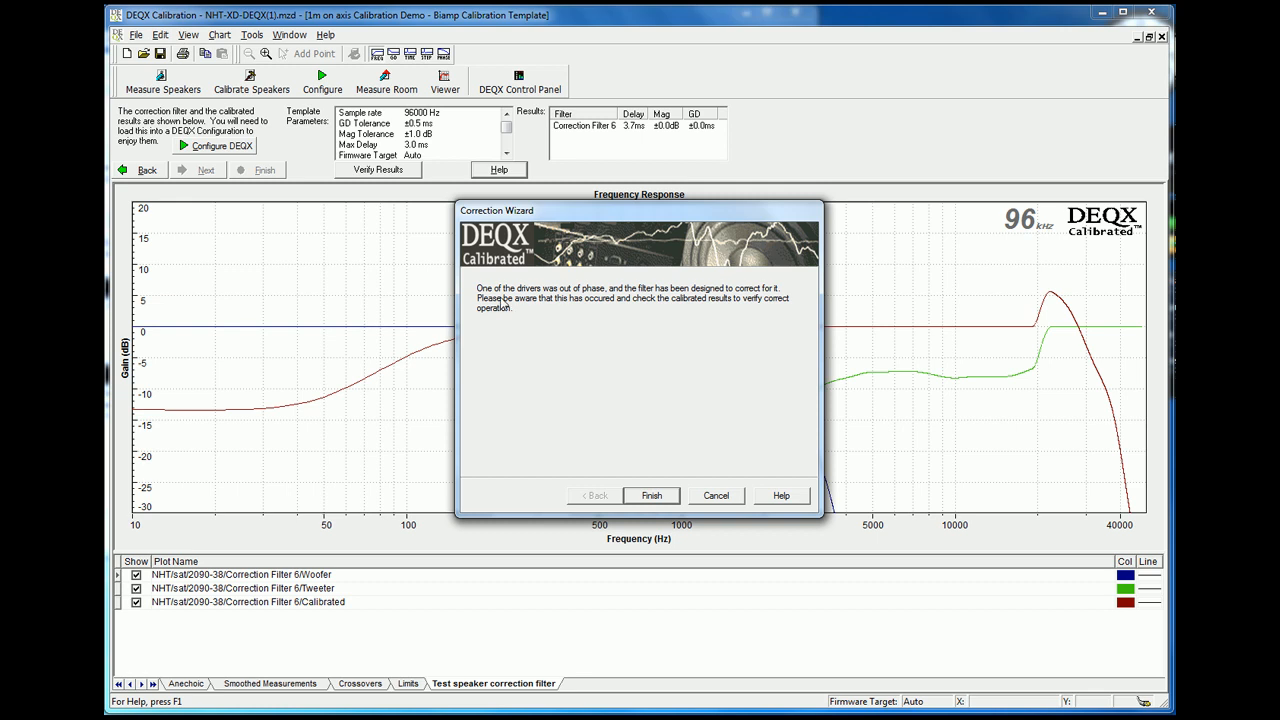
pyautogui.moveTo(616, 312)
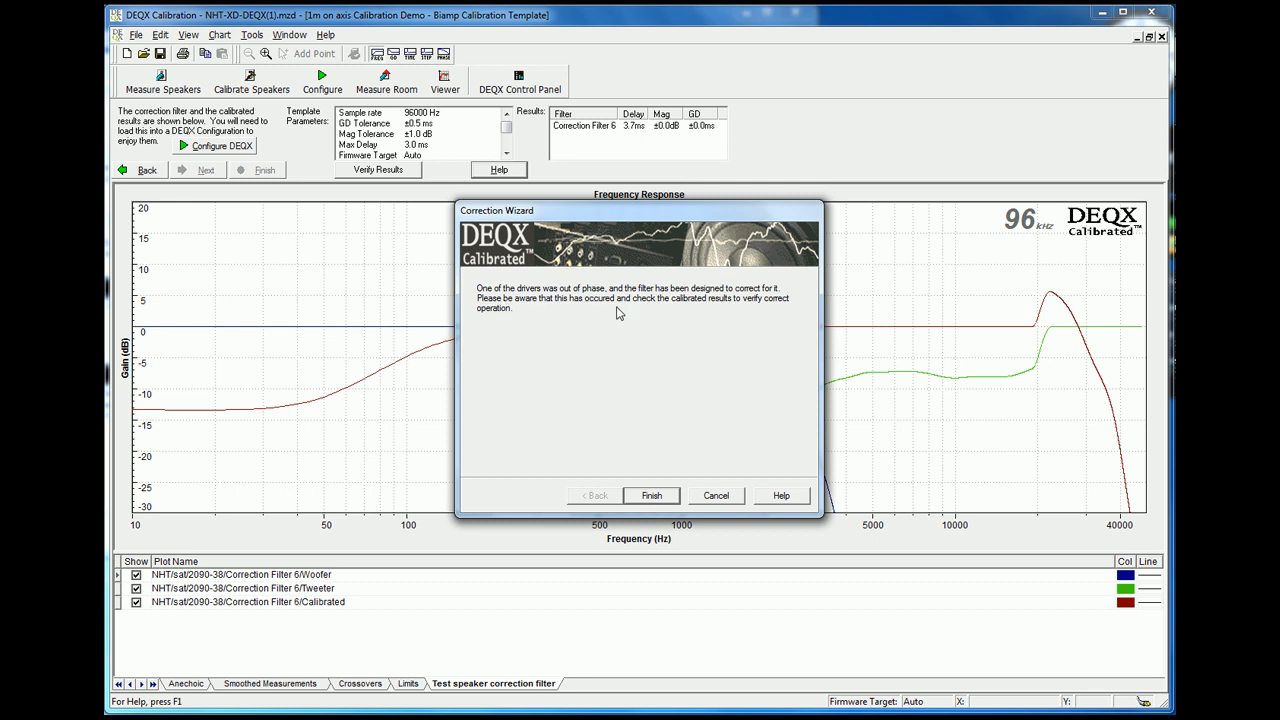
pyautogui.moveTo(678, 300)
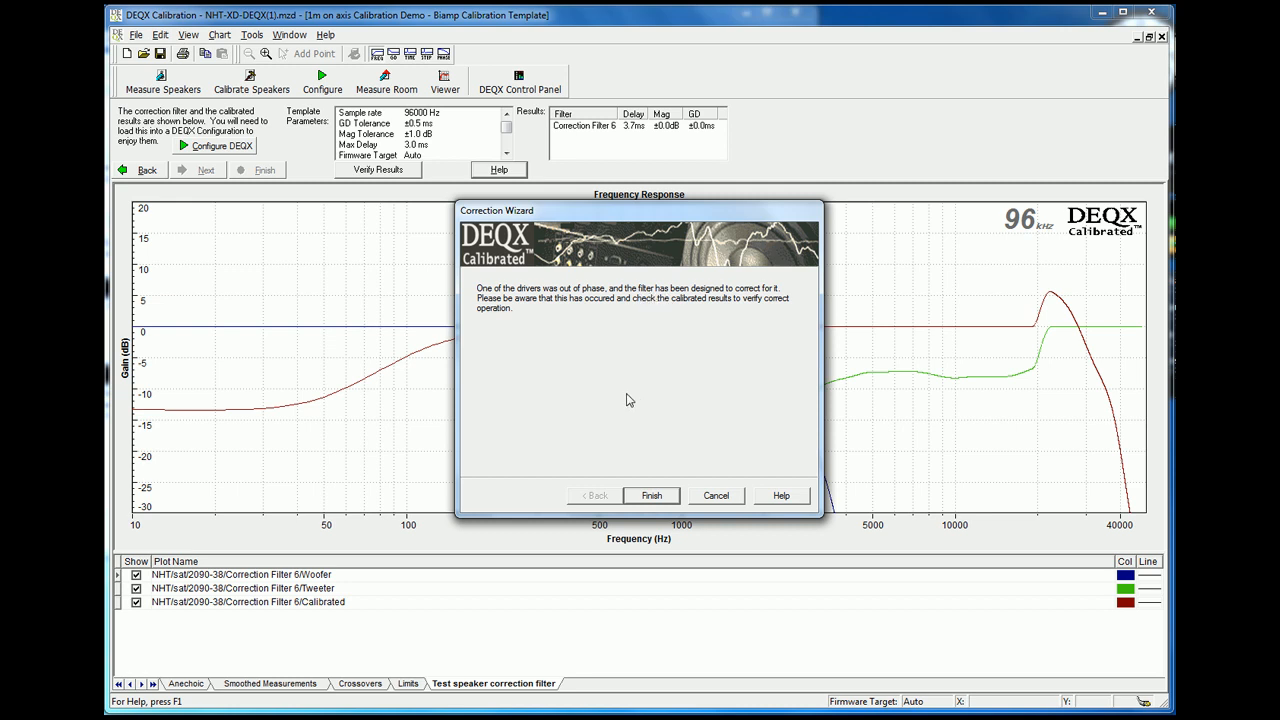
# Finish calibration and toggle the calibrated curve to compare it with woofer and tweeter responses
pyautogui.click(652, 496)
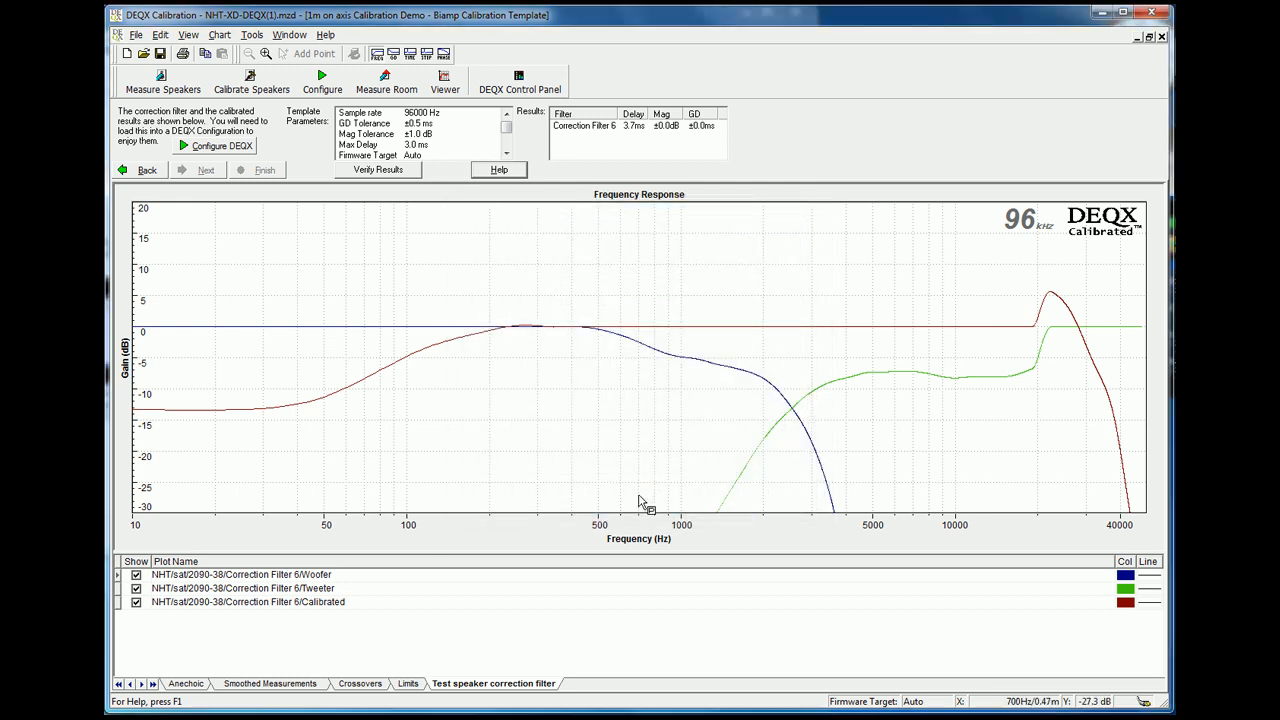
pyautogui.moveTo(632, 432)
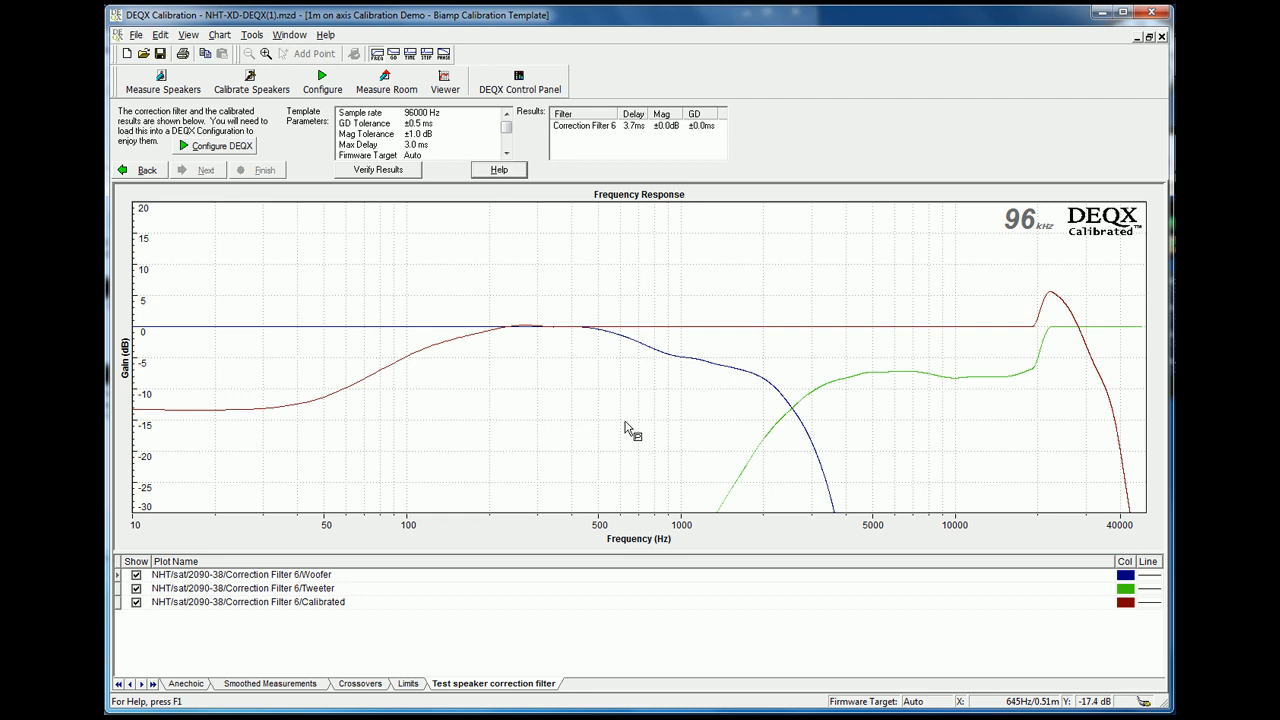
pyautogui.moveTo(384, 220)
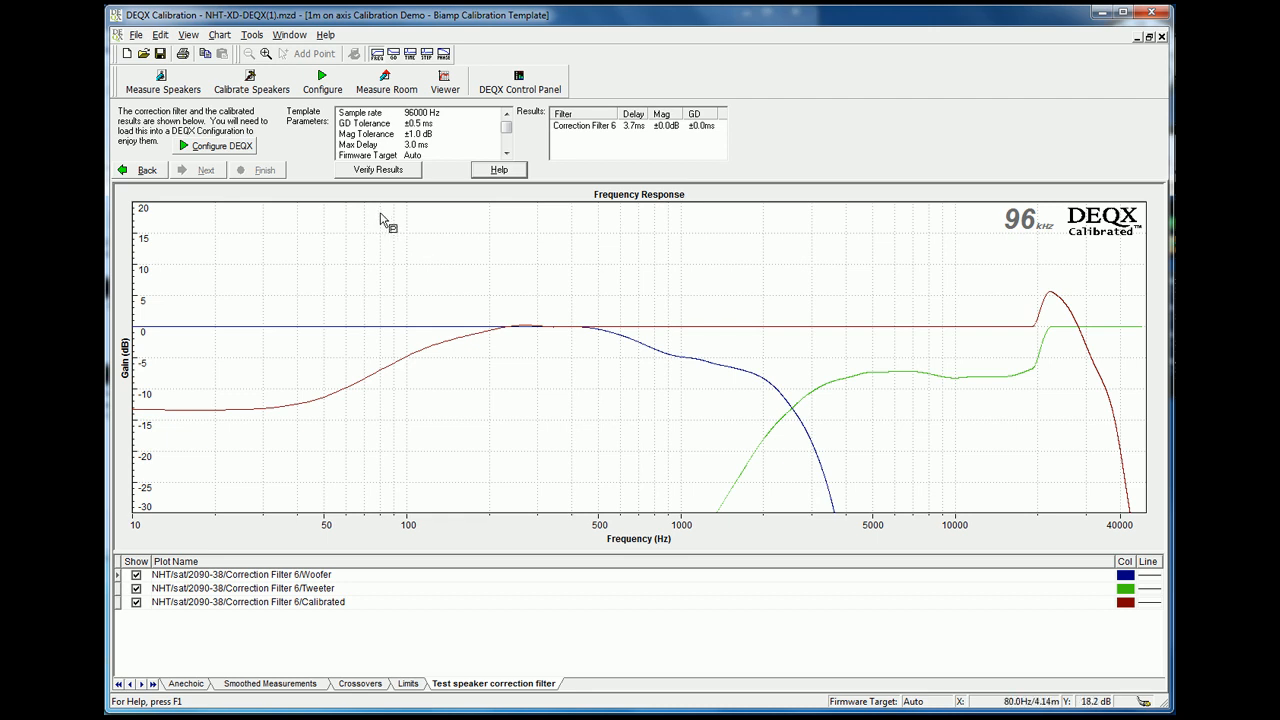
pyautogui.moveTo(178, 548)
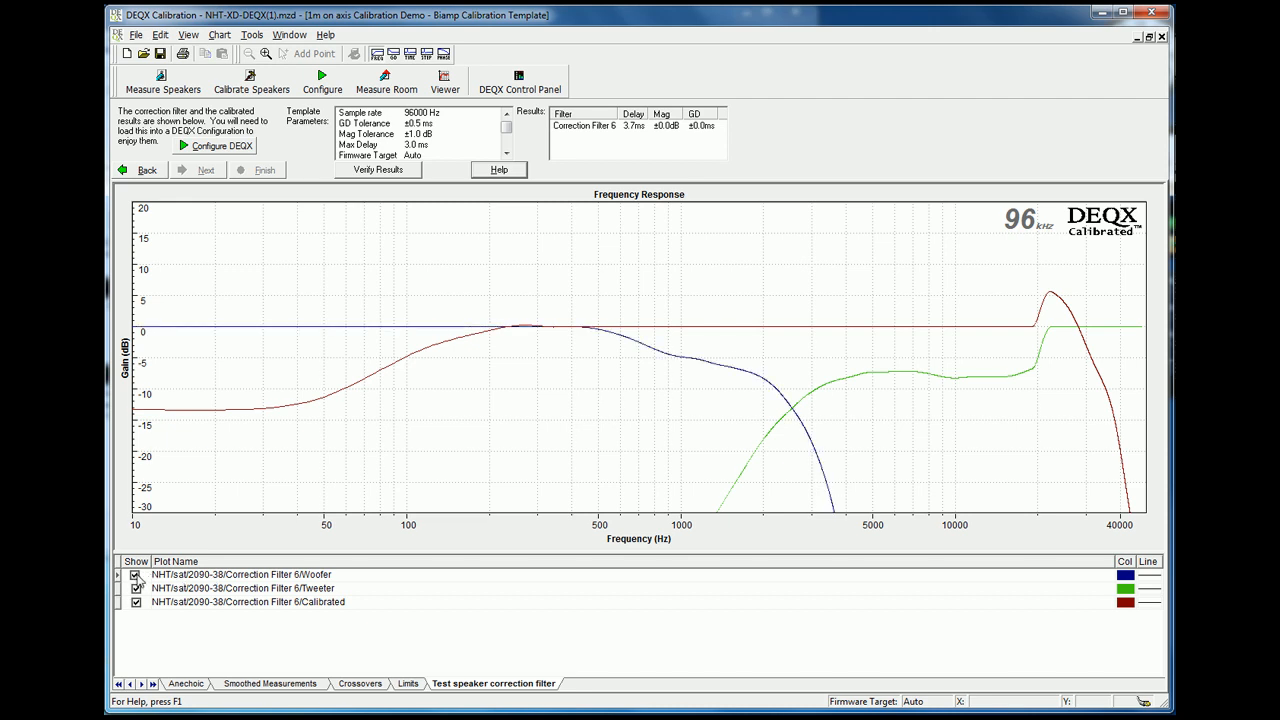
pyautogui.click(136, 600)
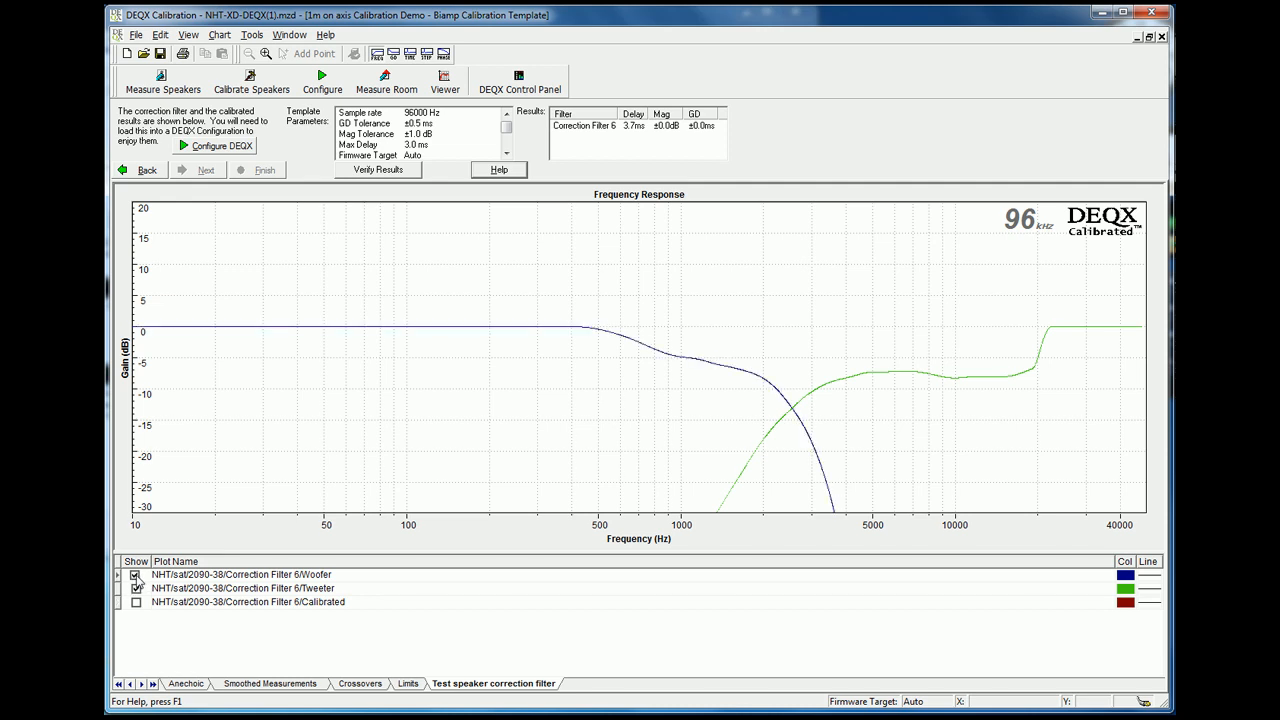
pyautogui.click(136, 588)
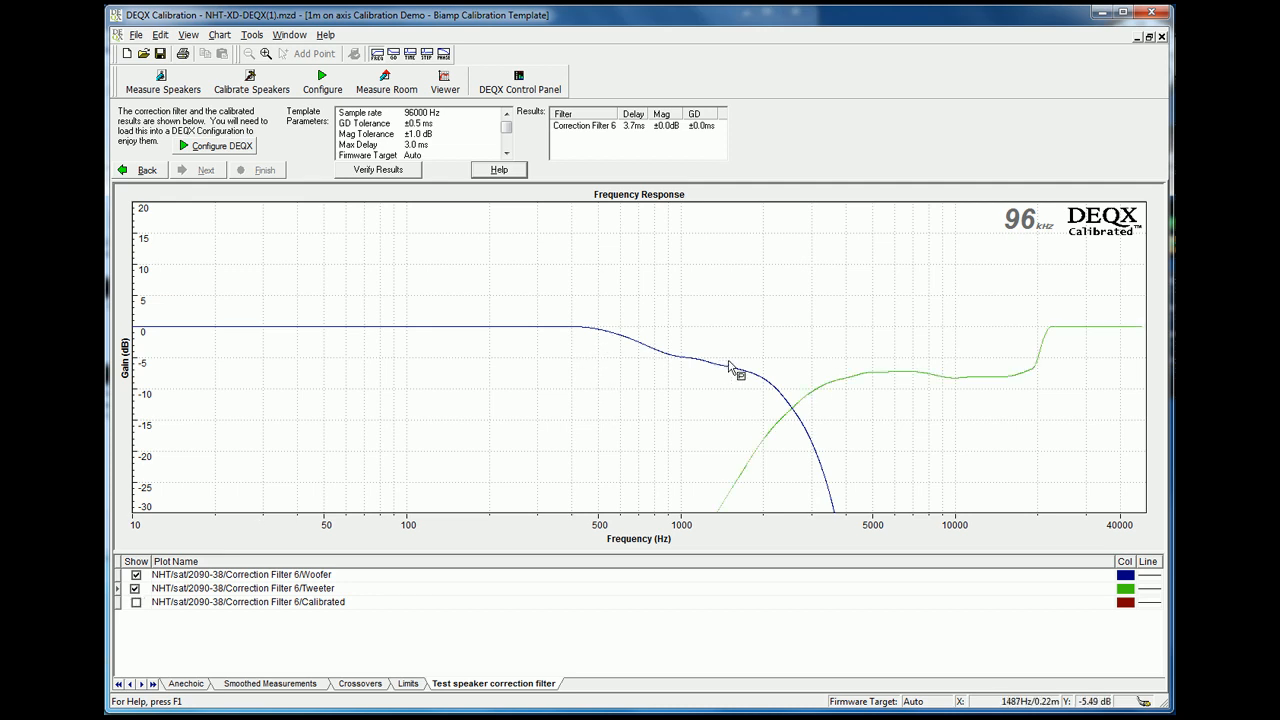
pyautogui.moveTo(1048, 400)
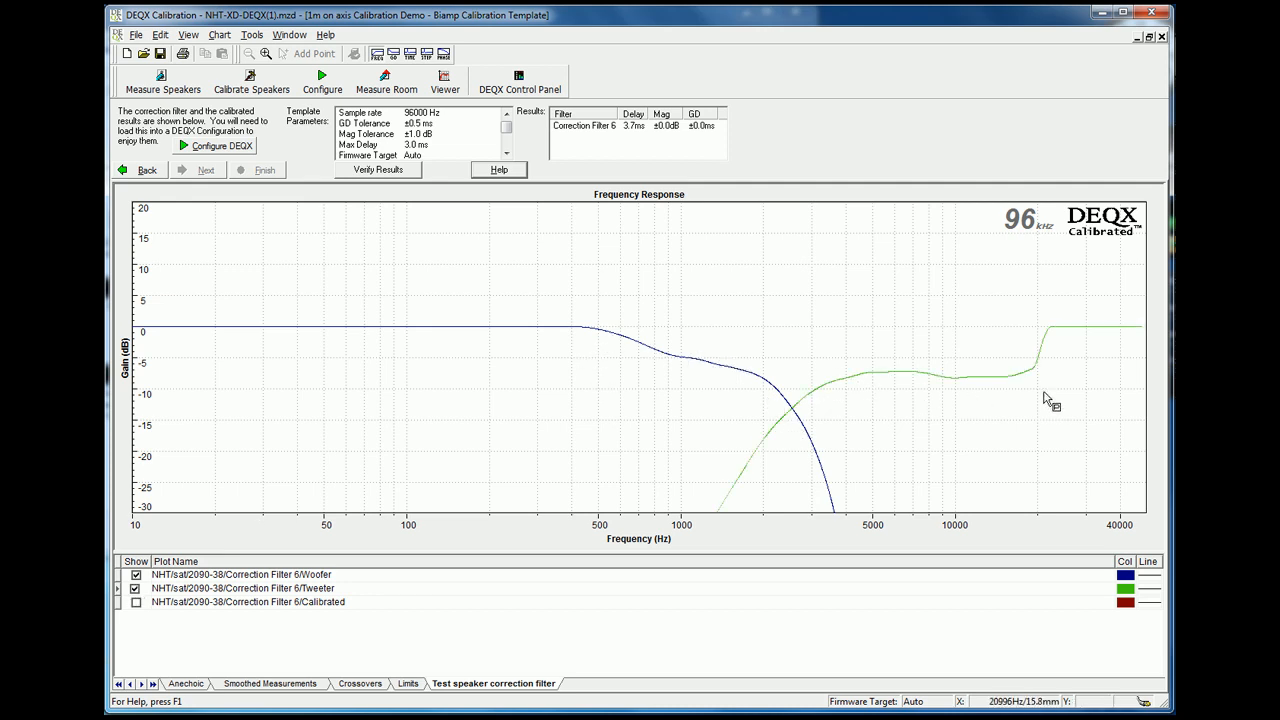
pyautogui.moveTo(980, 384)
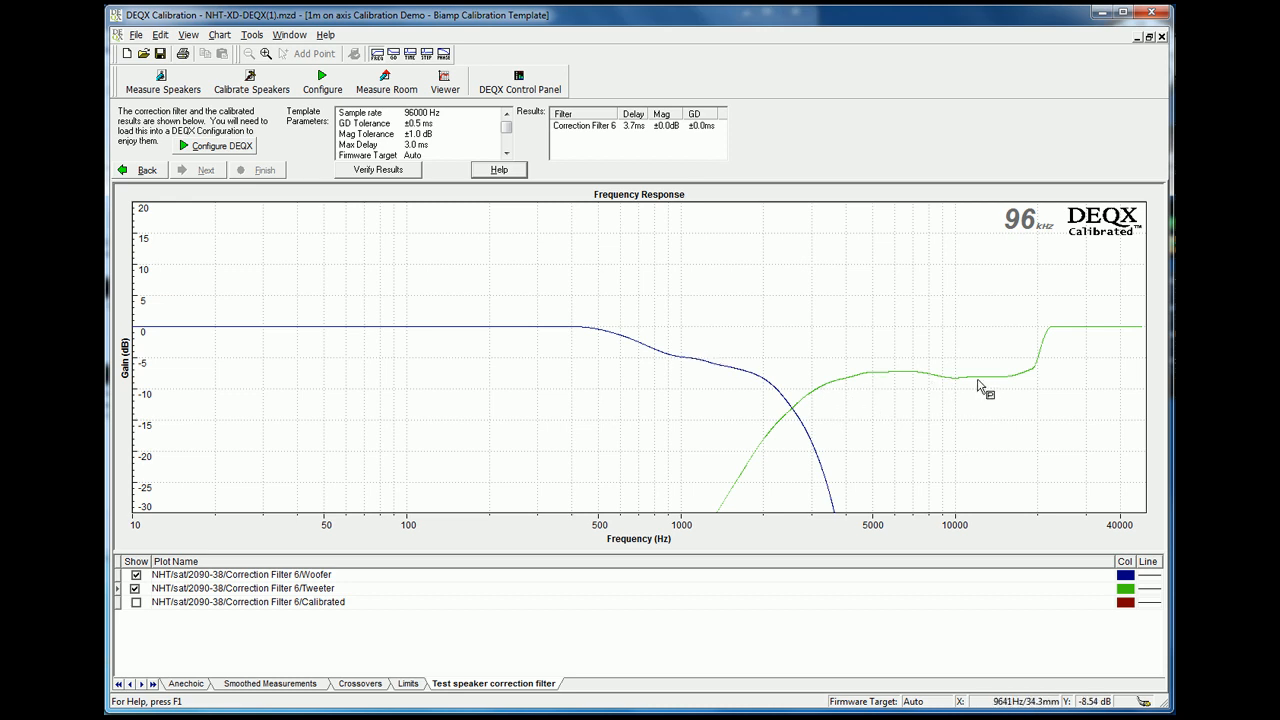
pyautogui.moveTo(304, 544)
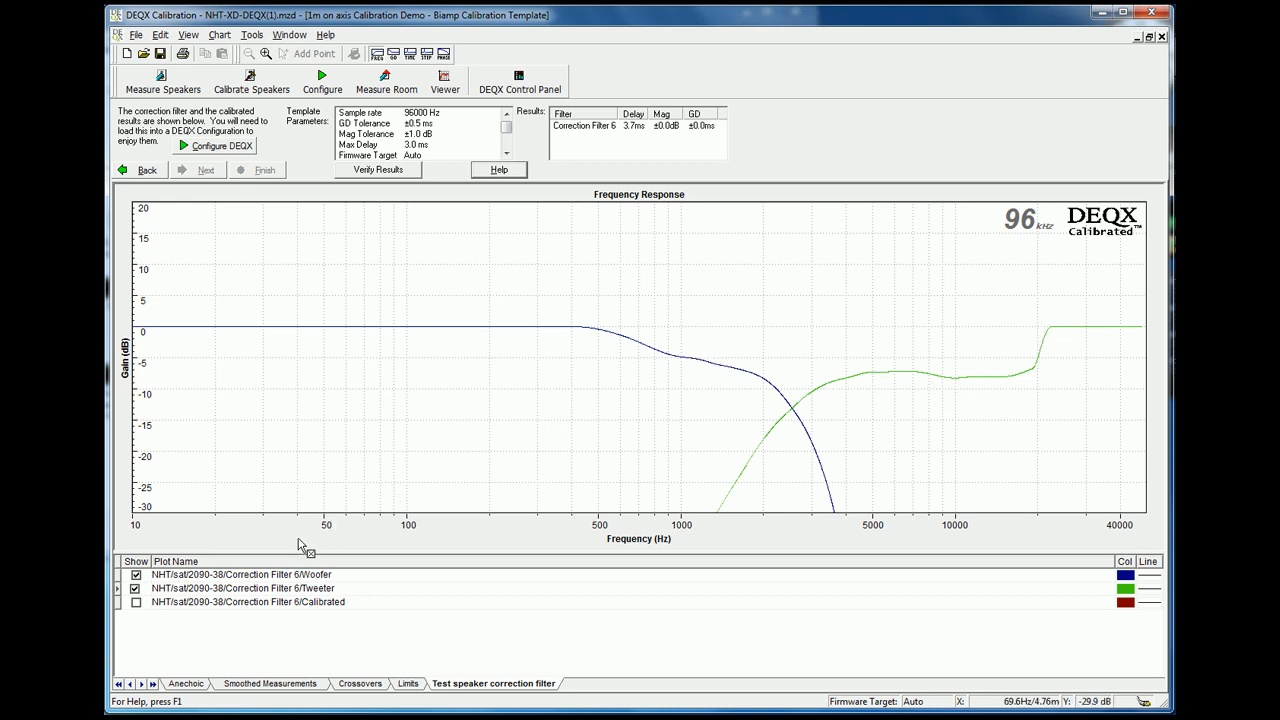
pyautogui.click(136, 602)
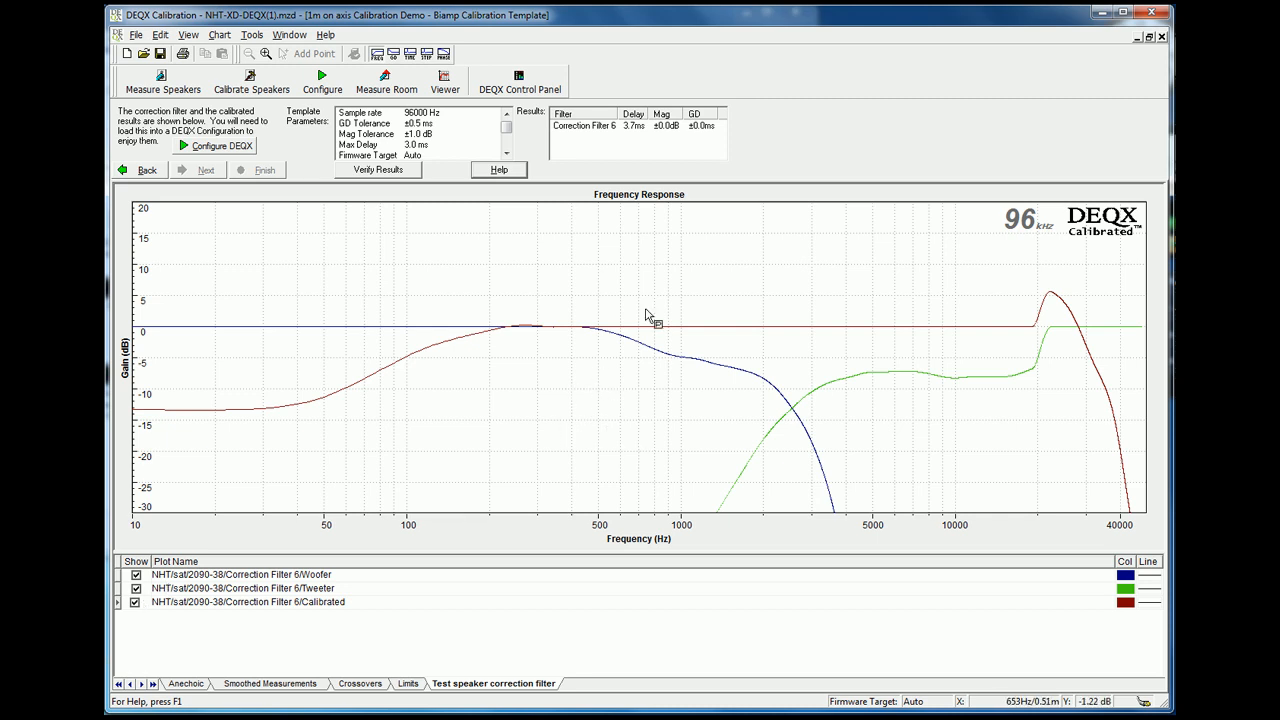
pyautogui.moveTo(1012, 338)
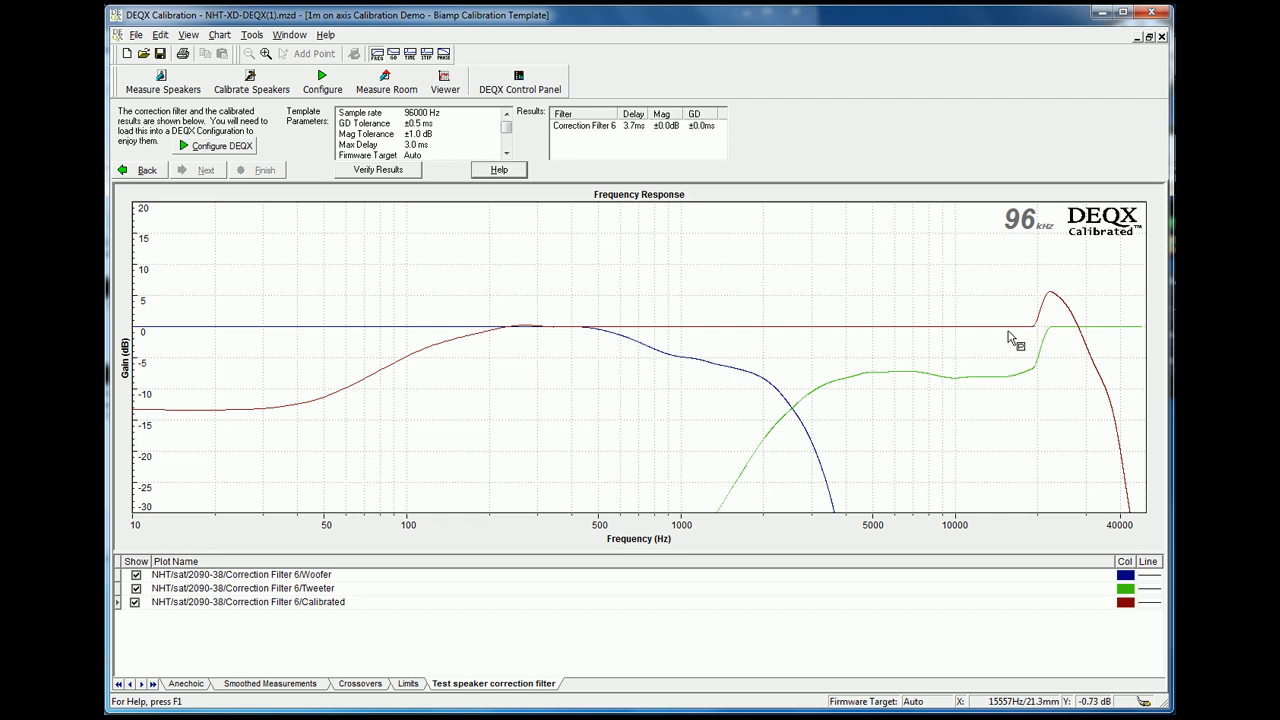
pyautogui.moveTo(536, 344)
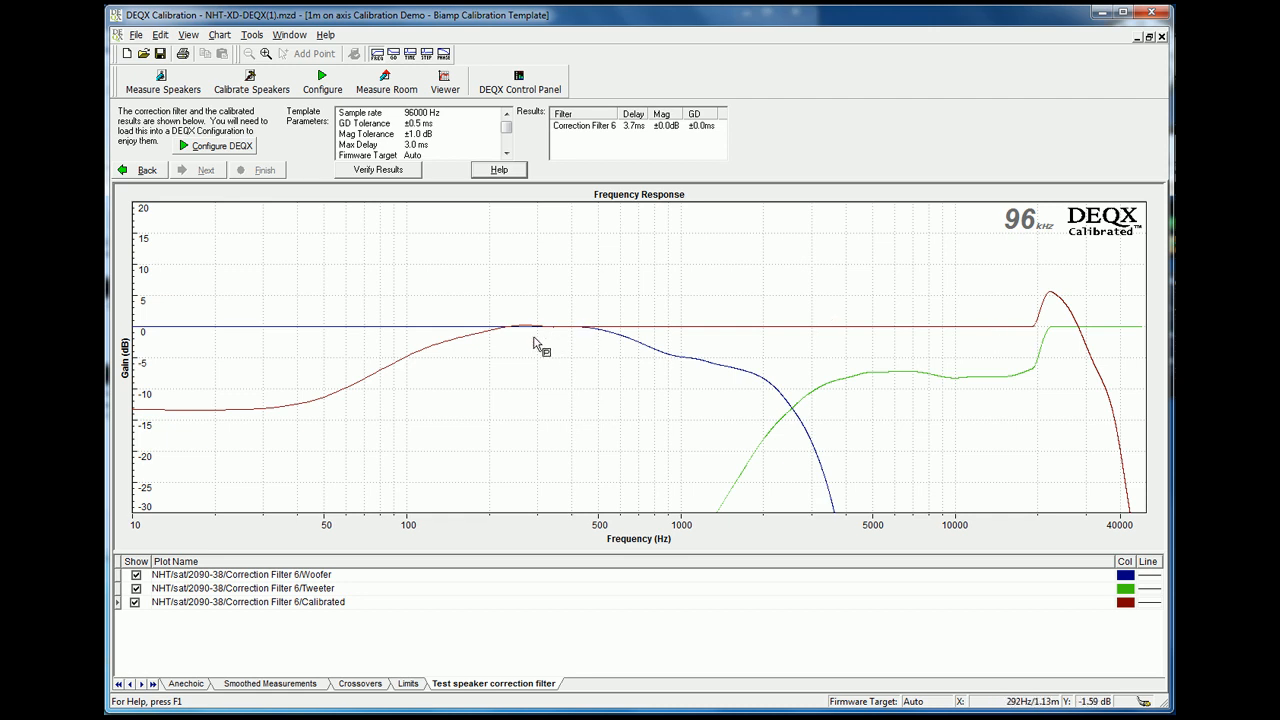
# Create a bi-amp-with-mono-subwoofer configuration named 'Test speaker configuration'
pyautogui.click(216, 144)
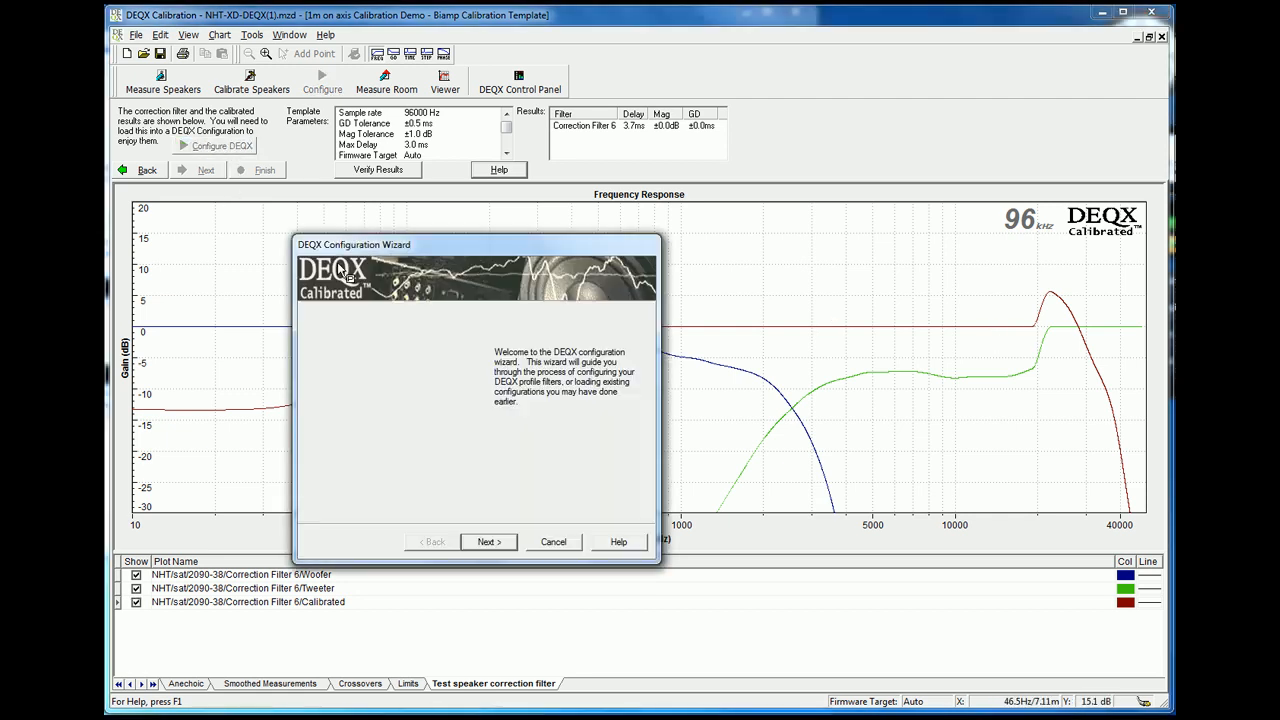
pyautogui.moveTo(452, 448)
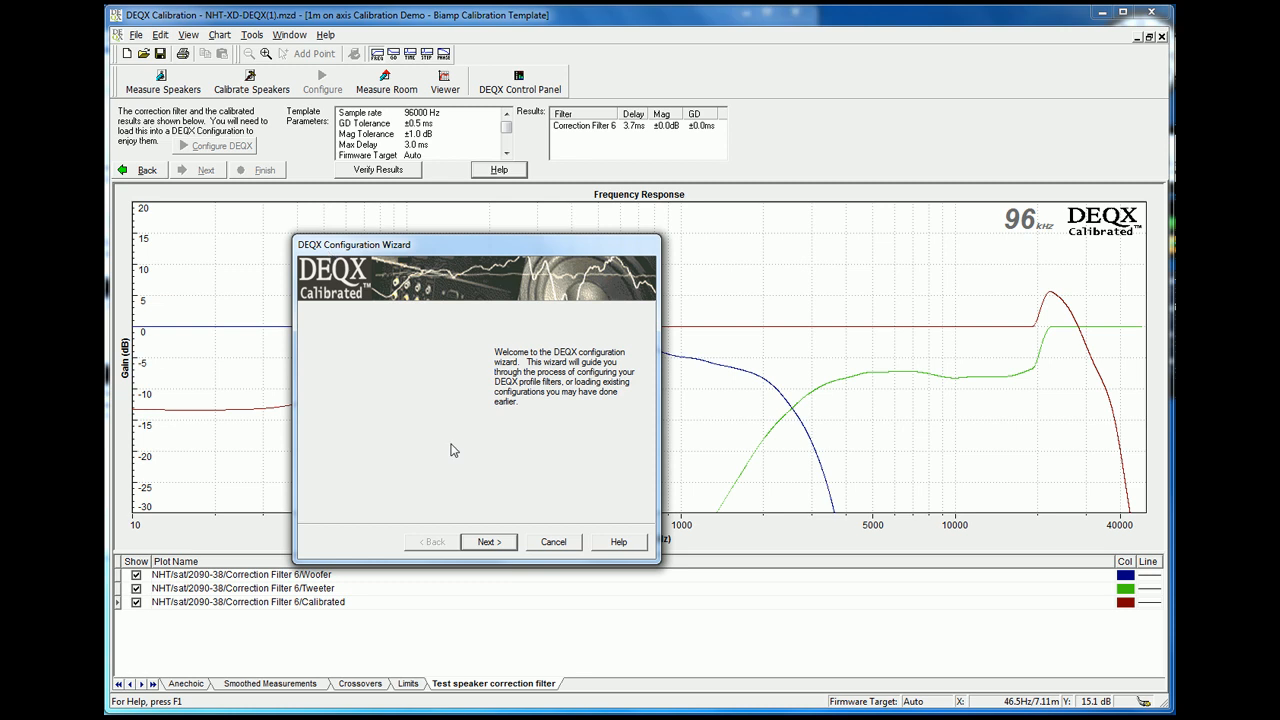
pyautogui.click(488, 540)
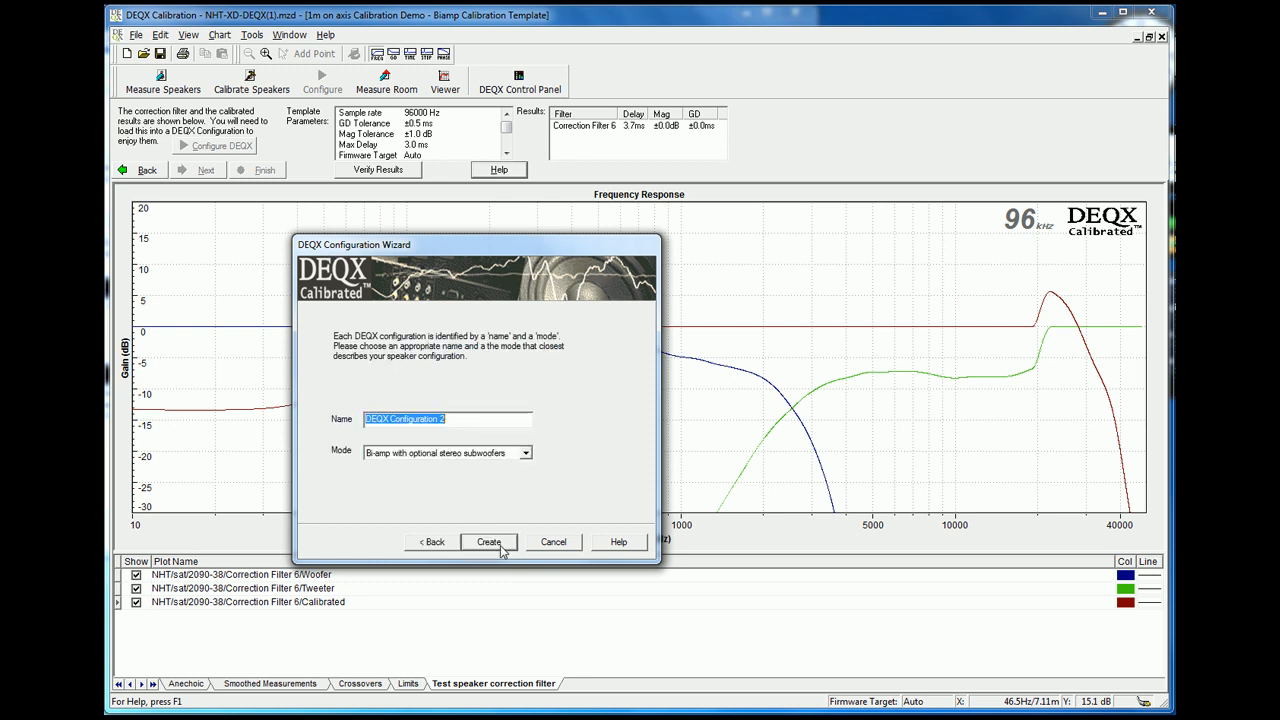
pyautogui.click(524, 452)
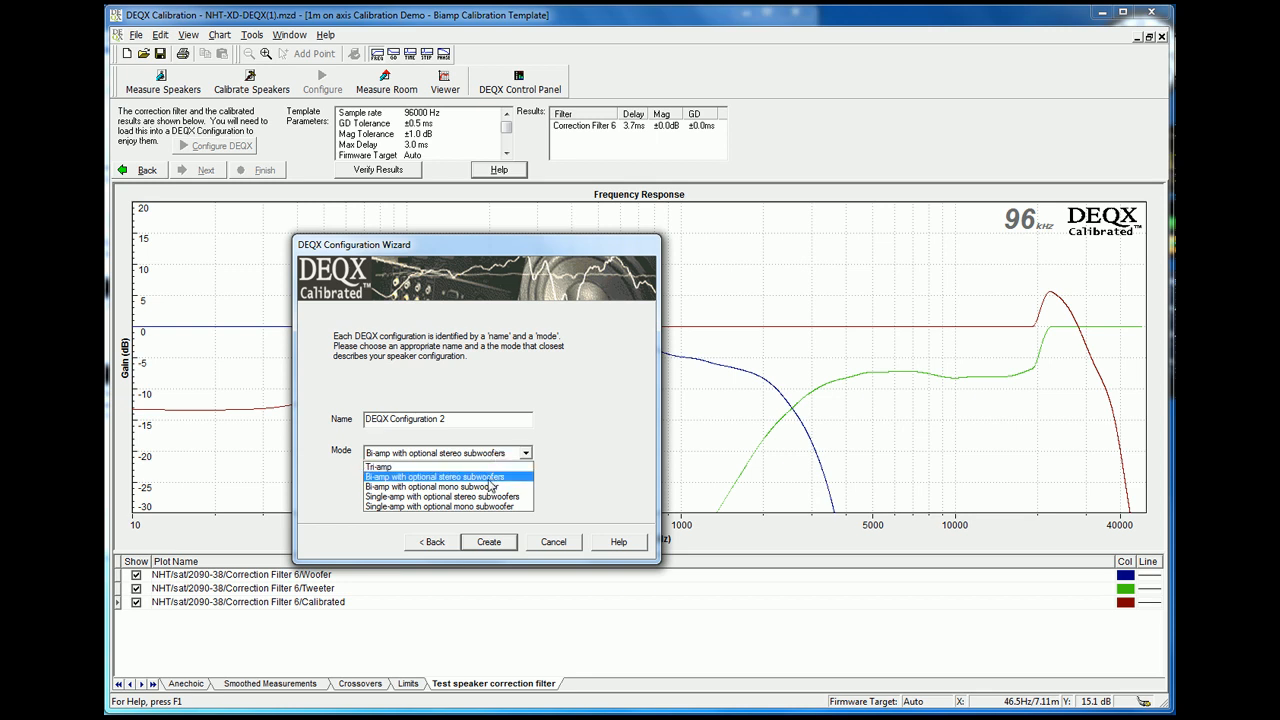
pyautogui.click(436, 488)
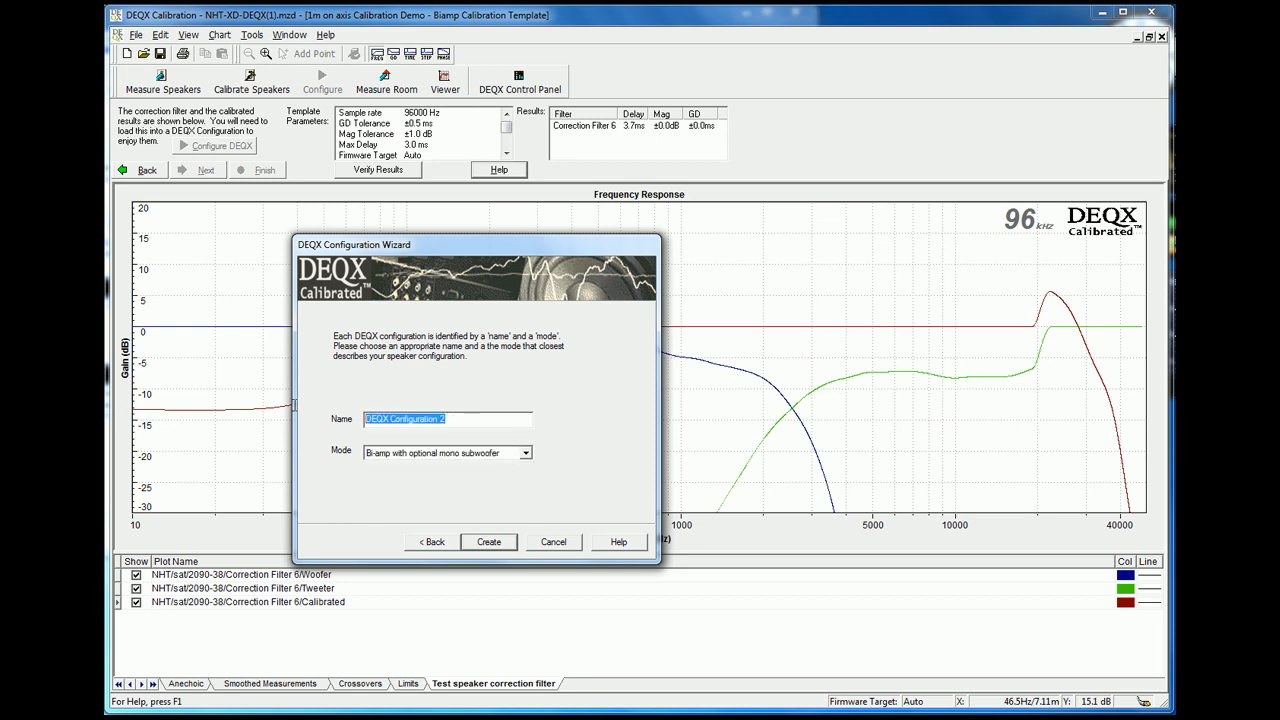
pyautogui.write('Test speaker c')
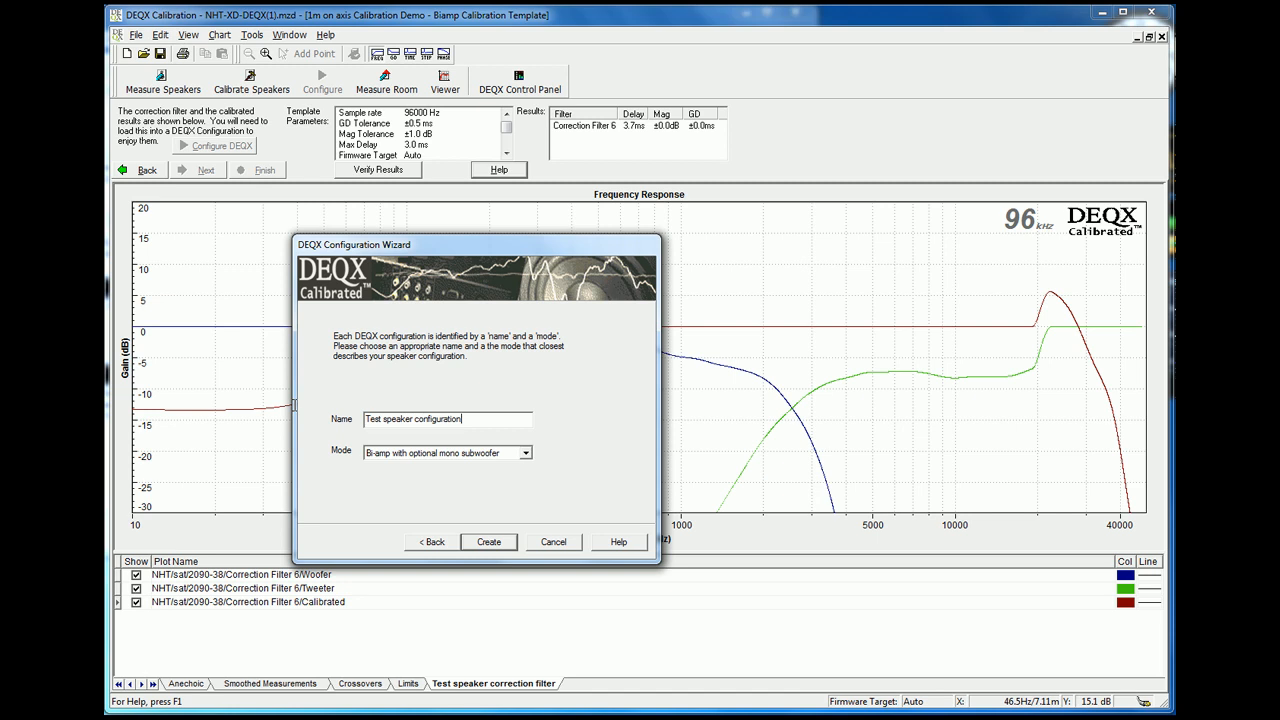
pyautogui.click(488, 540)
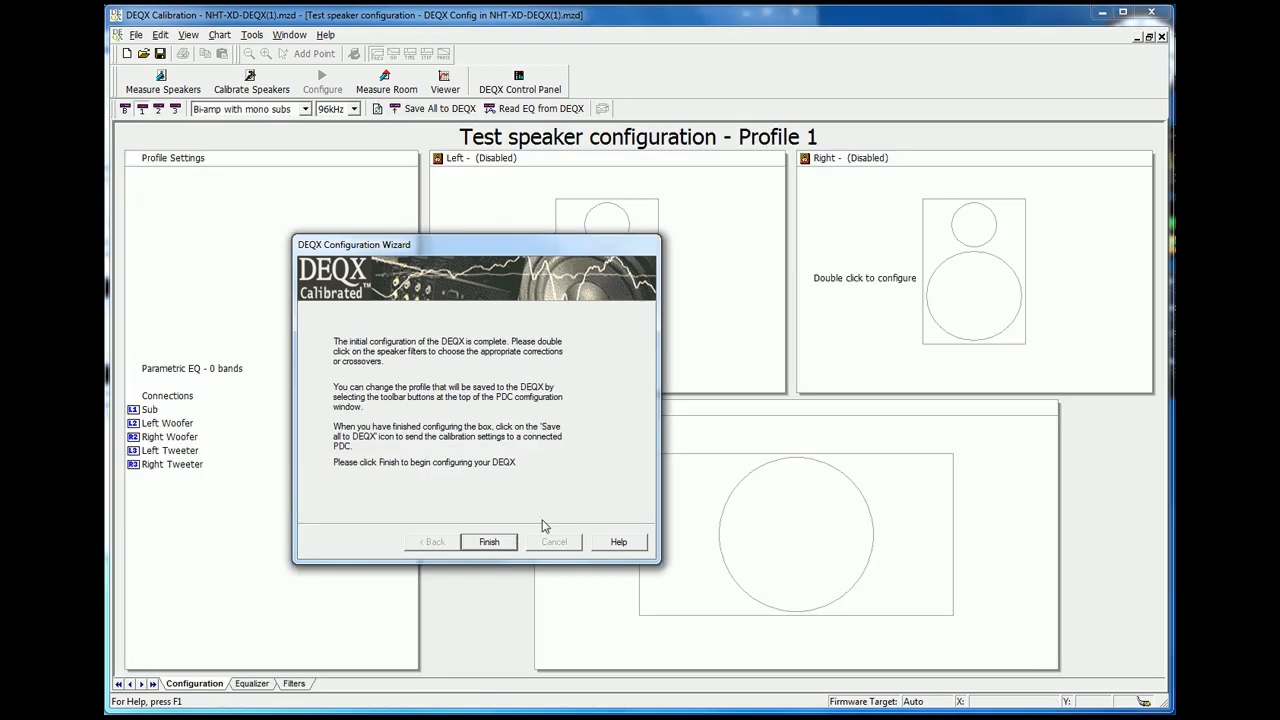
# Assign Correction Filter 6 of the NHT/sat/2090-38 speaker to the left speaker
pyautogui.click(488, 540)
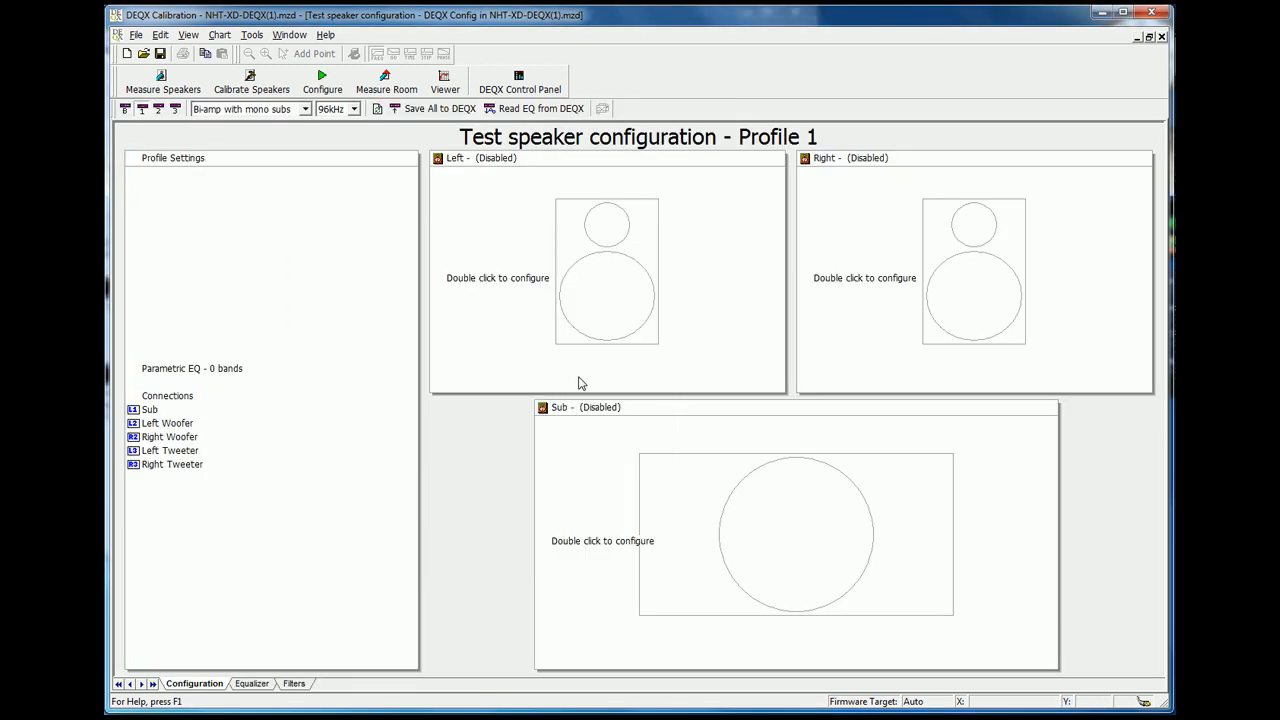
pyautogui.doubleClick(606, 270)
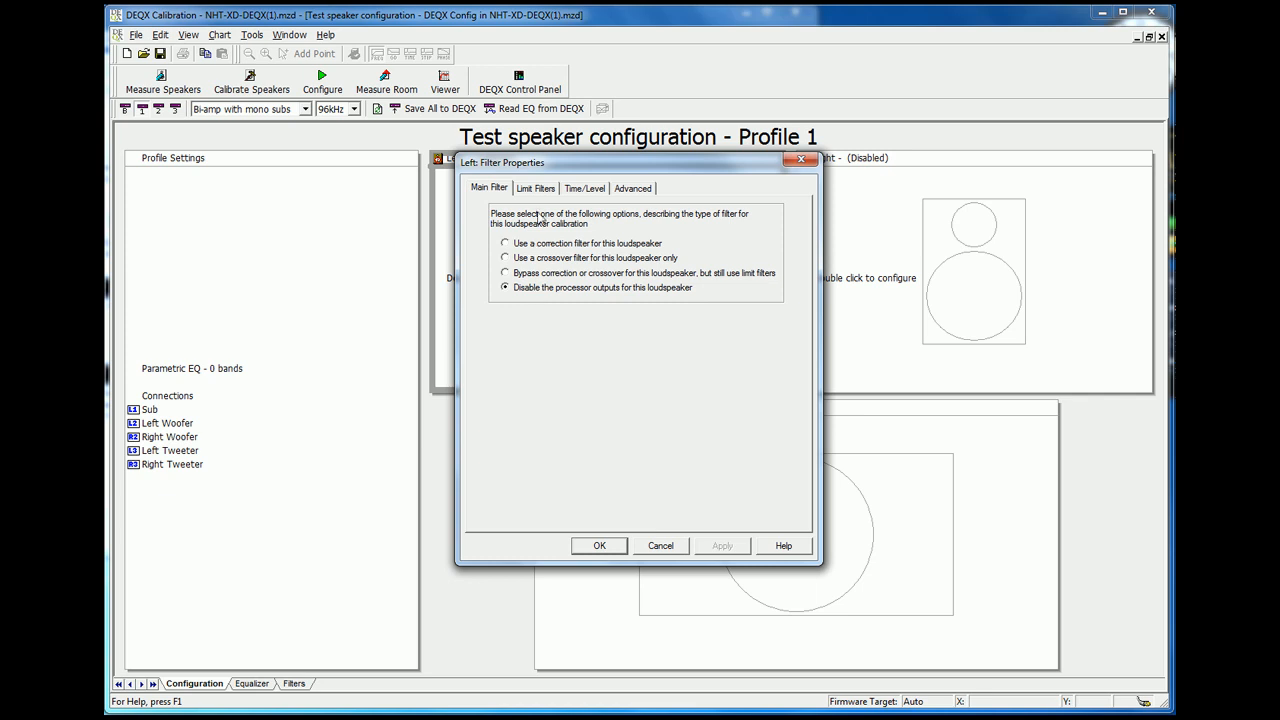
pyautogui.moveTo(532, 176)
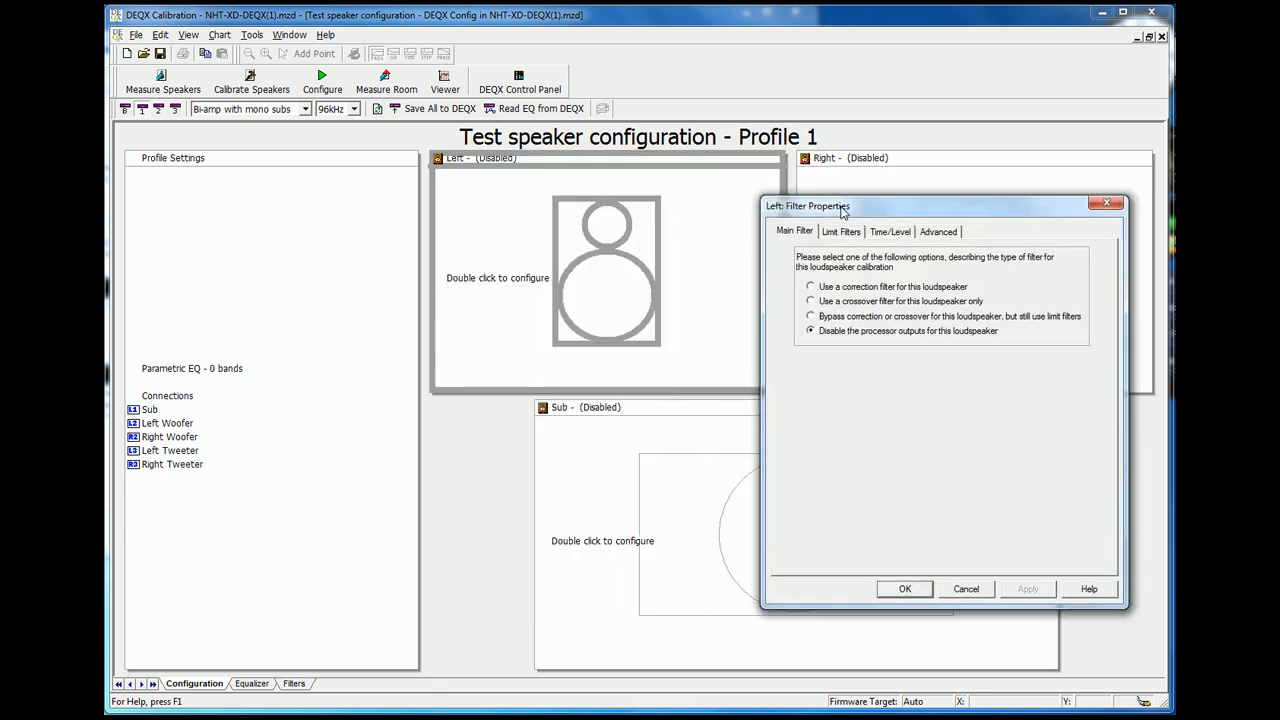
pyautogui.click(812, 284)
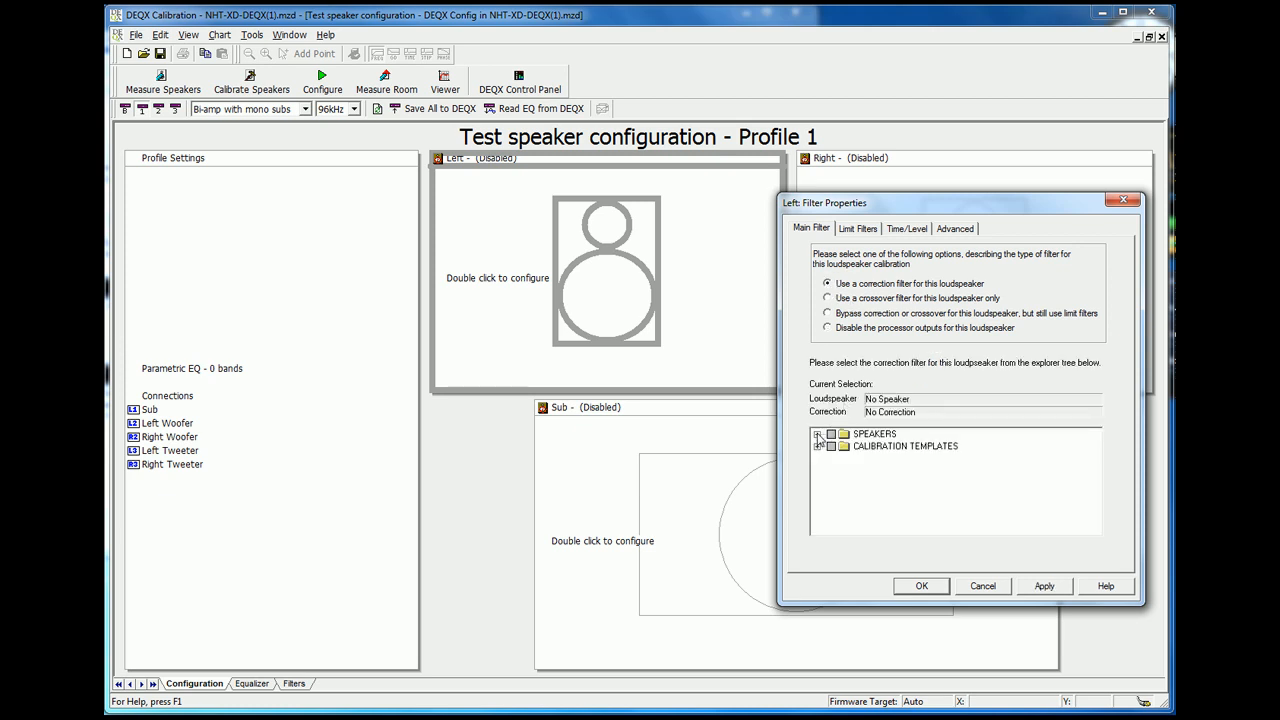
pyautogui.click(818, 434)
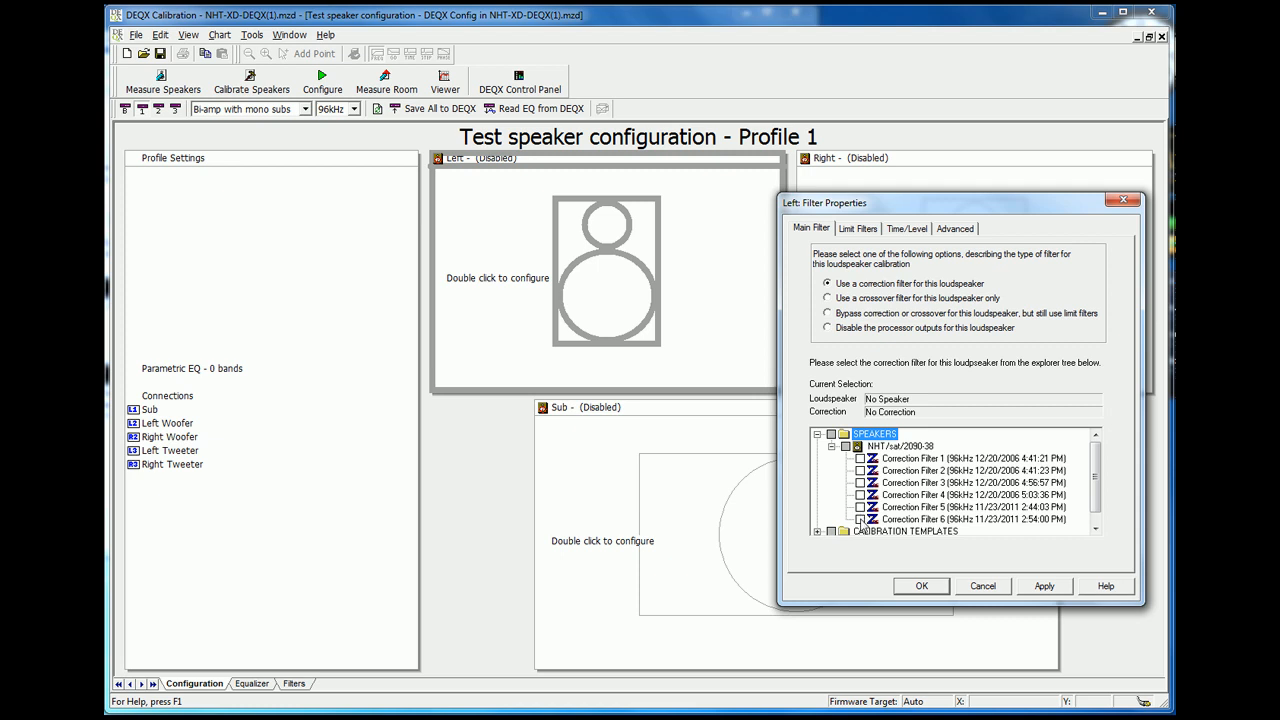
pyautogui.click(960, 520)
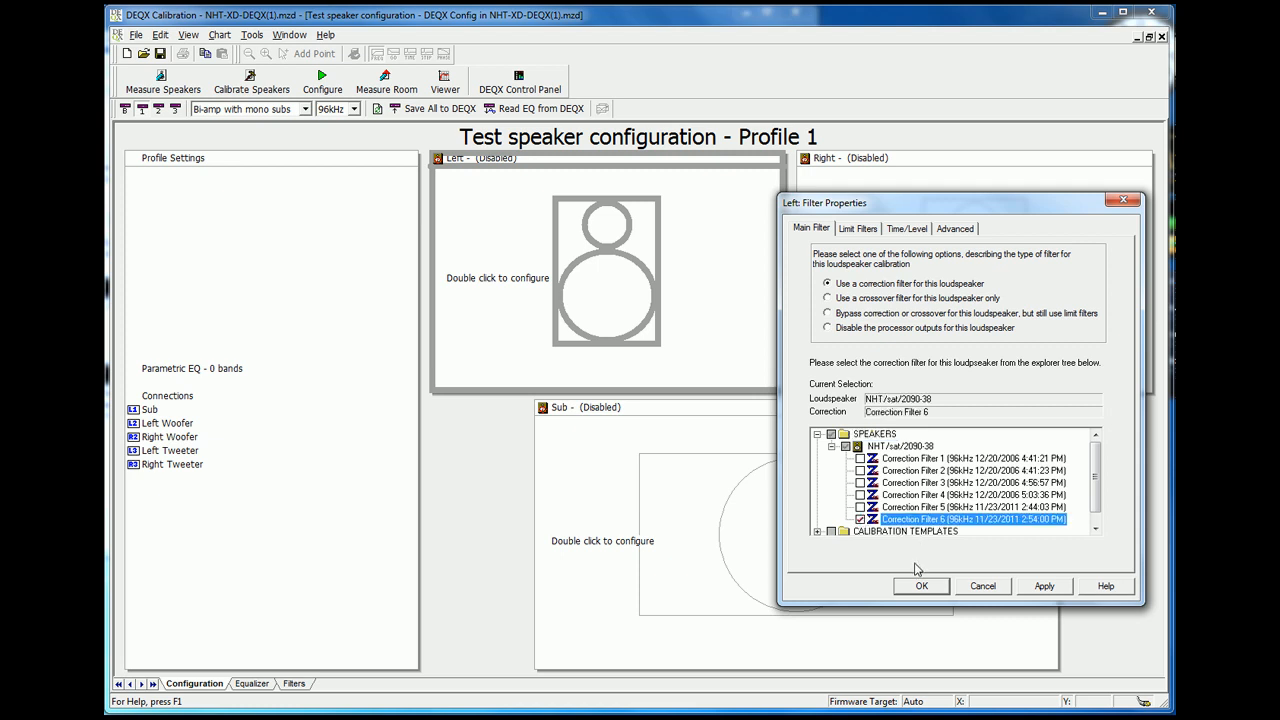
pyautogui.click(920, 586)
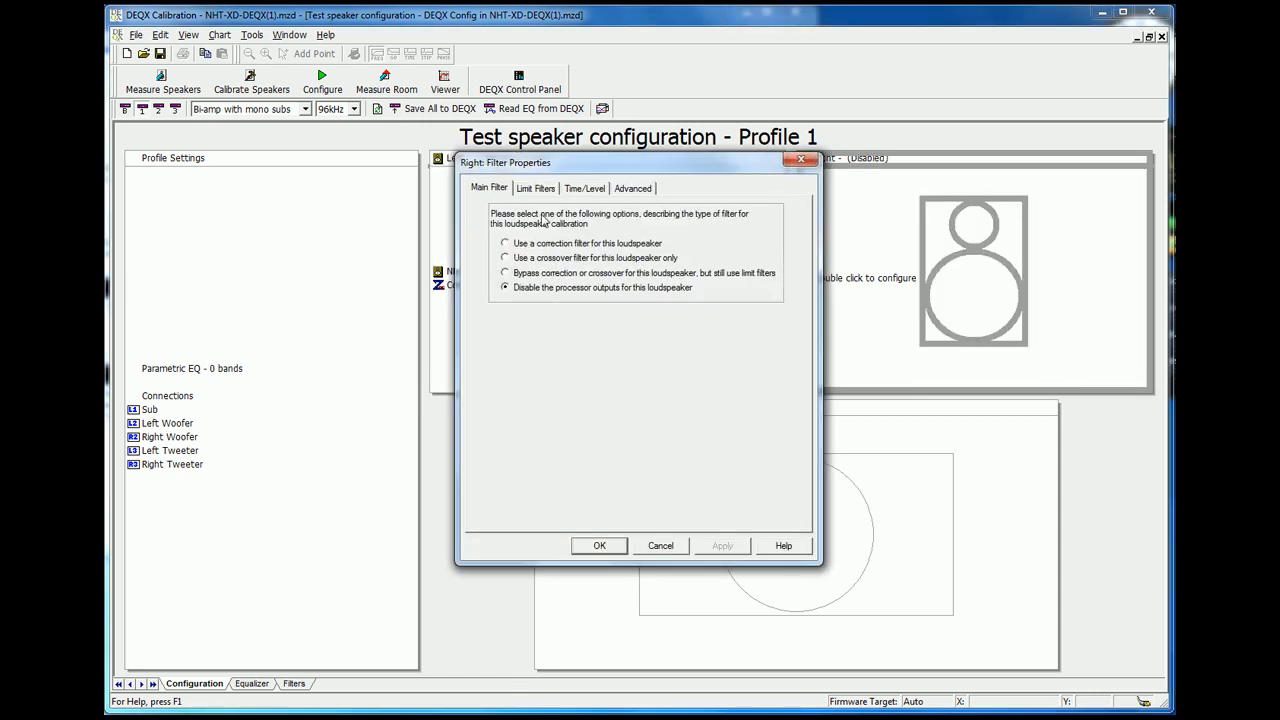
pyautogui.moveTo(512, 252)
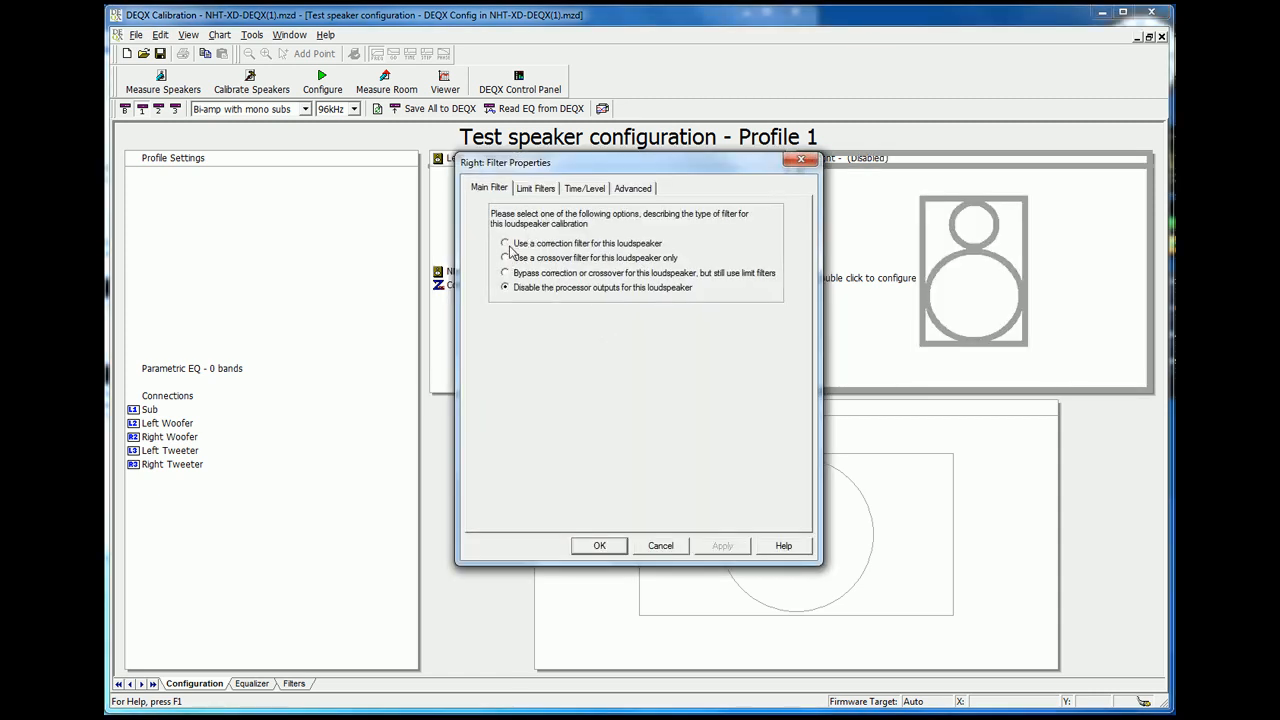
# Apply NHT/sat/2090-38 Correction Filter 6 to the right speaker in Right Filter Properties
pyautogui.click(506, 244)
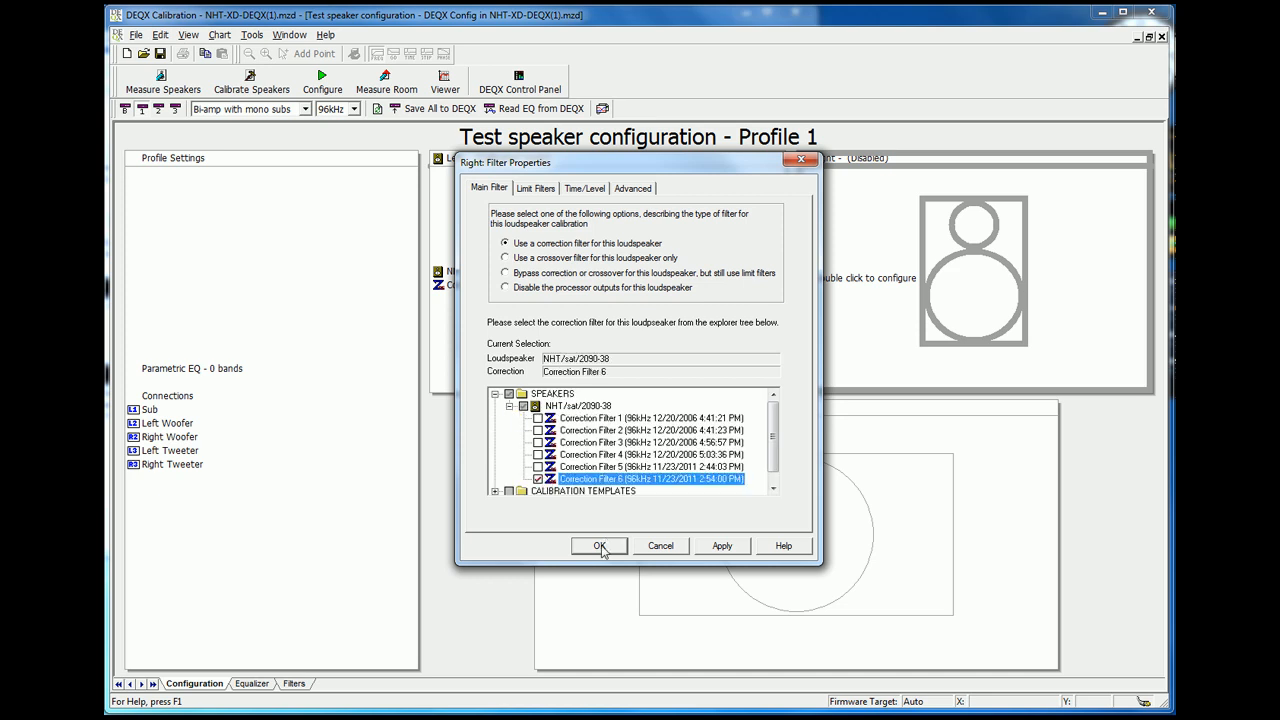
pyautogui.click(600, 546)
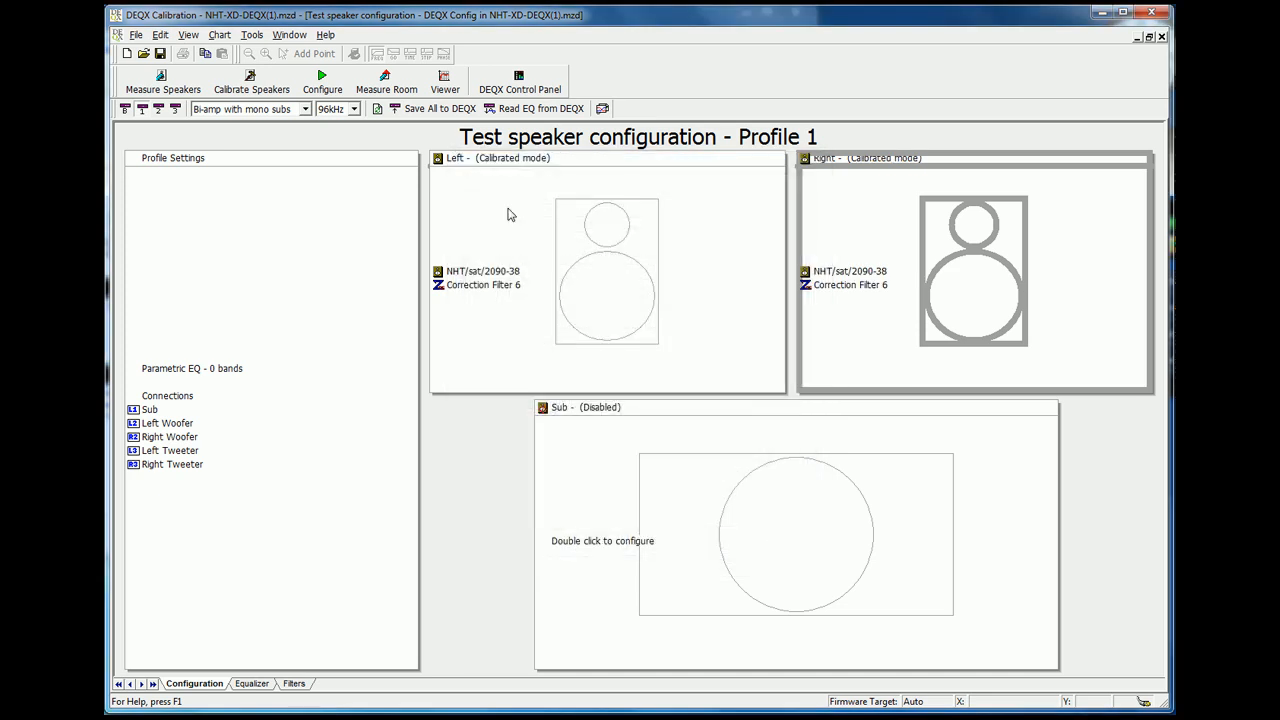